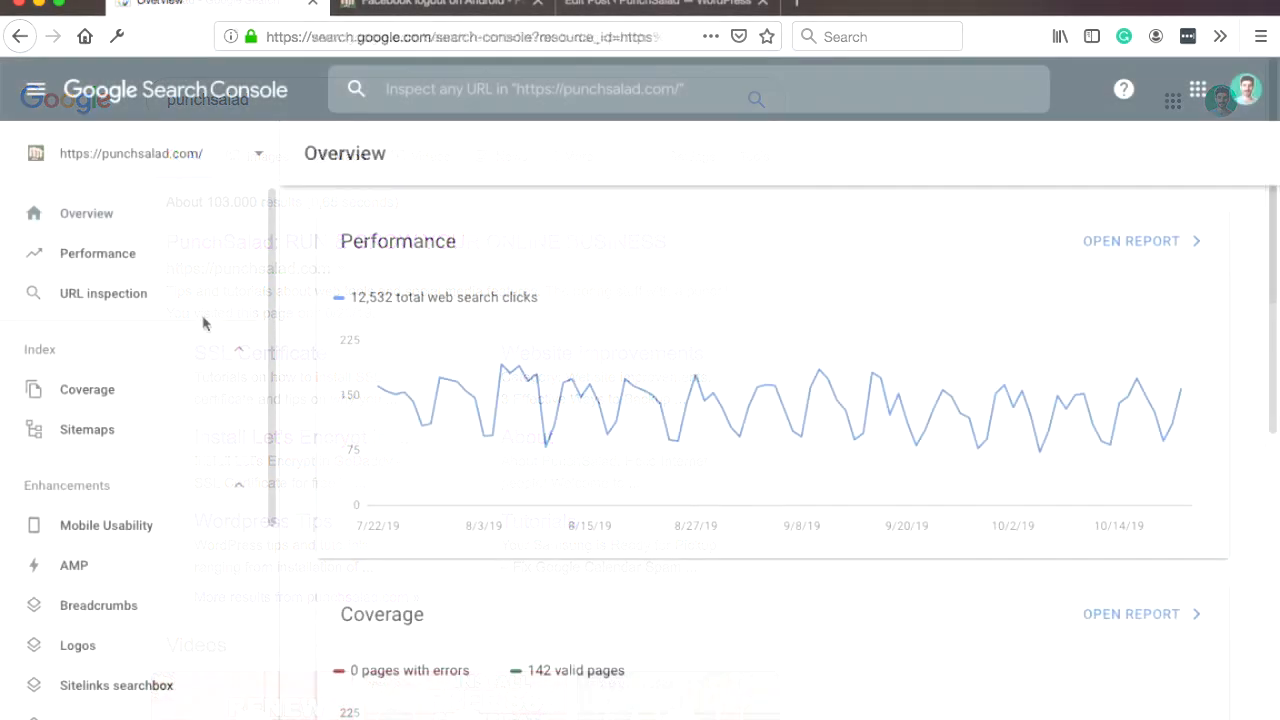
Step: Tour the Remove URLs tool, the target blog post and the Redirection form with 'Ignore all parameters' chosen
left_click(430, 3)
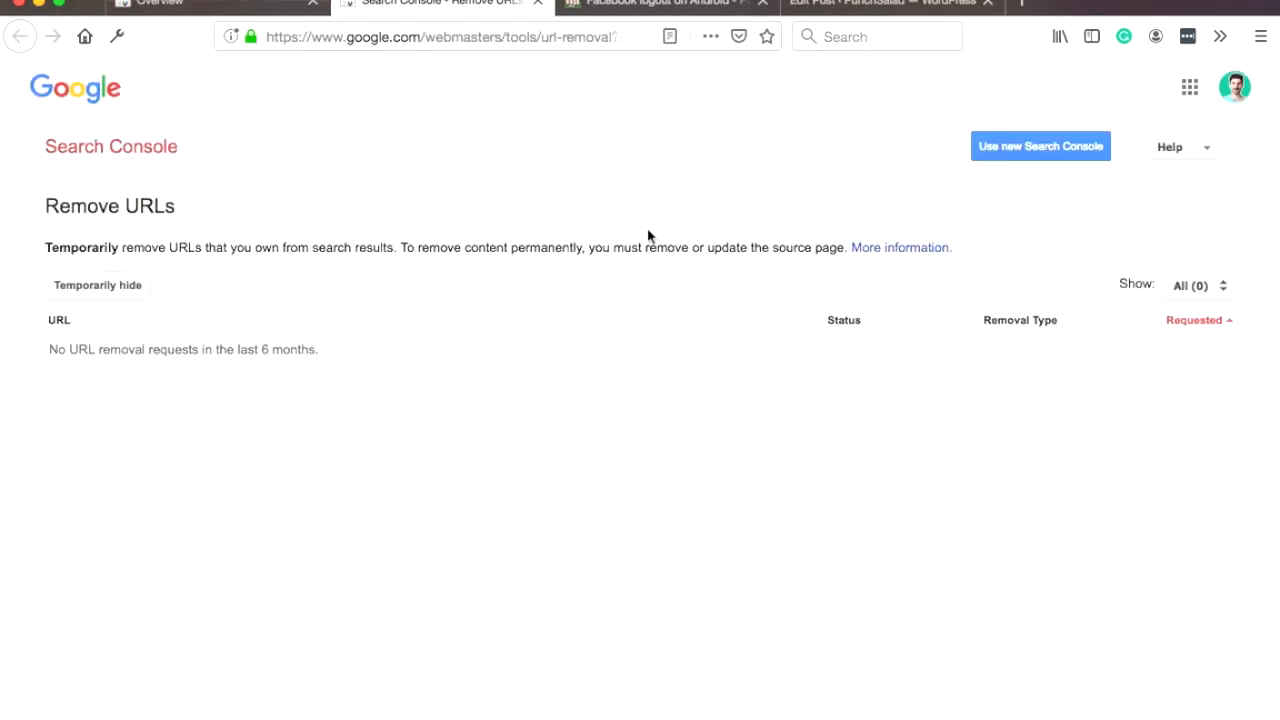
left_click(655, 4)
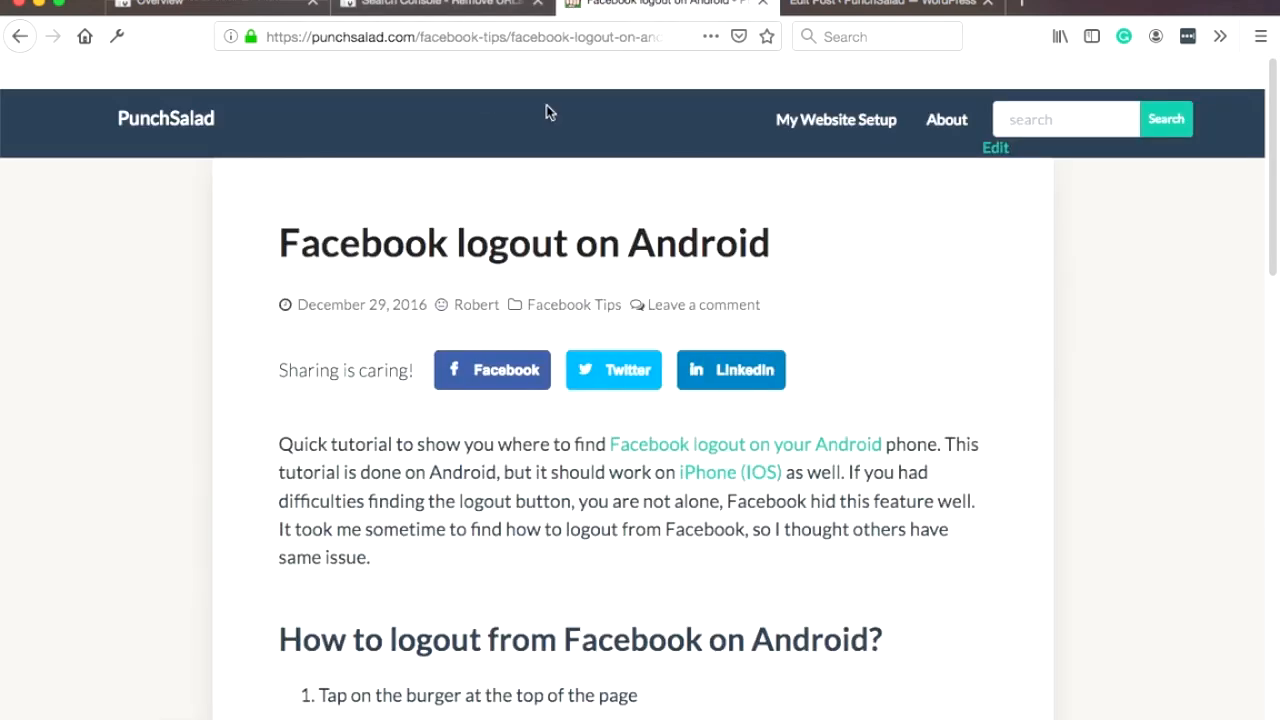
left_click(430, 3)
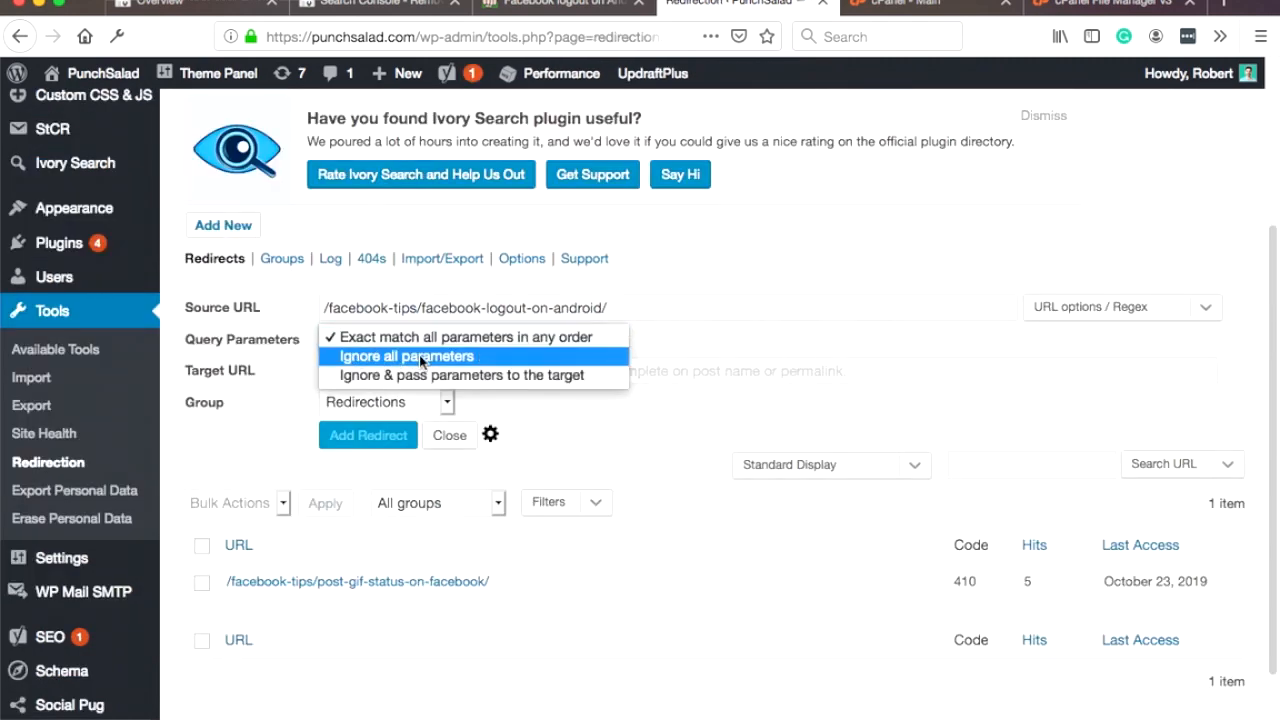
left_click(406, 356)
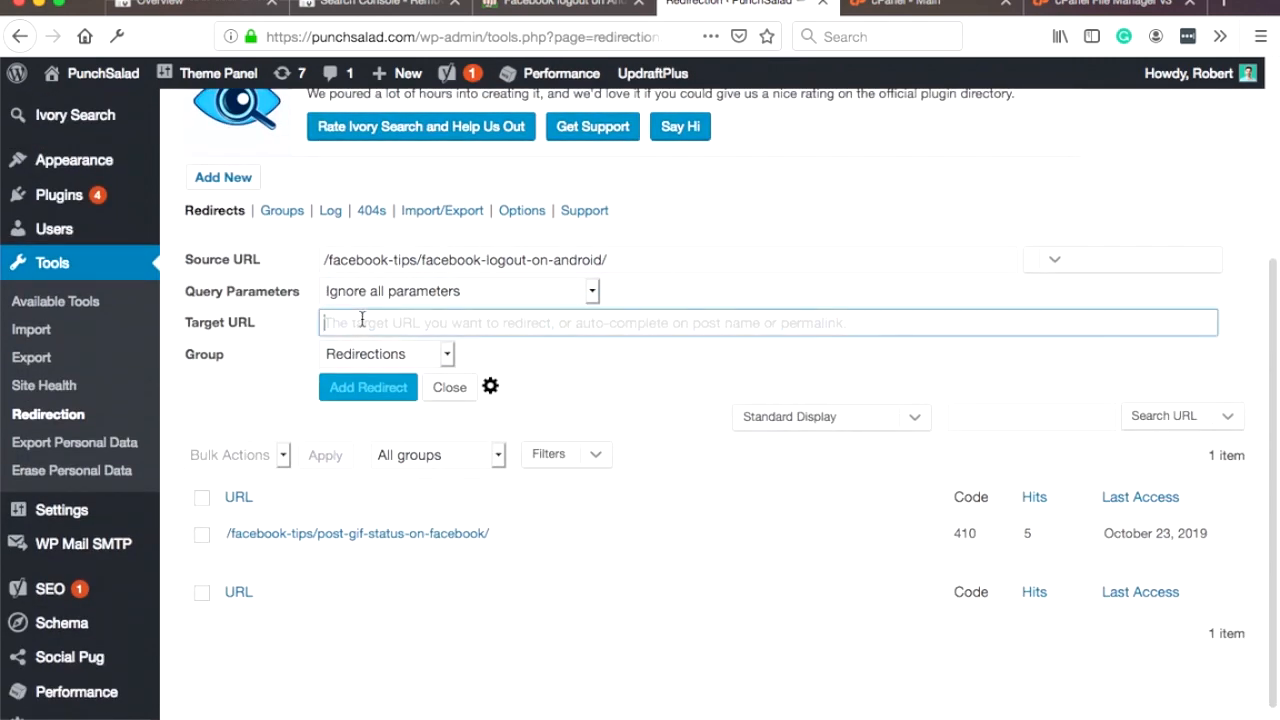
left_click(160, 3)
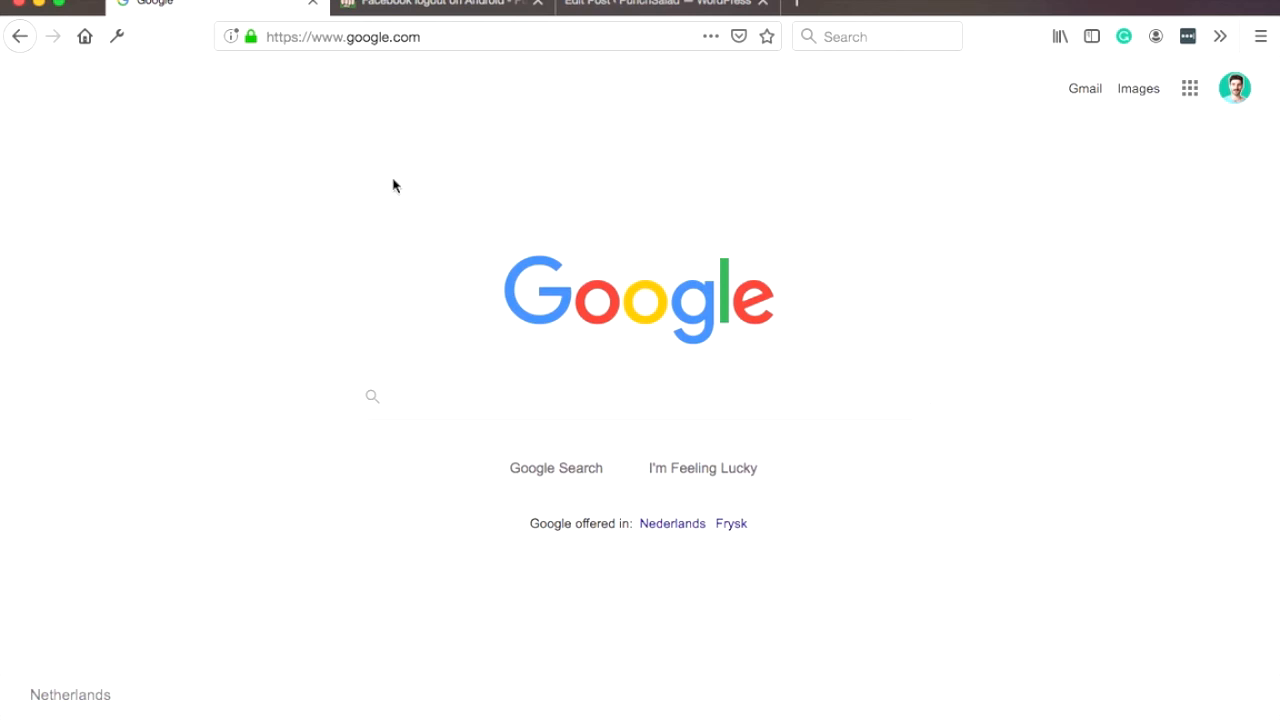
mouse_move(434, 354)
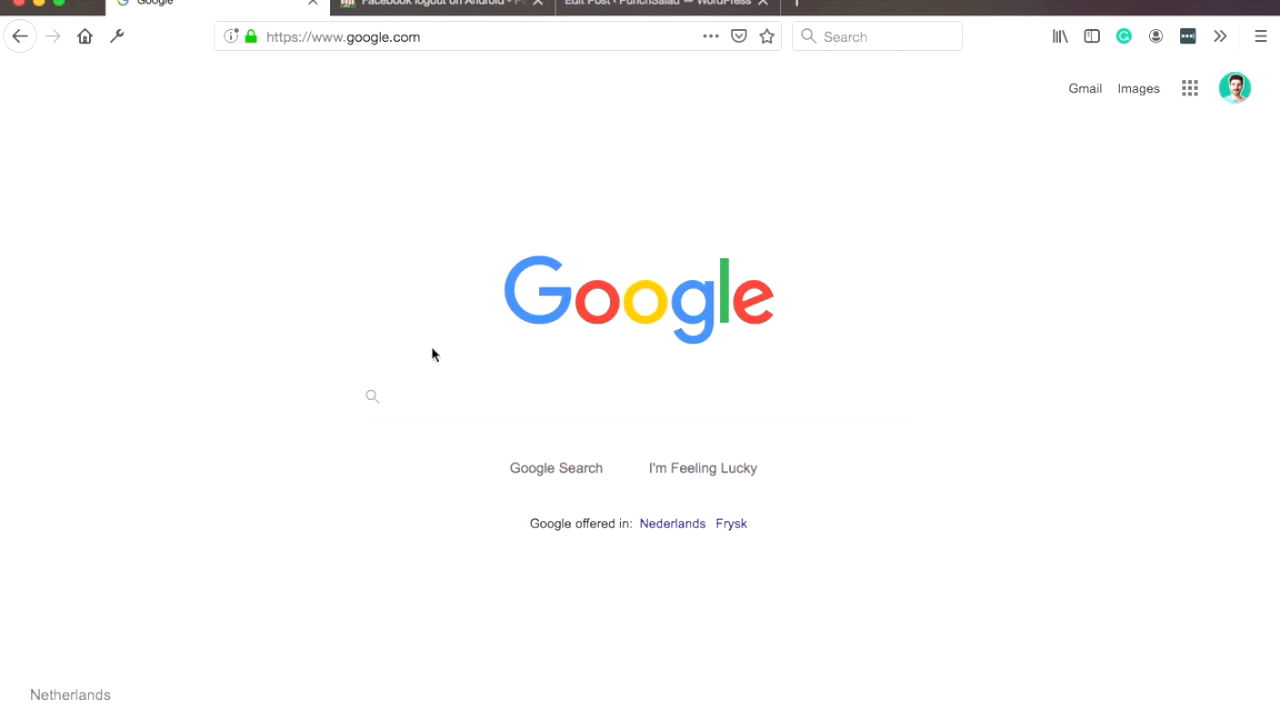
Step: Search Google for 'google search console' and enter the console via Start now
type("gooogle search console")
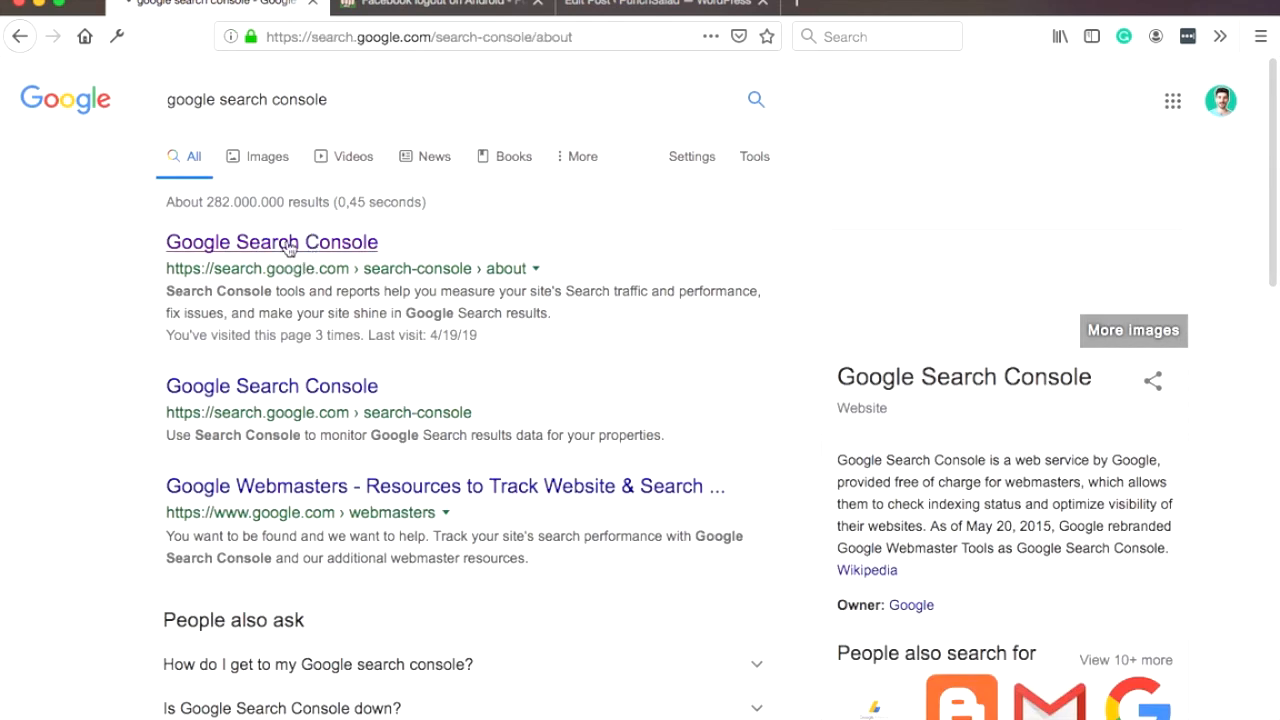
left_click(271, 242)
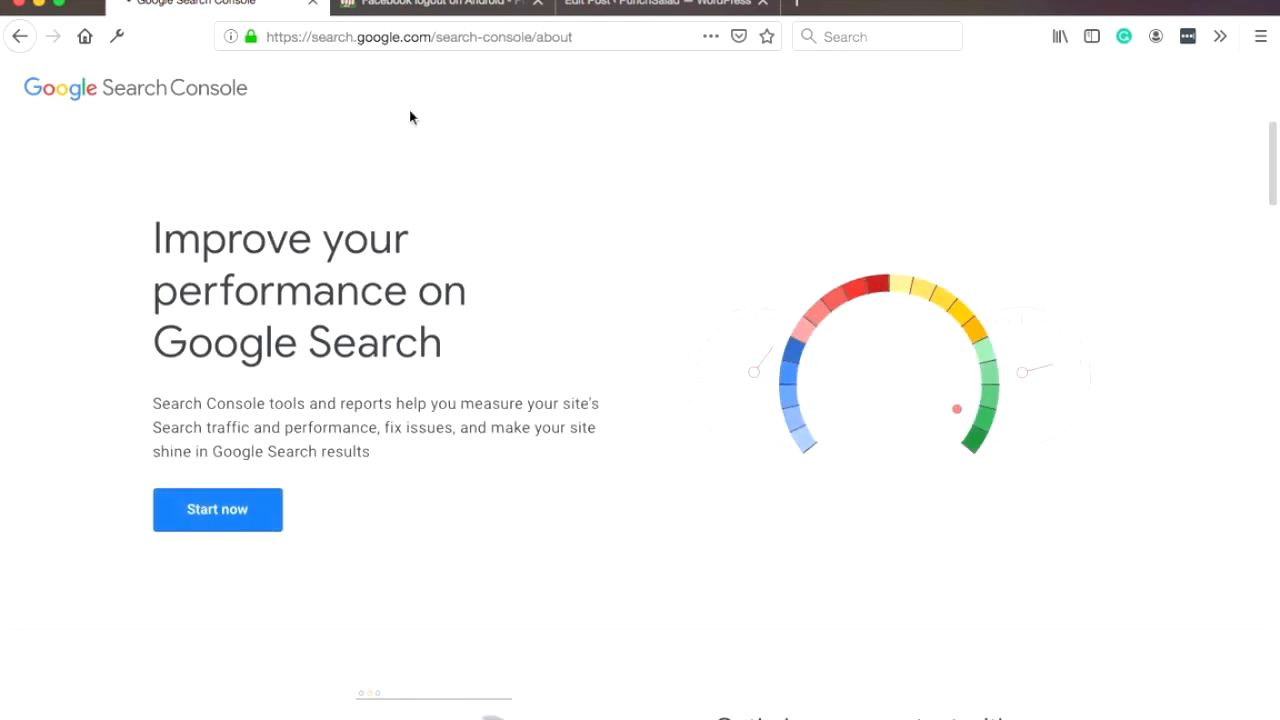
left_click(217, 509)
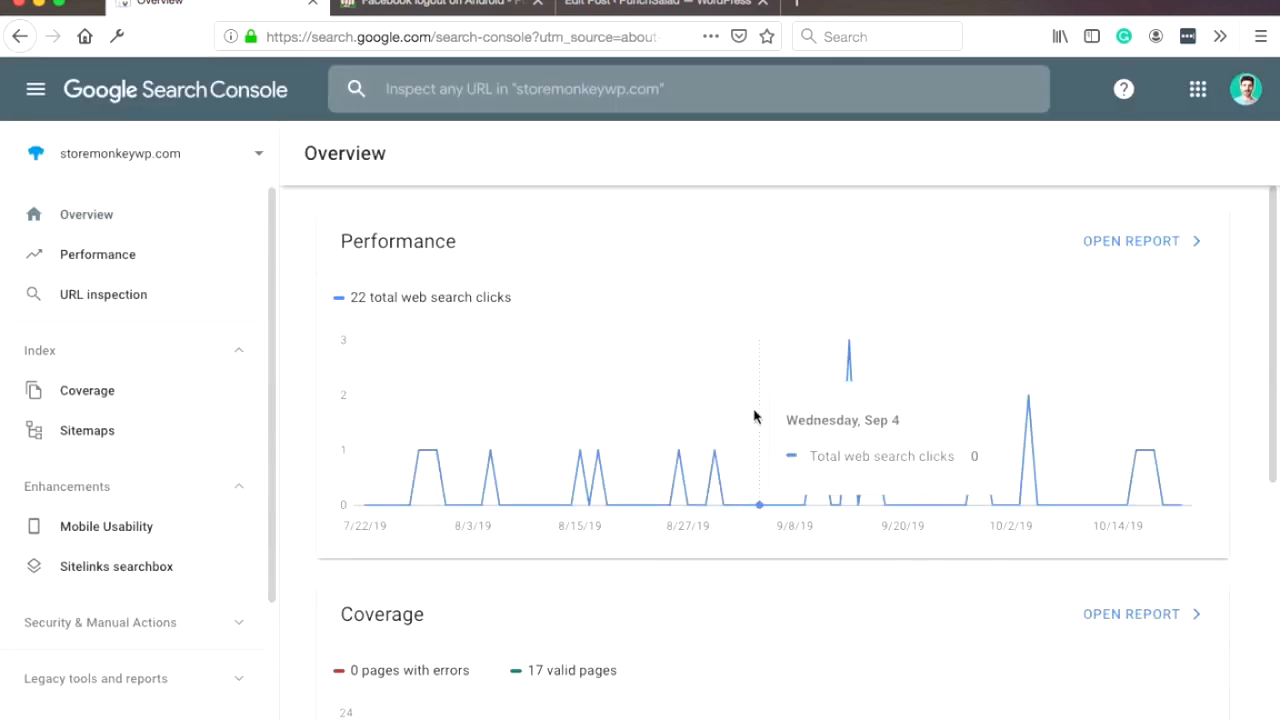
mouse_move(675, 372)
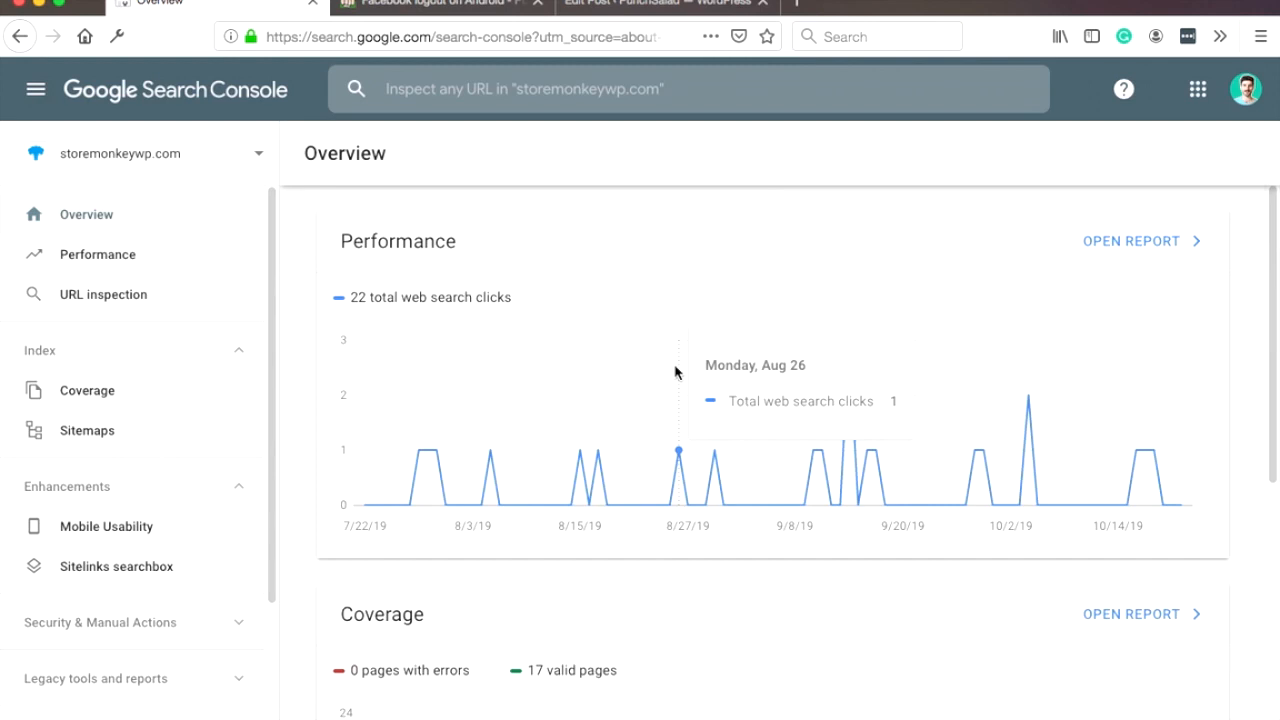
mouse_move(1005, 108)
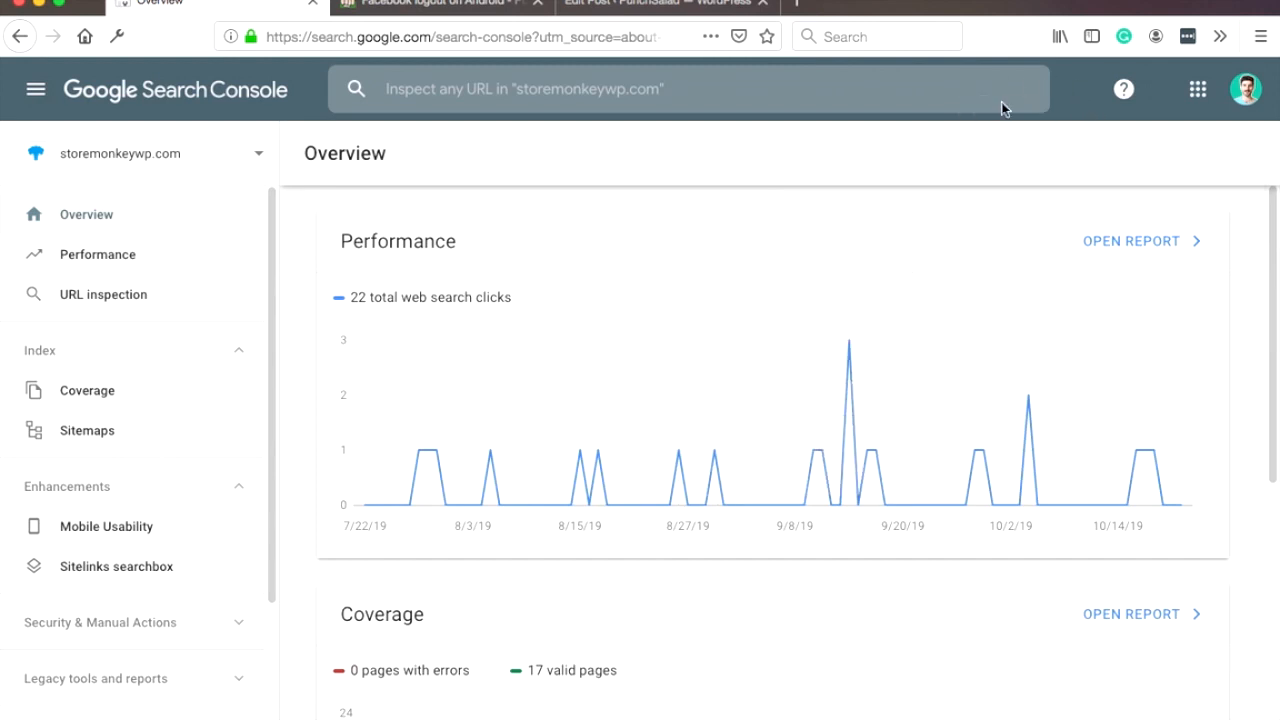
mouse_move(1009, 100)
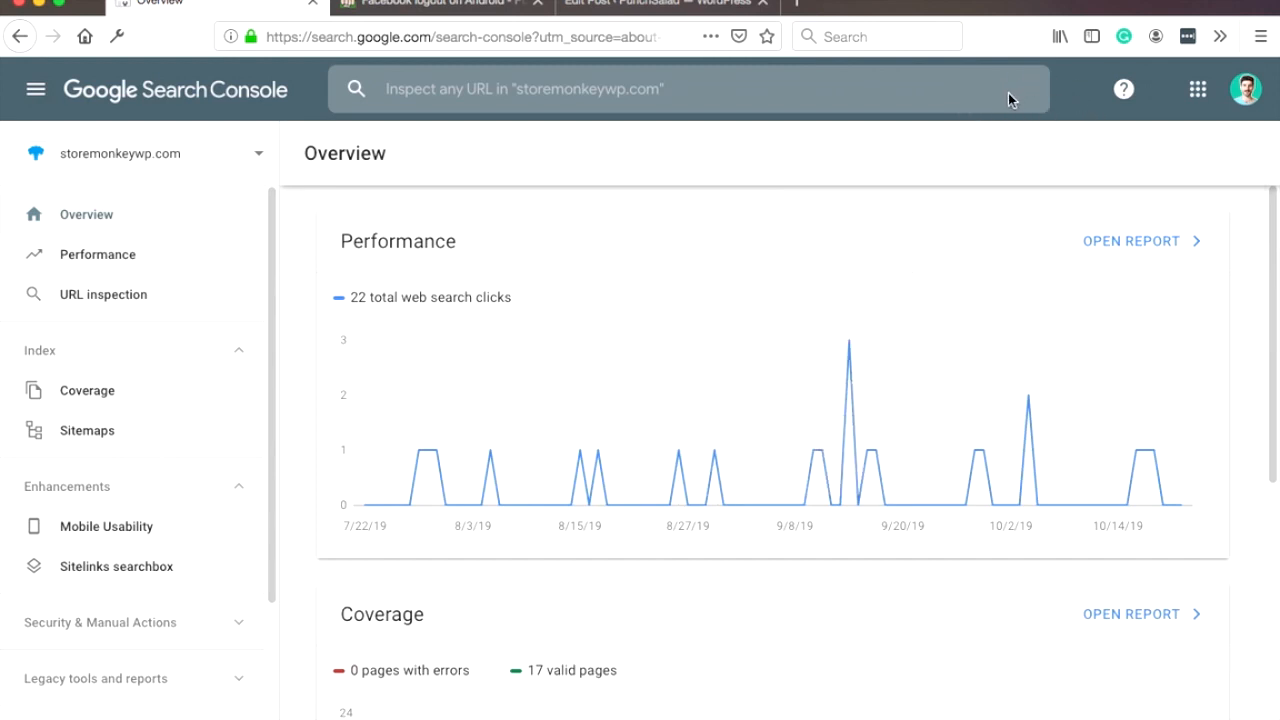
mouse_move(212, 229)
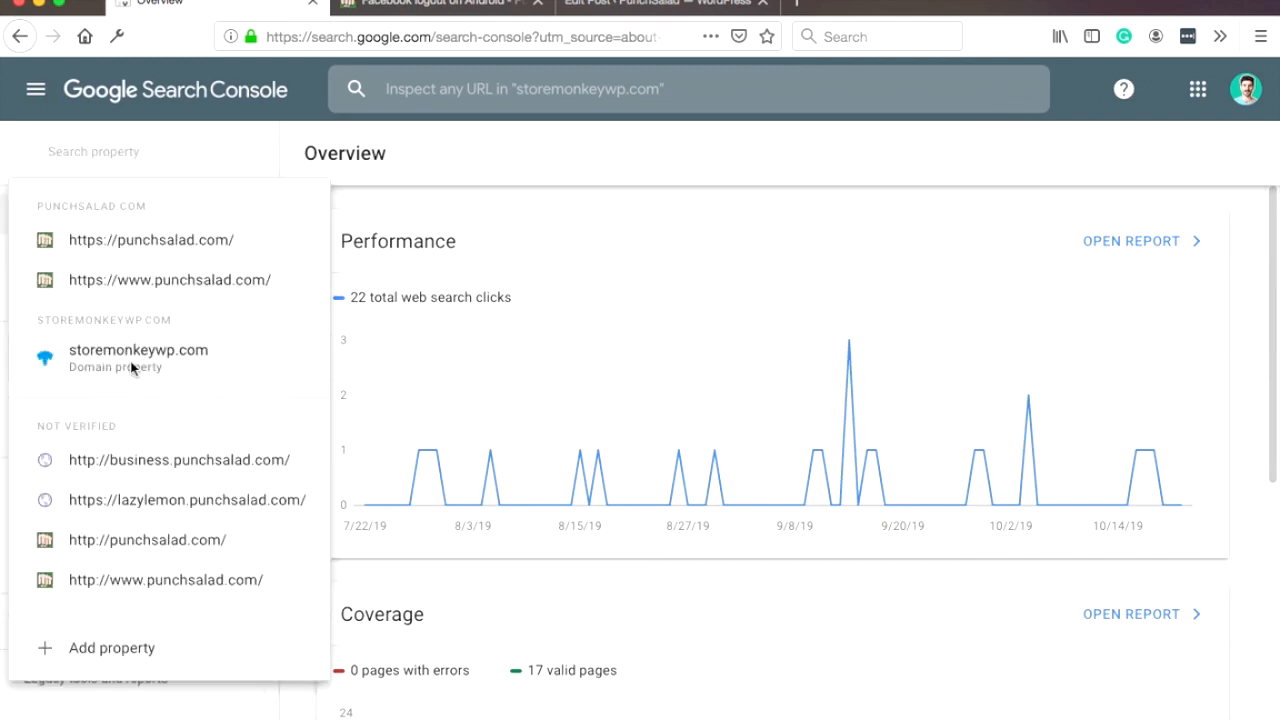
mouse_move(138, 360)
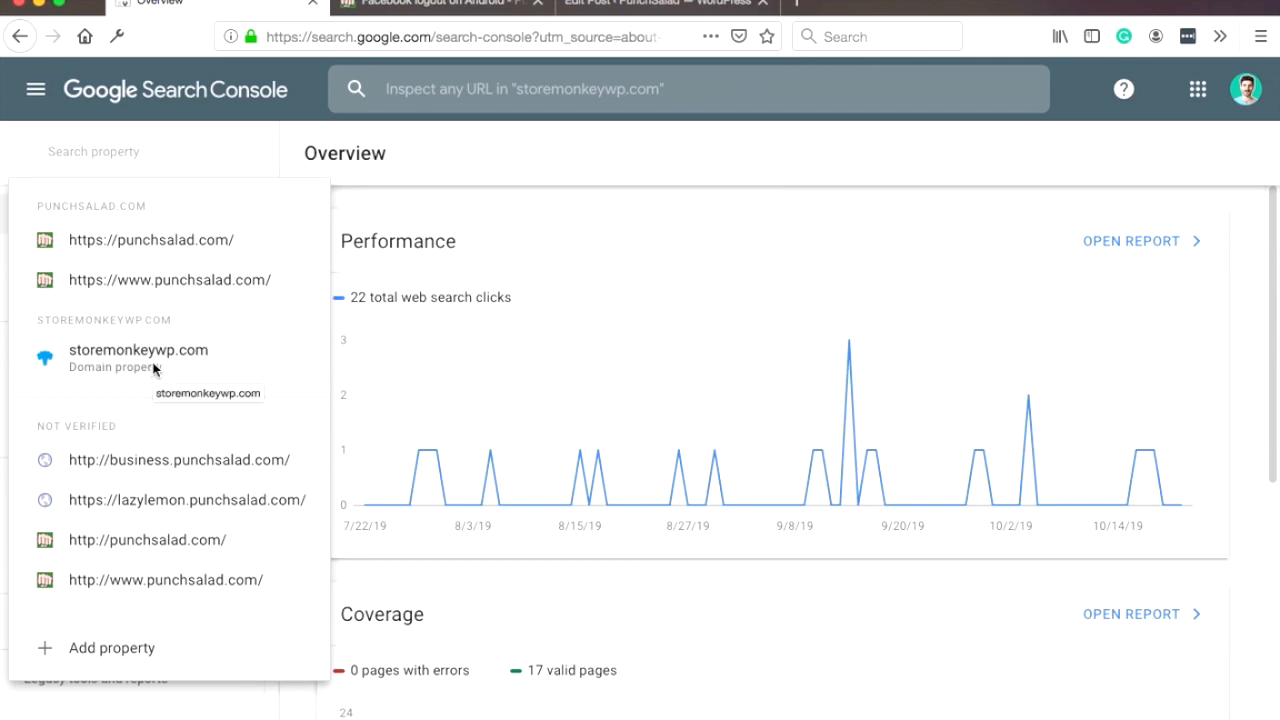
left_click(93, 151)
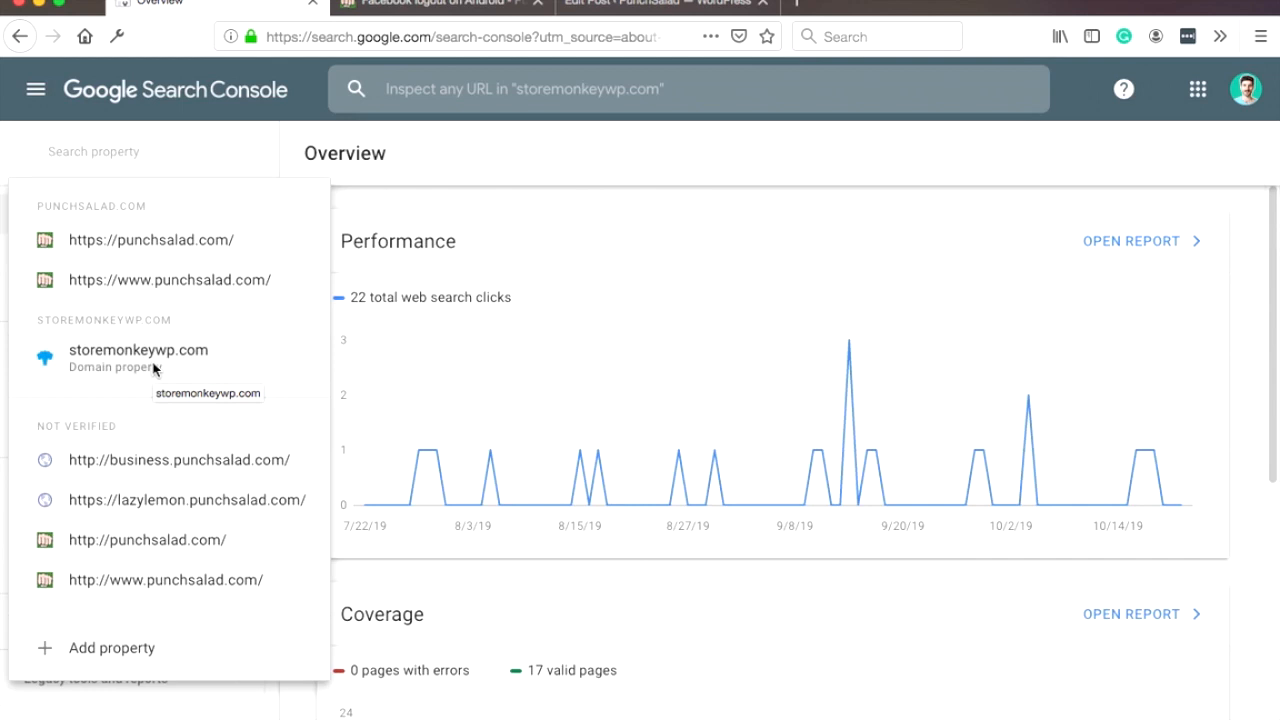
mouse_move(148, 280)
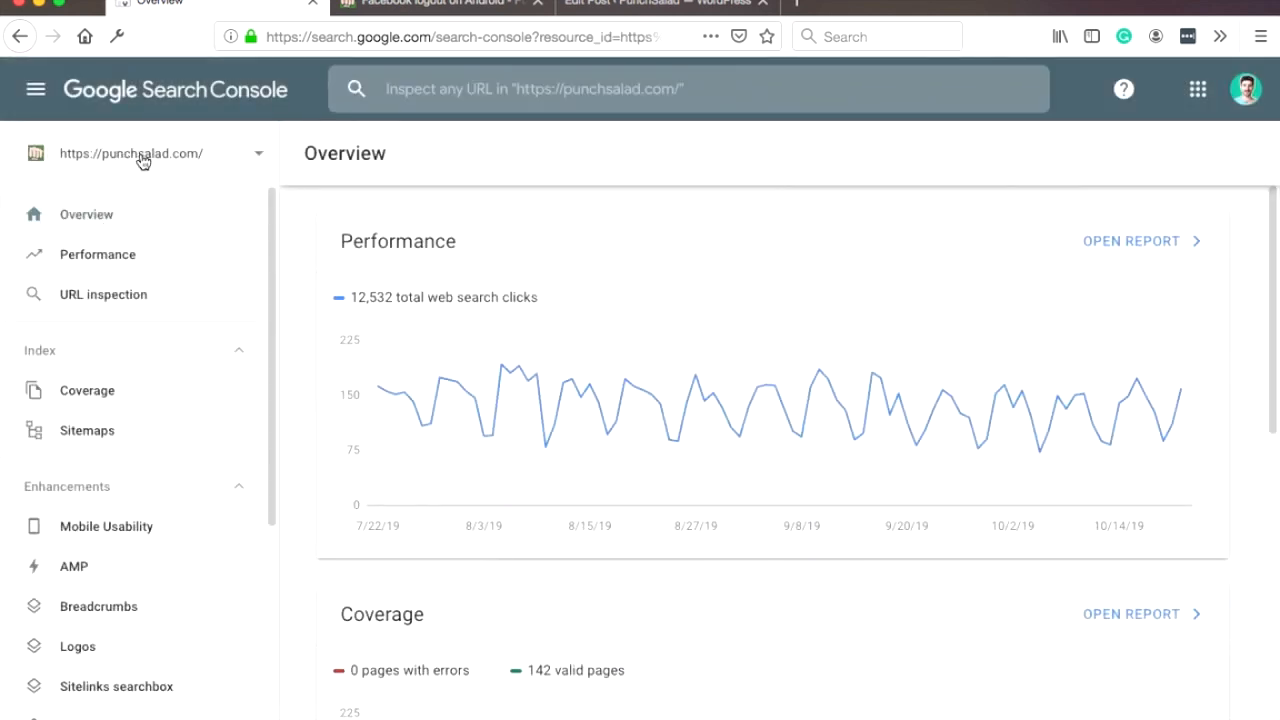
scroll("down", 3)
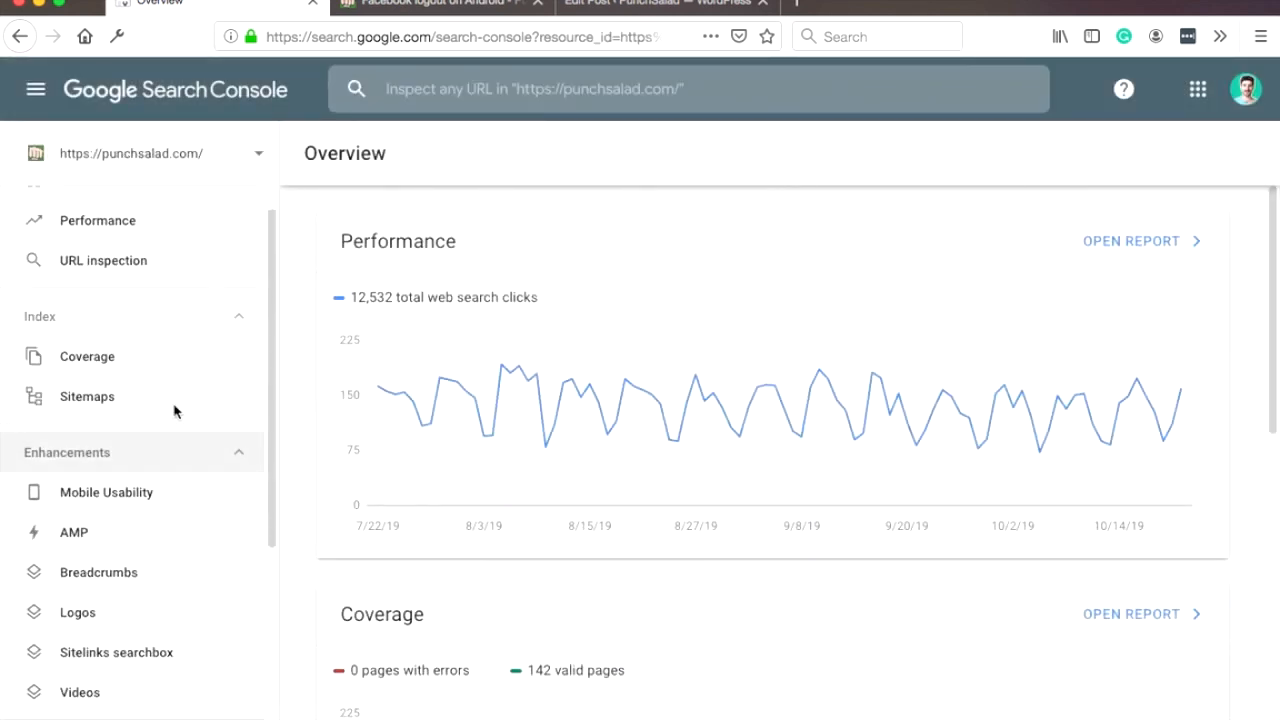
scroll("down", 3)
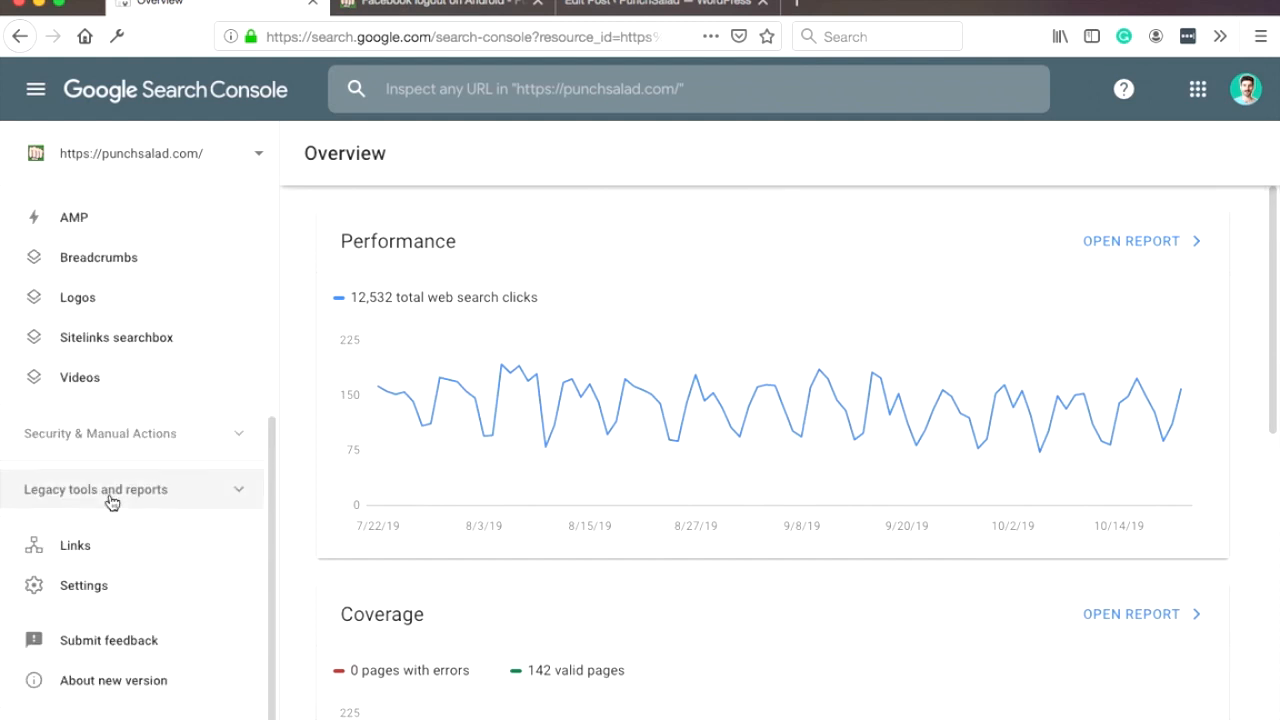
left_click(95, 489)
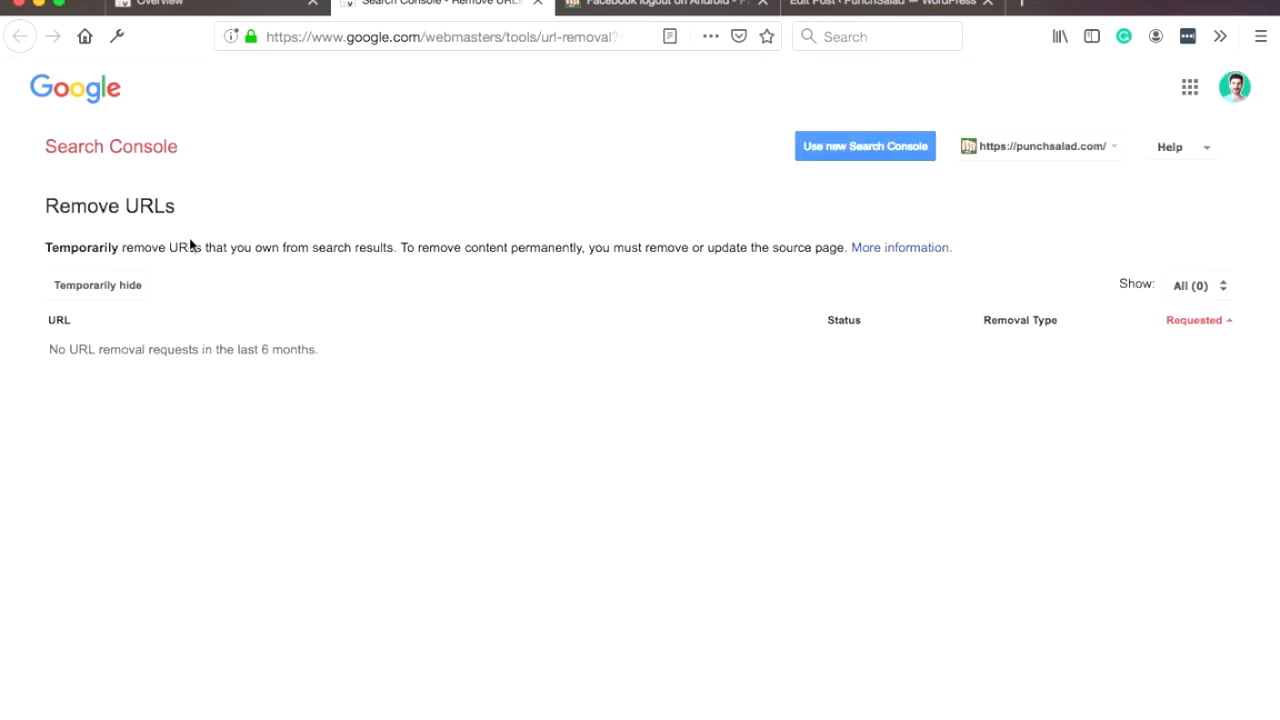
Step: Begin a Temporarily hide request and copy the Facebook logout on Android post's URL for it
left_click(97, 285)
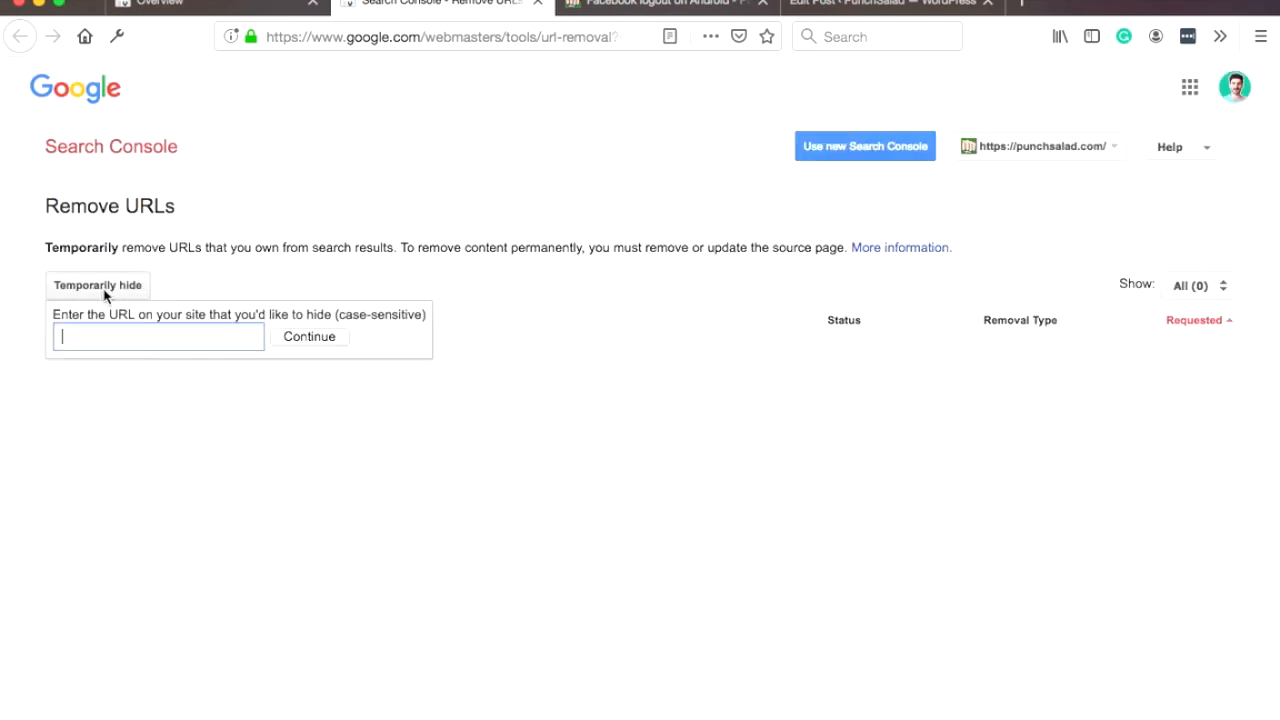
left_click(660, 3)
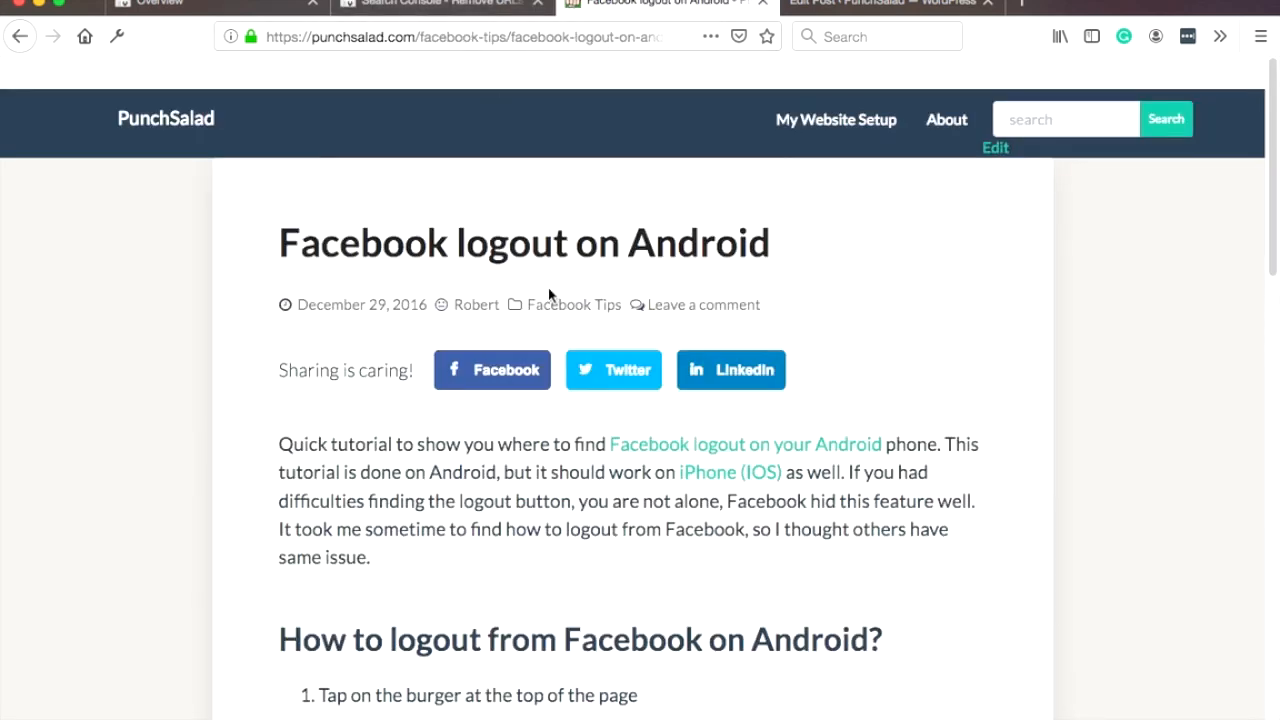
left_click(440, 36)
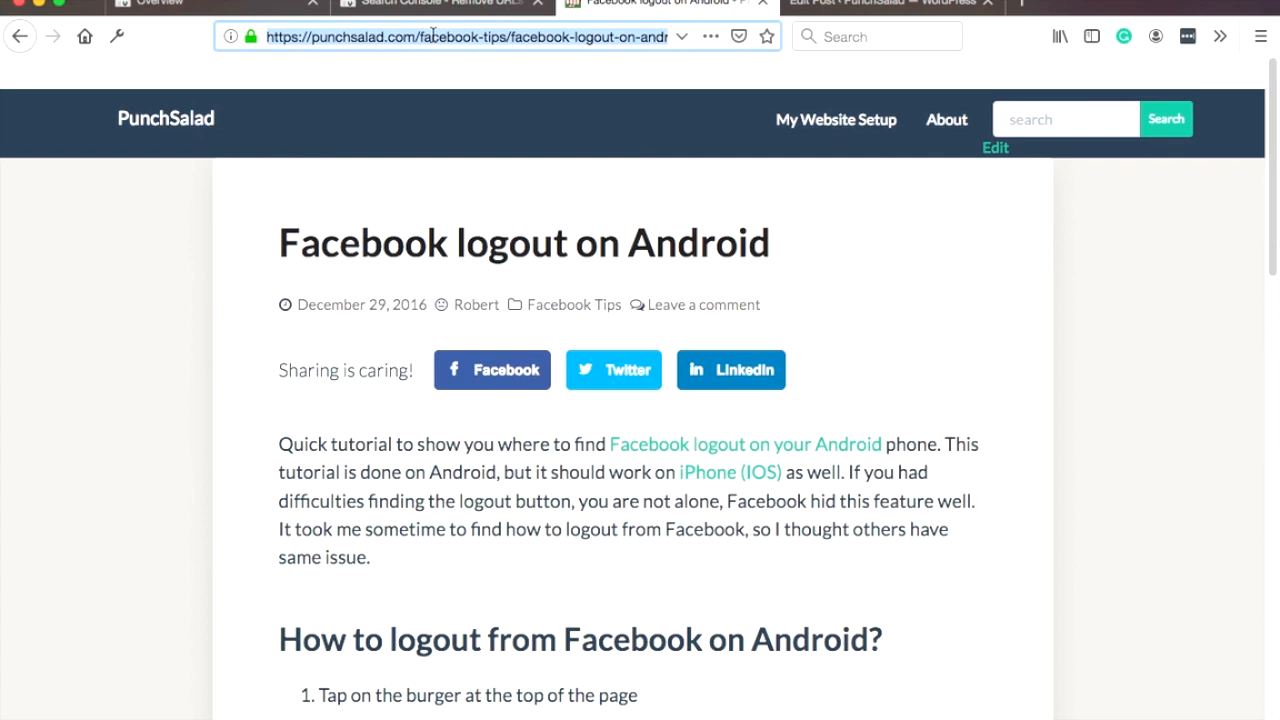
left_click(435, 3)
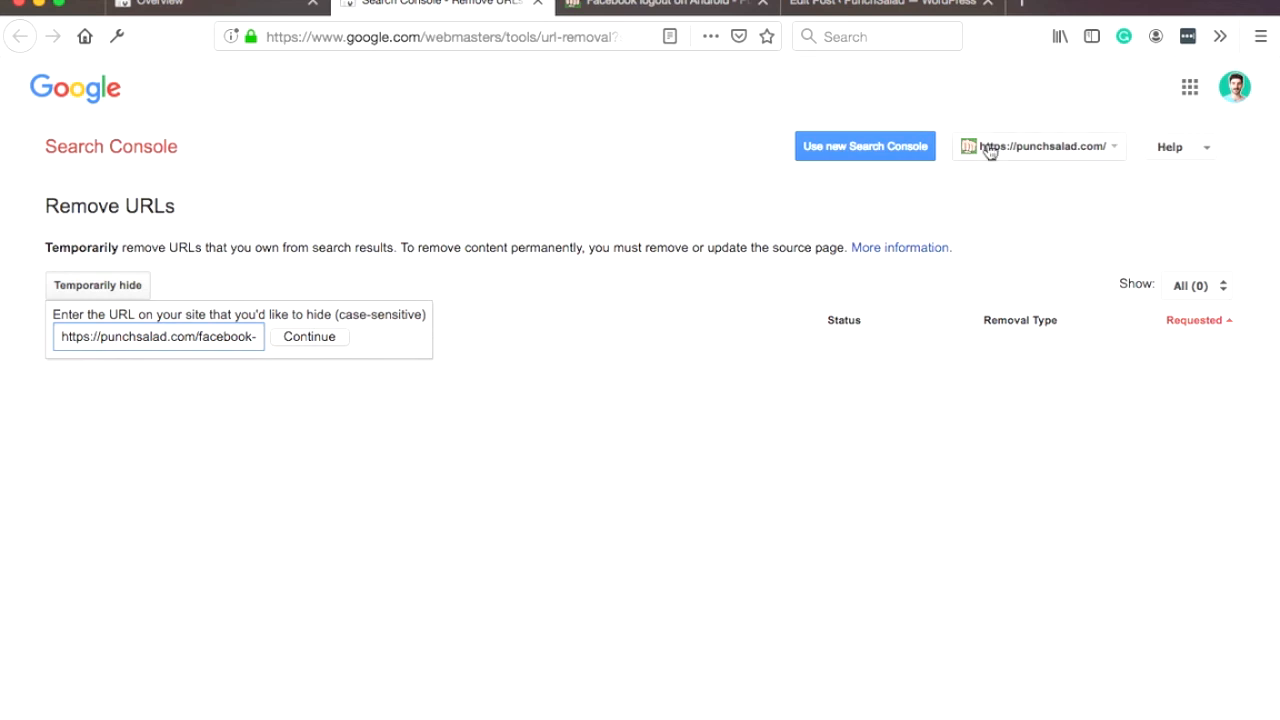
mouse_move(3, 390)
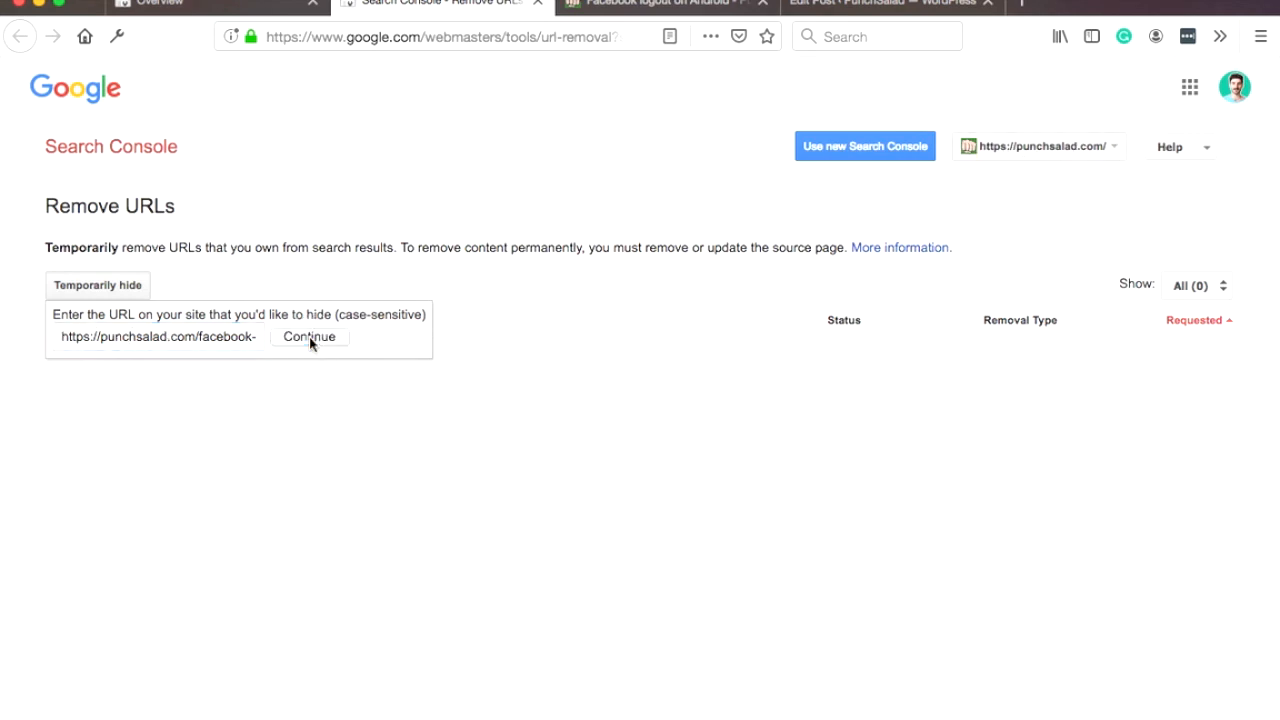
Step: Submit the request as 'Clear URL from cache and temporarily remove from Search'
left_click(308, 336)
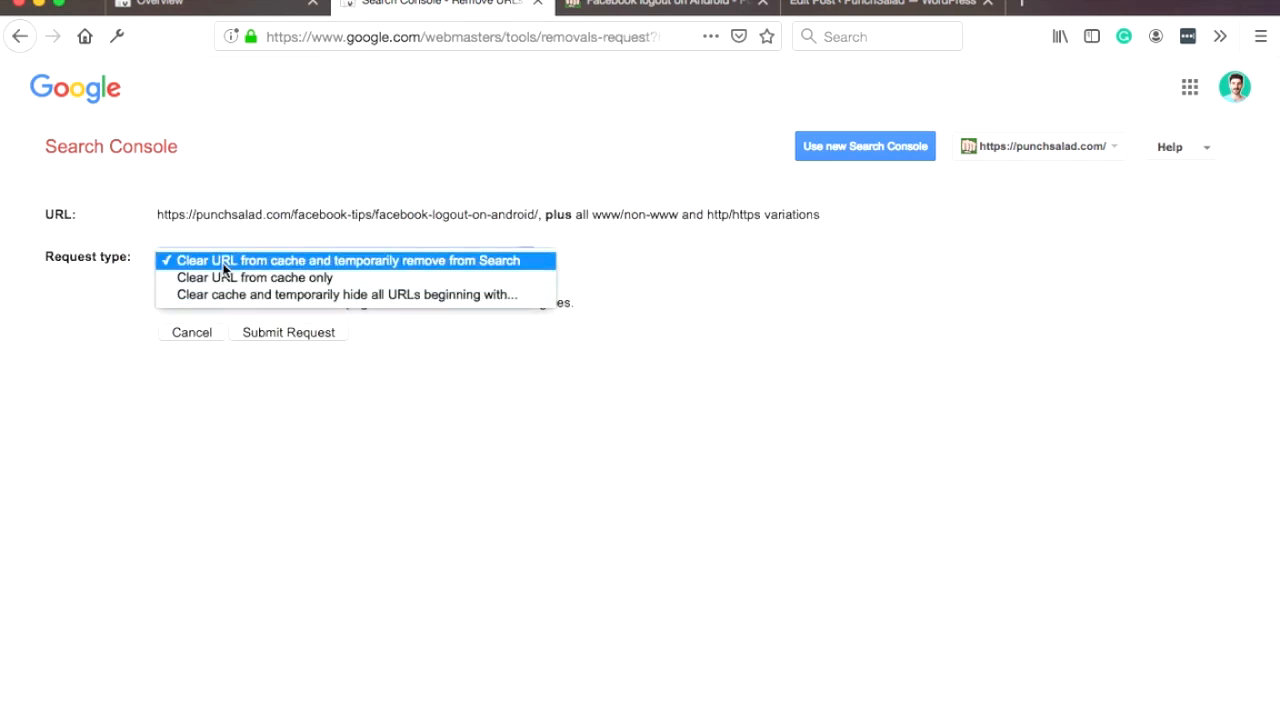
mouse_move(255, 277)
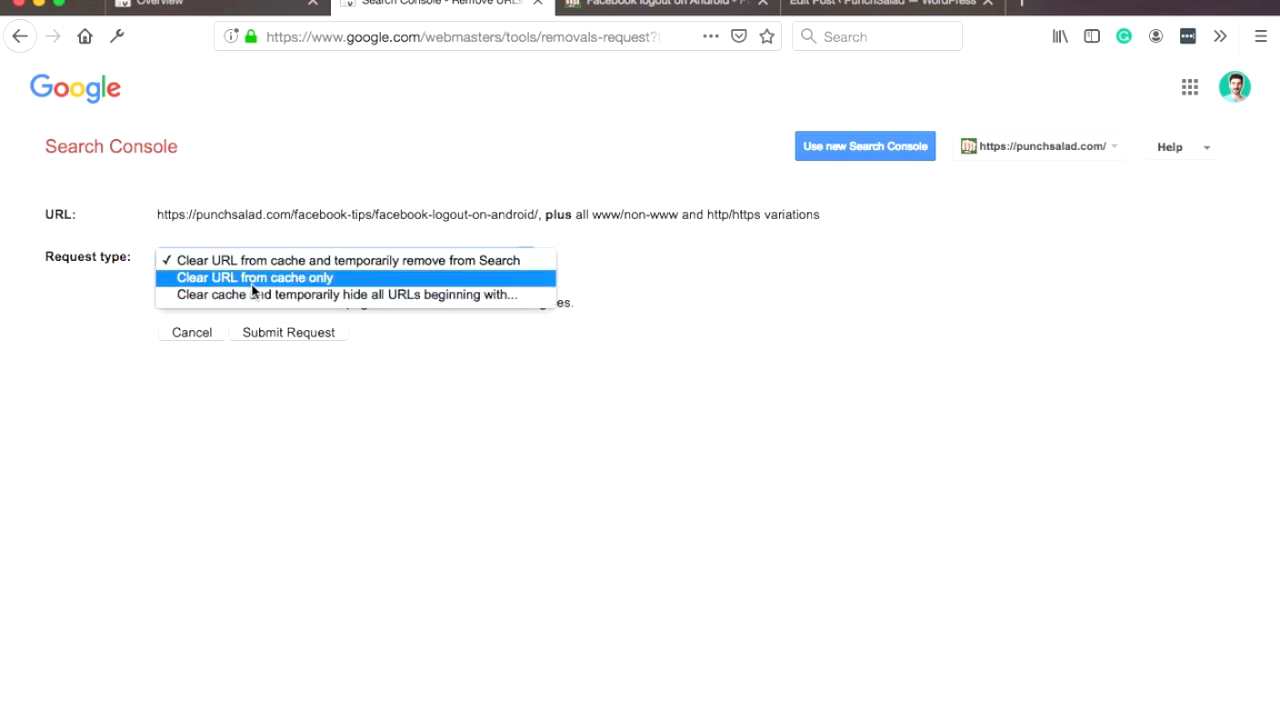
mouse_move(270, 294)
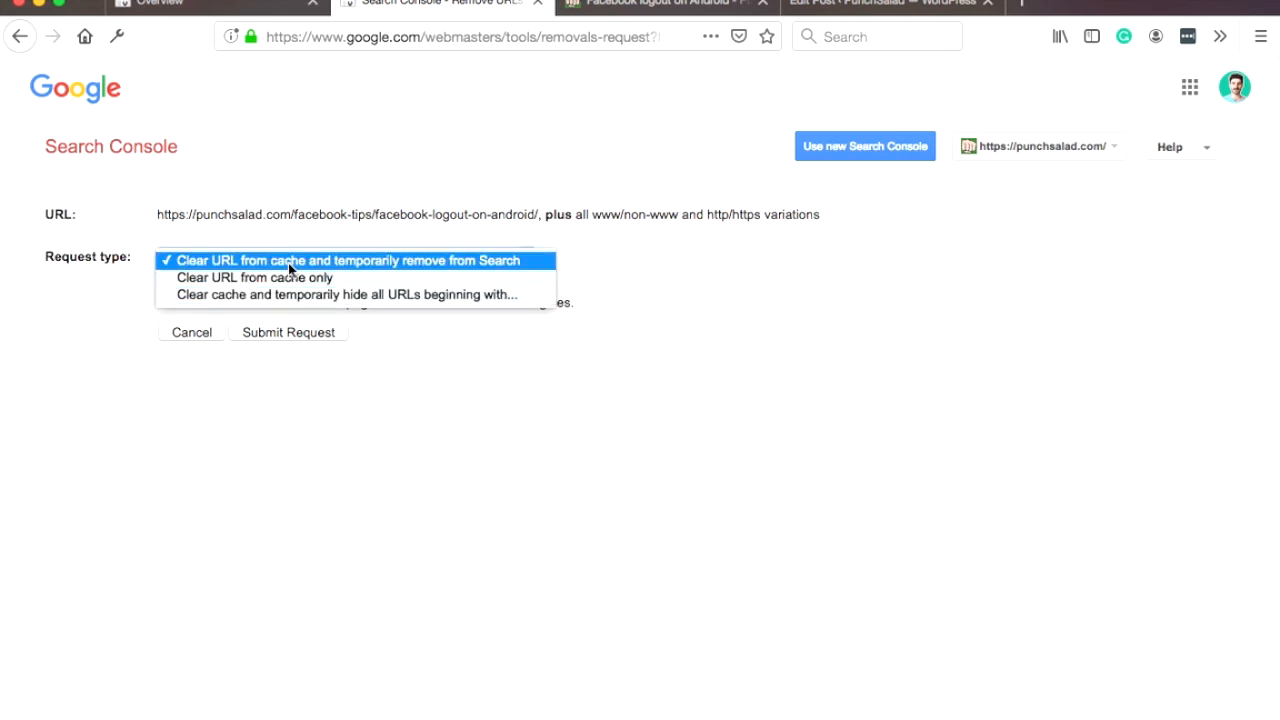
left_click(350, 260)
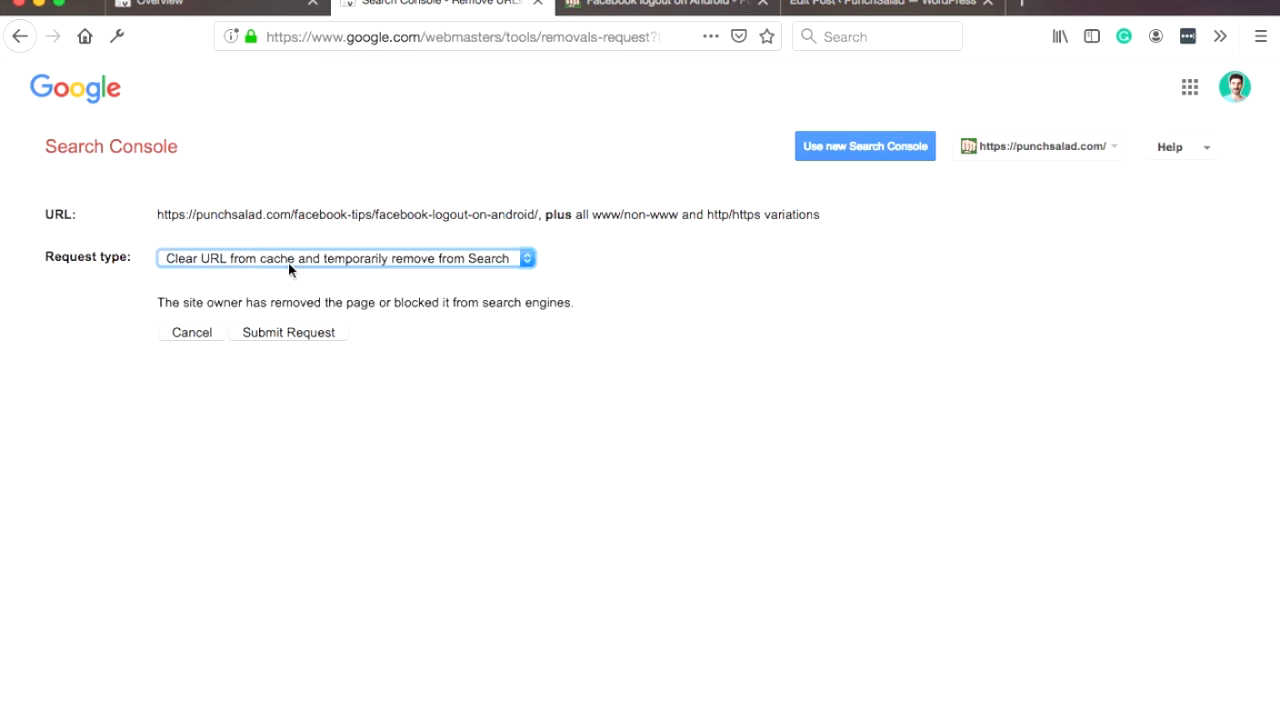
mouse_move(288, 338)
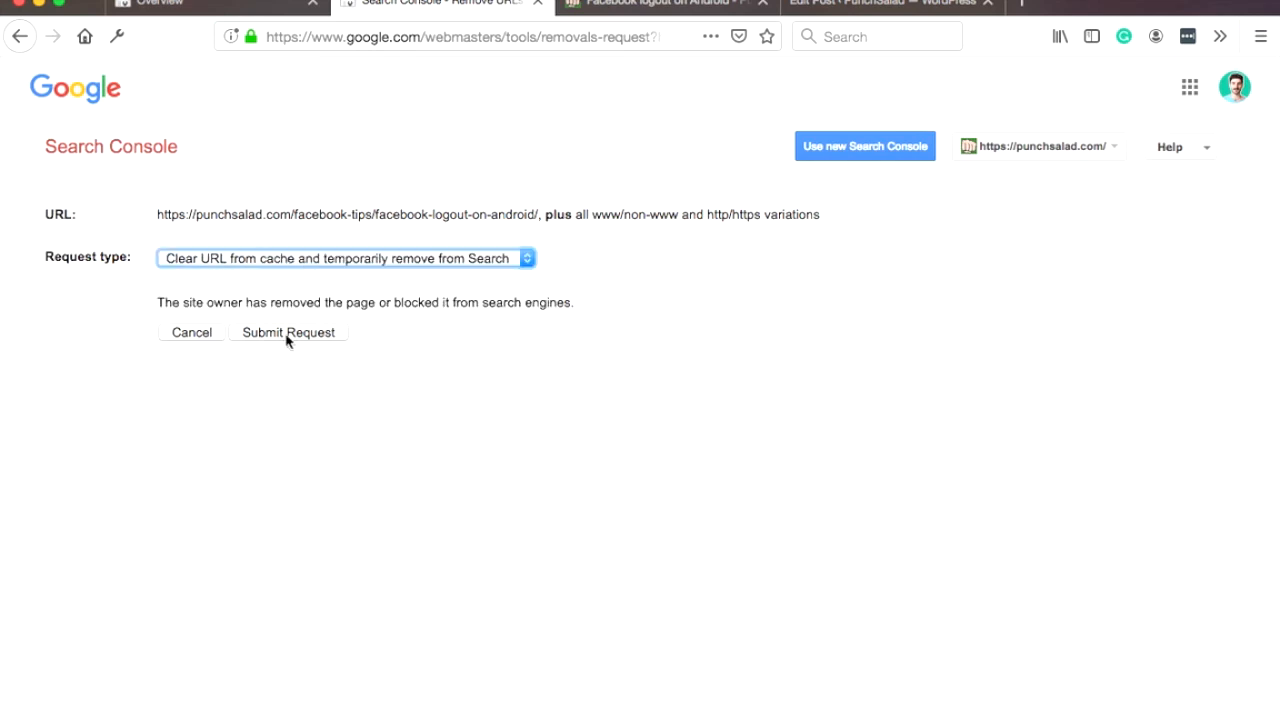
left_click(288, 332)
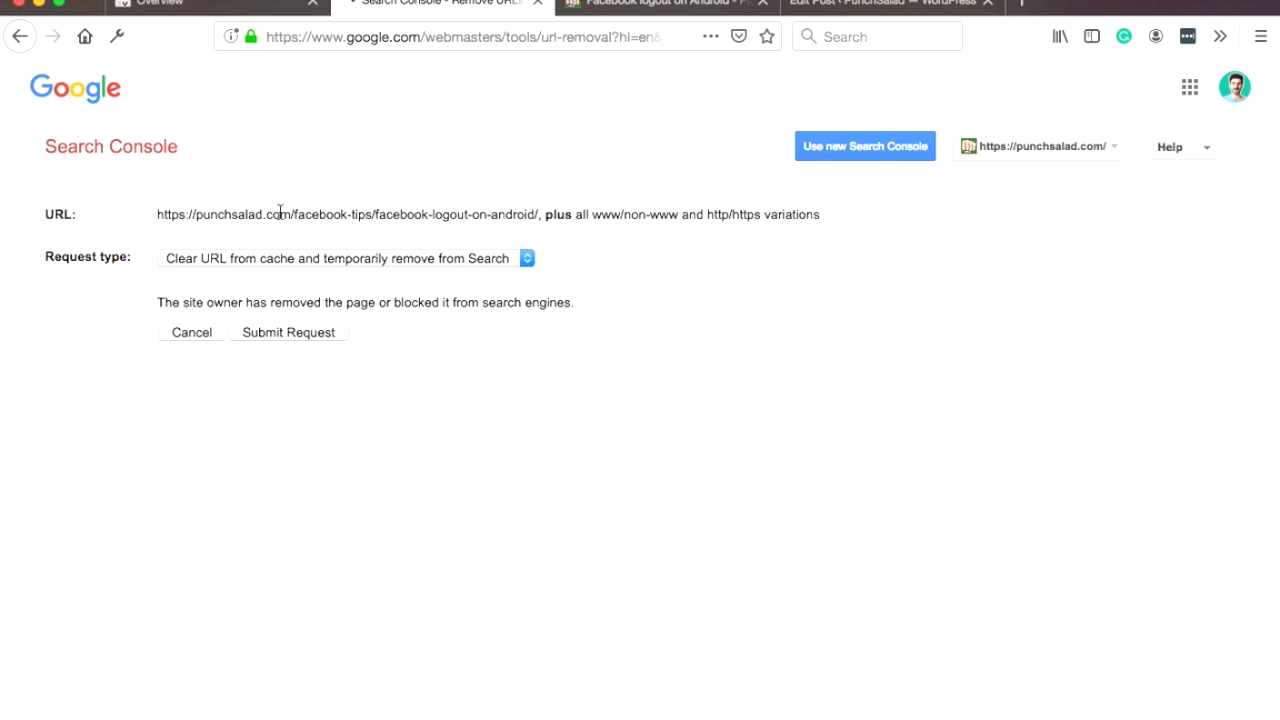
Step: Switch to the cPanel File Manager showing wp-content > themes
left_click(288, 332)
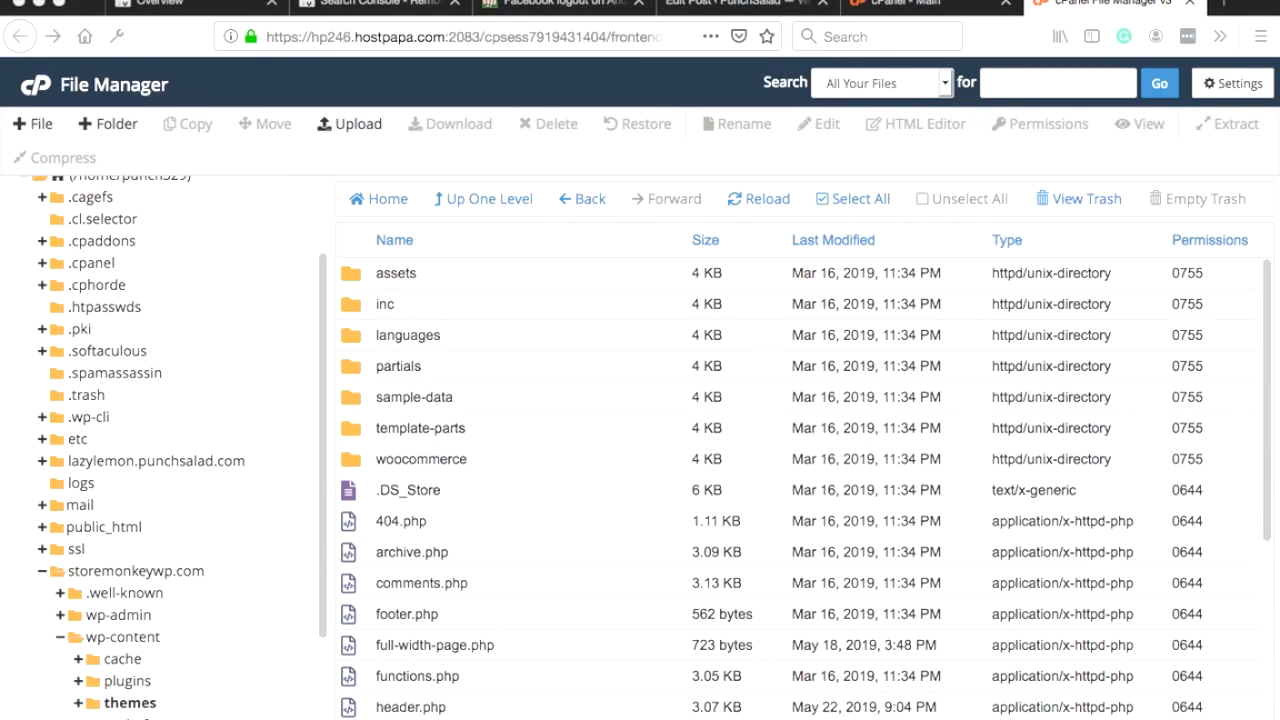
mouse_move(506, 251)
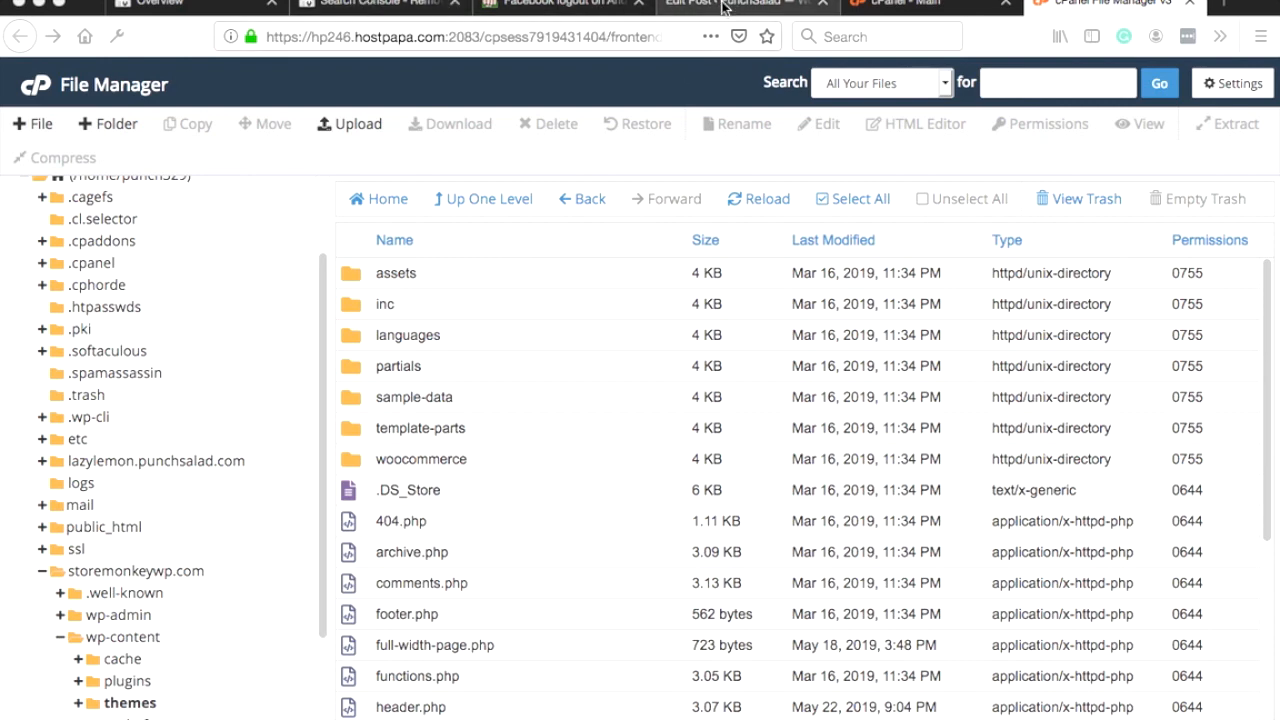
Step: Set Yoast 'Allow search engines to show this Post' to No and update the post
left_click(730, 5)
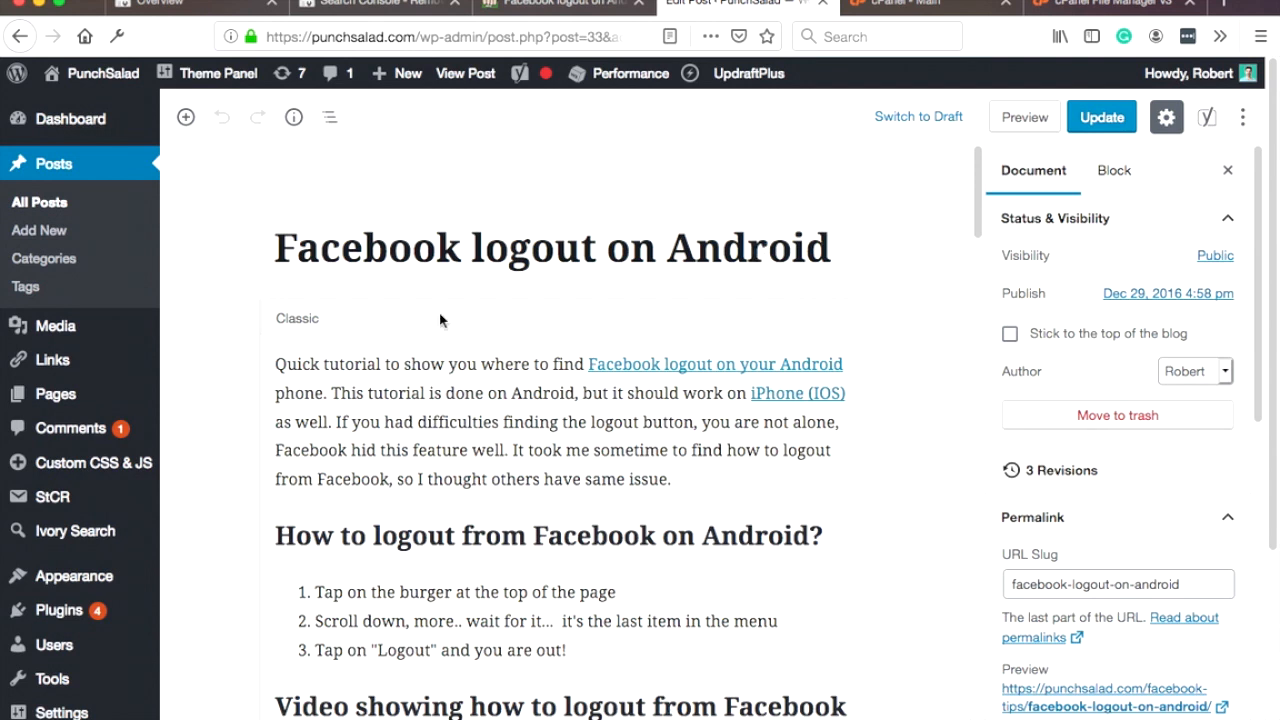
mouse_move(514, 213)
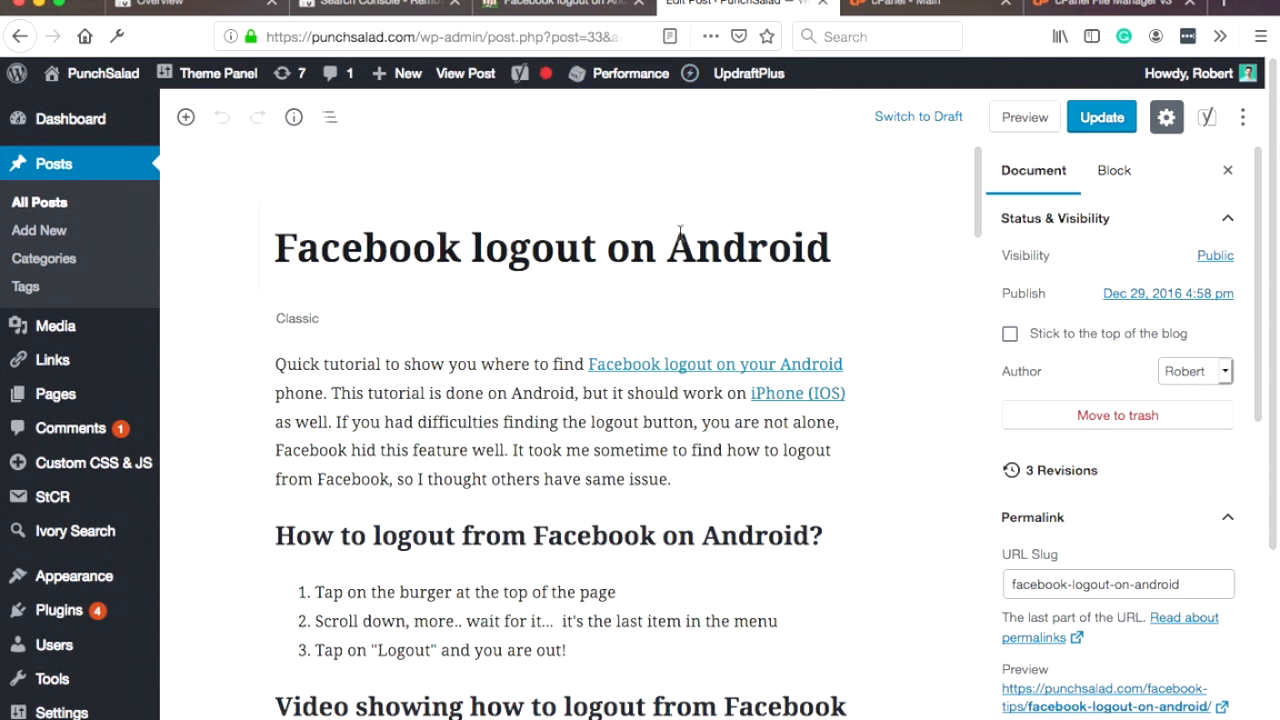
mouse_move(265, 340)
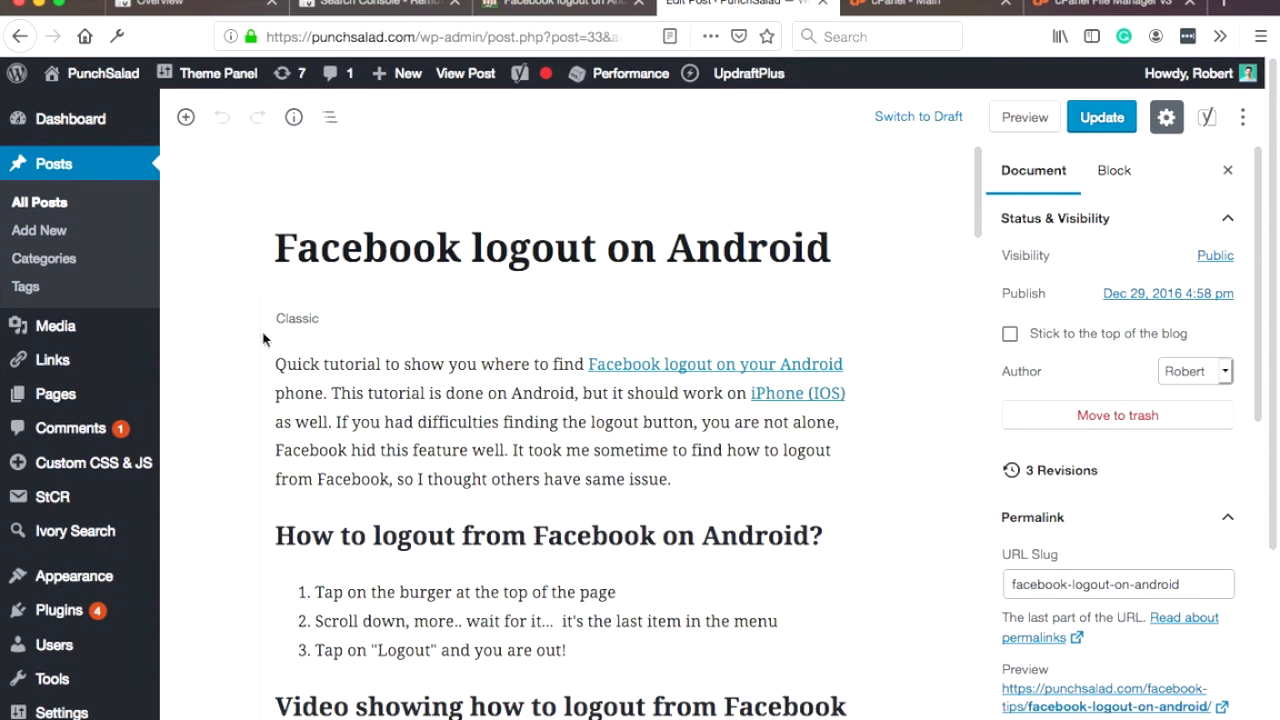
mouse_move(220, 392)
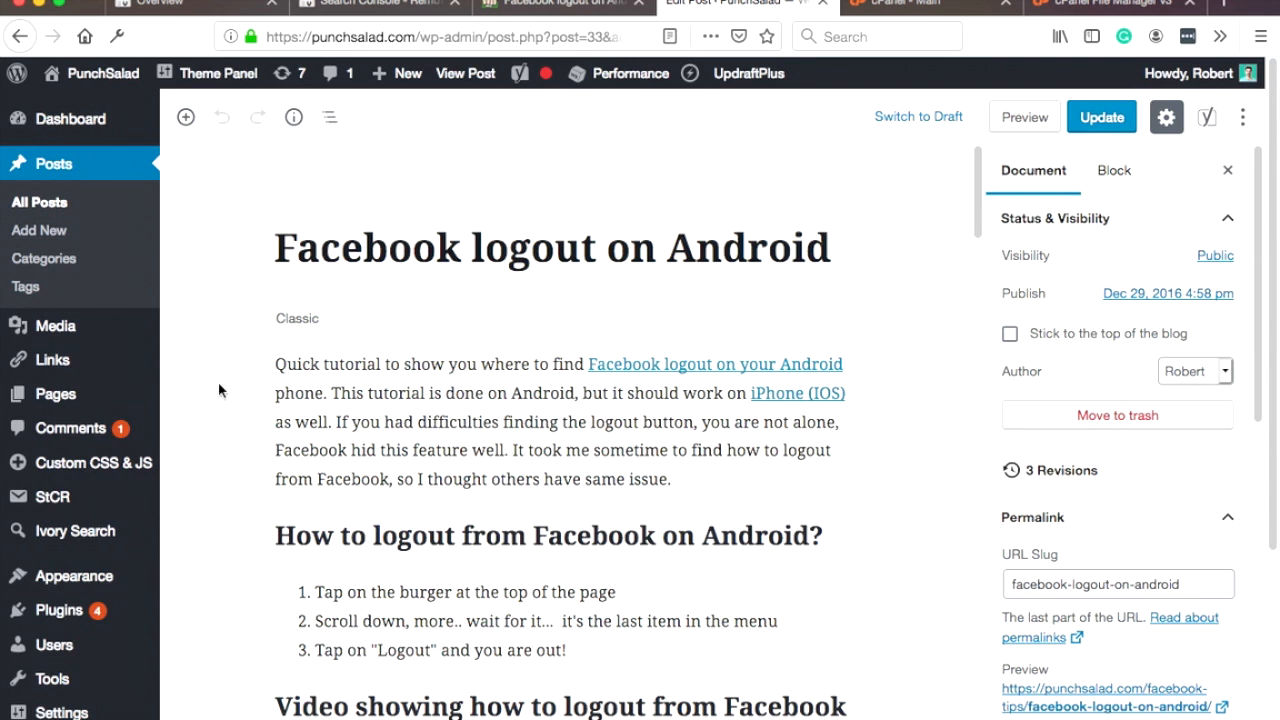
mouse_move(227, 396)
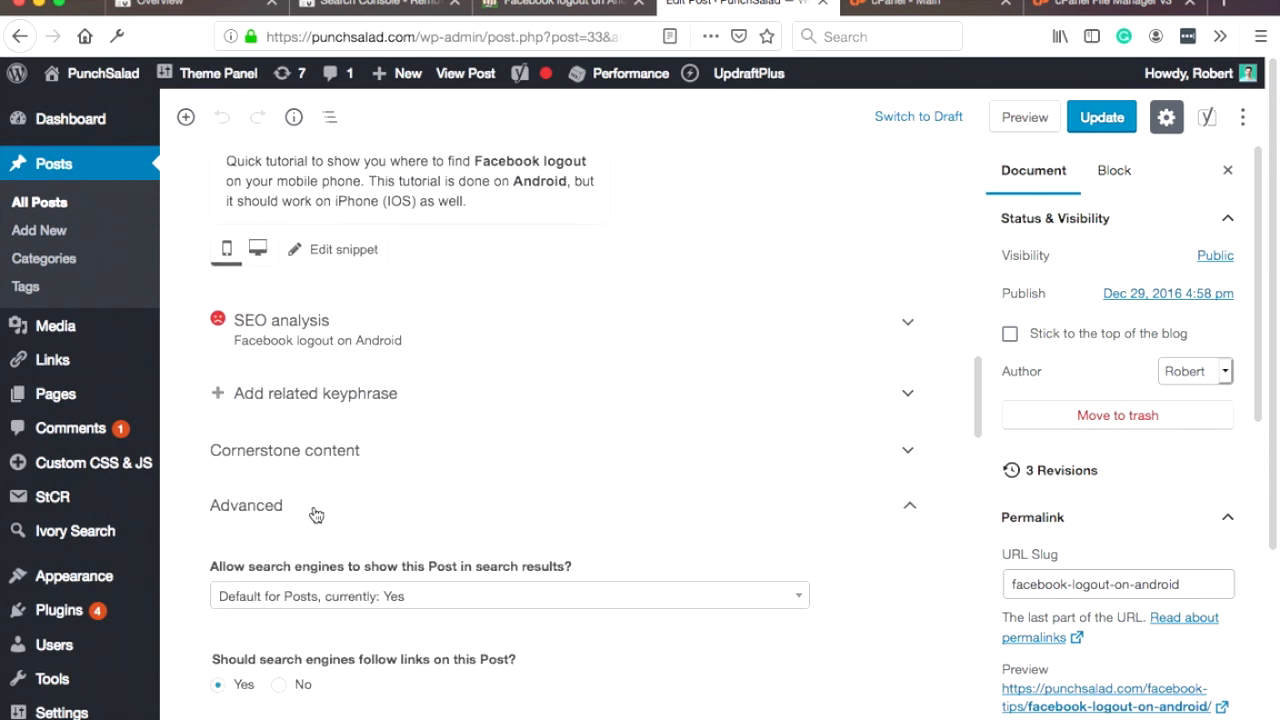
scroll("down", 3)
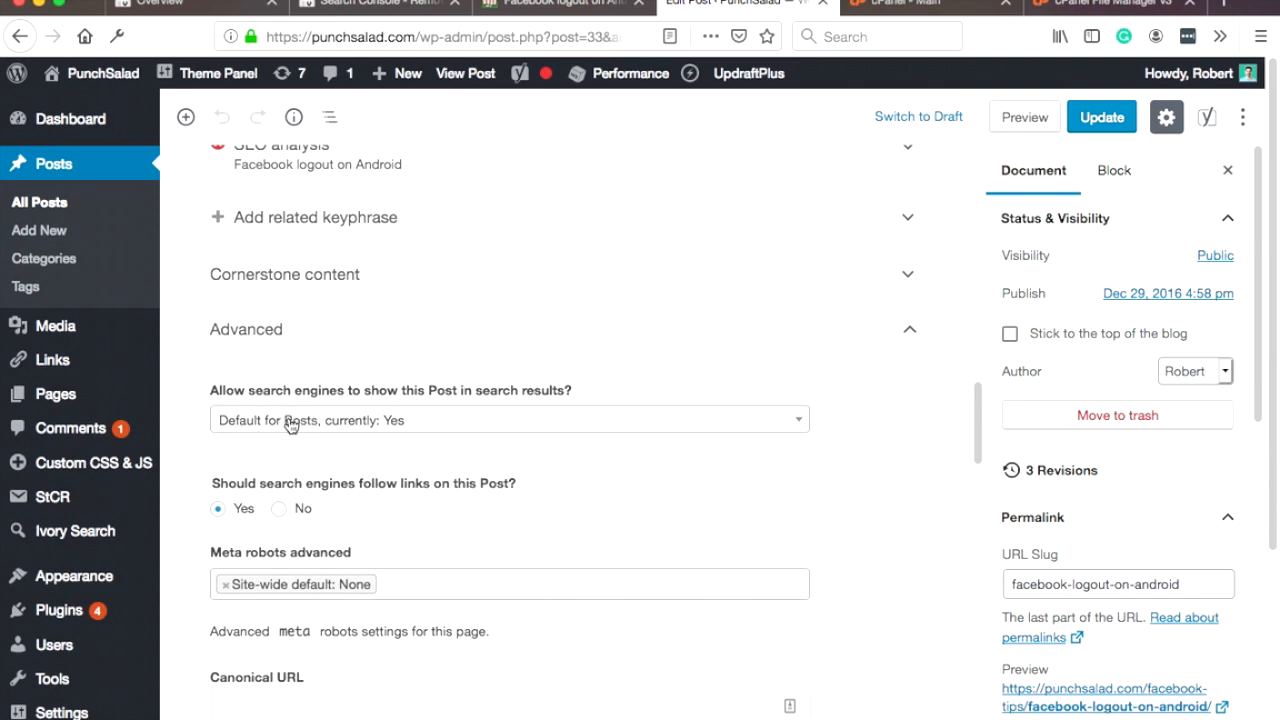
left_click(508, 420)
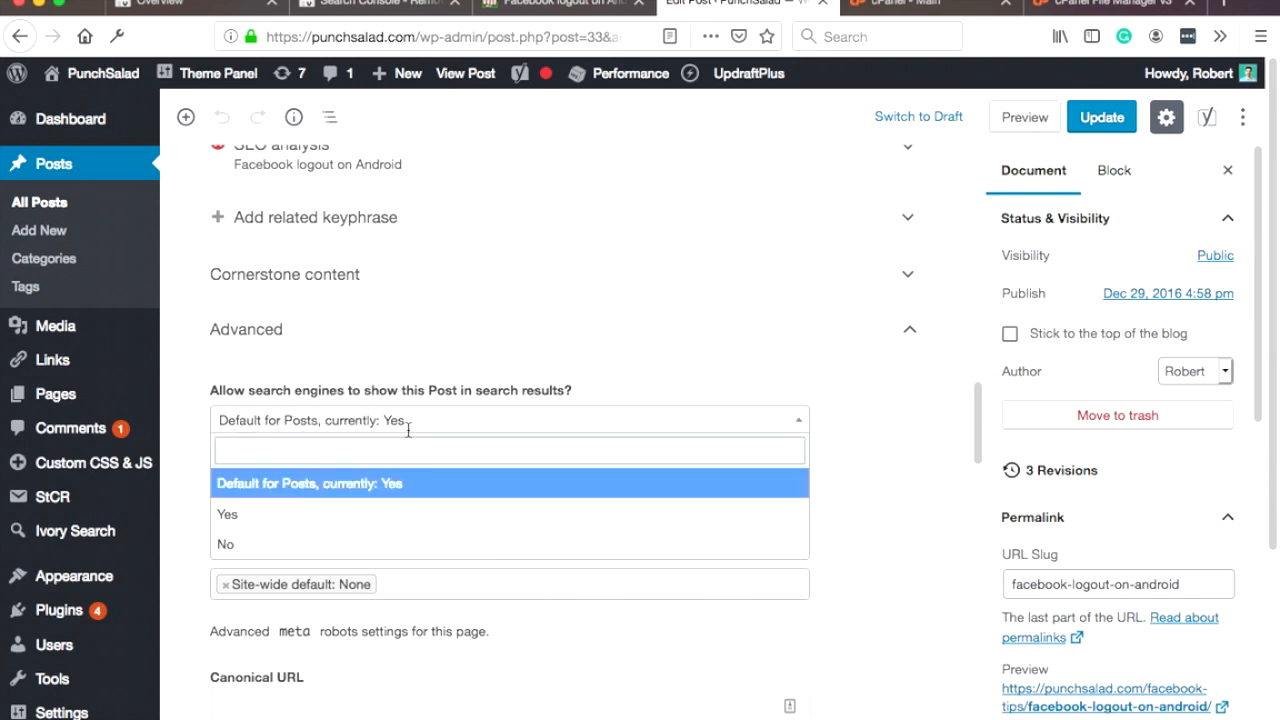
mouse_move(285, 483)
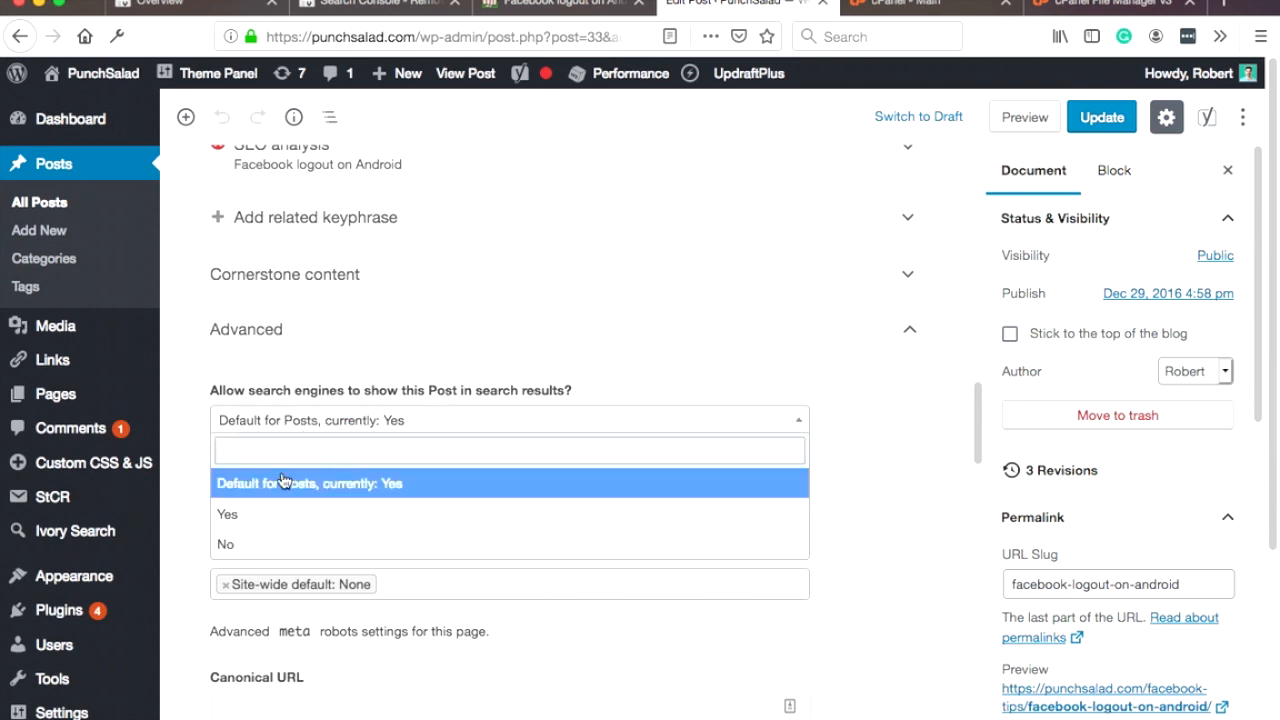
left_click(225, 543)
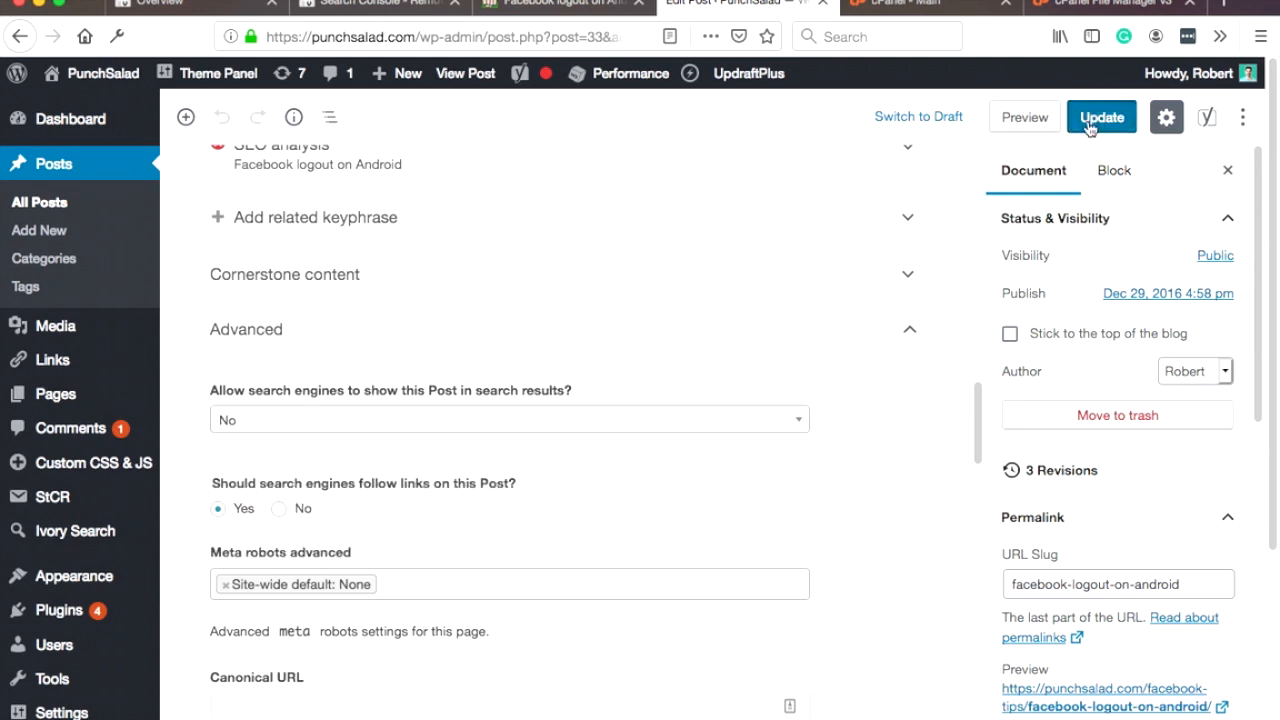
left_click(1101, 117)
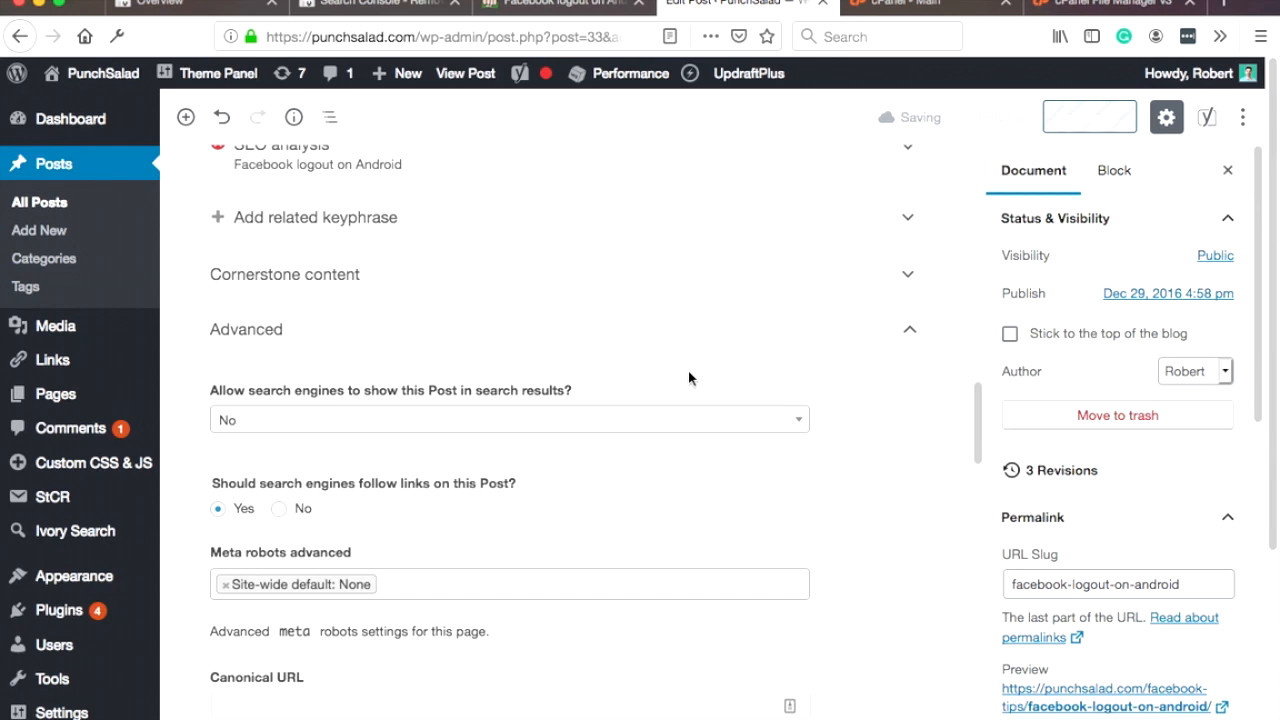
left_click(1089, 117)
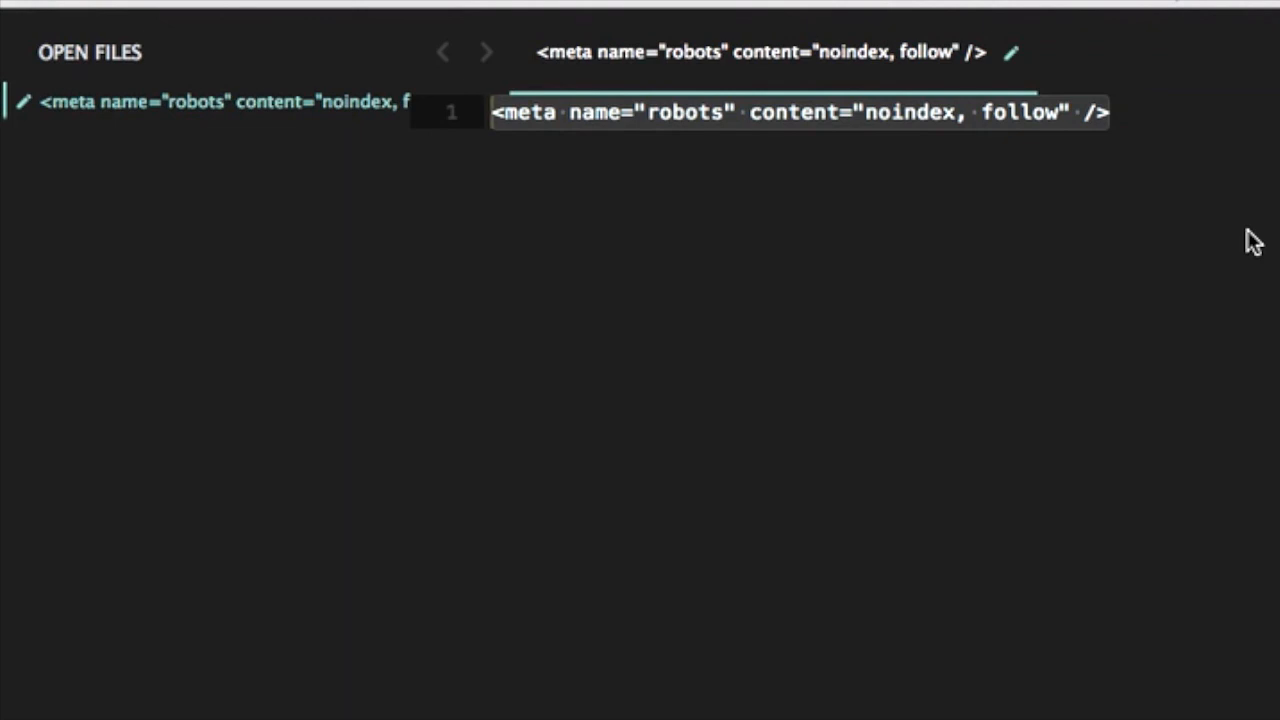
mouse_move(1144, 253)
type("<head")
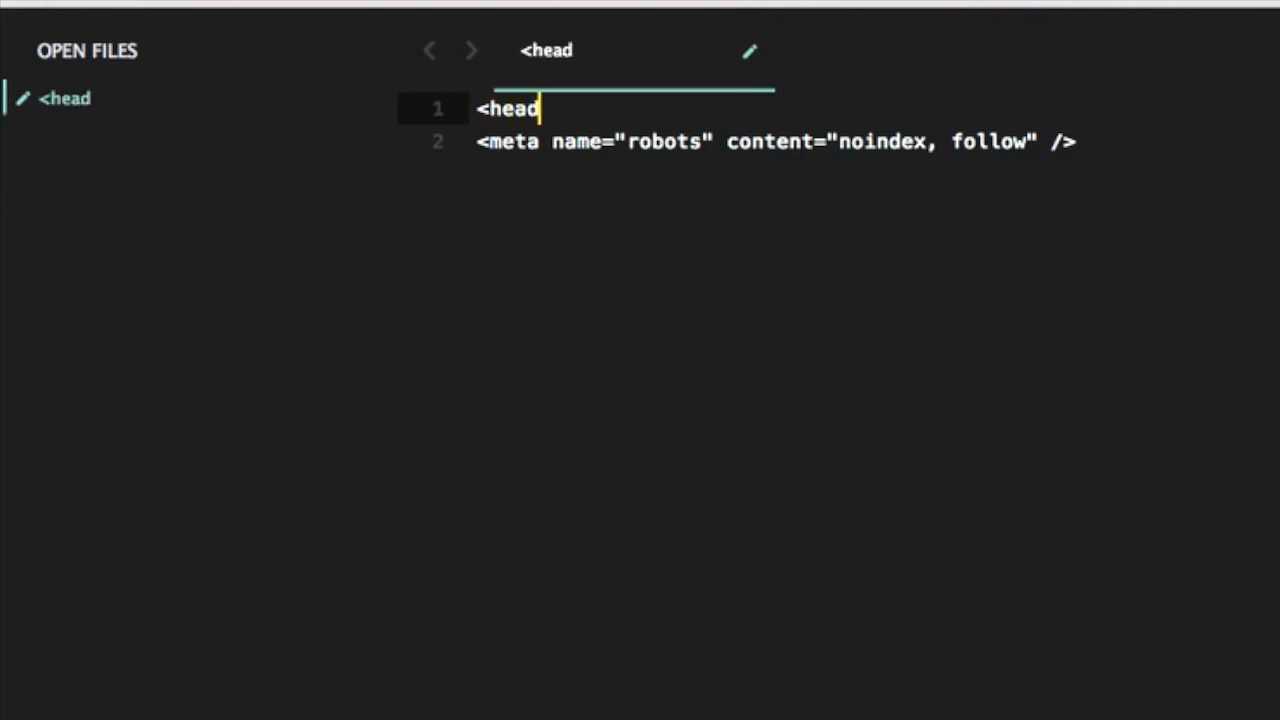
Step: Add <head> and </head> around the noindex, follow robots meta line
type(">")
type("</")
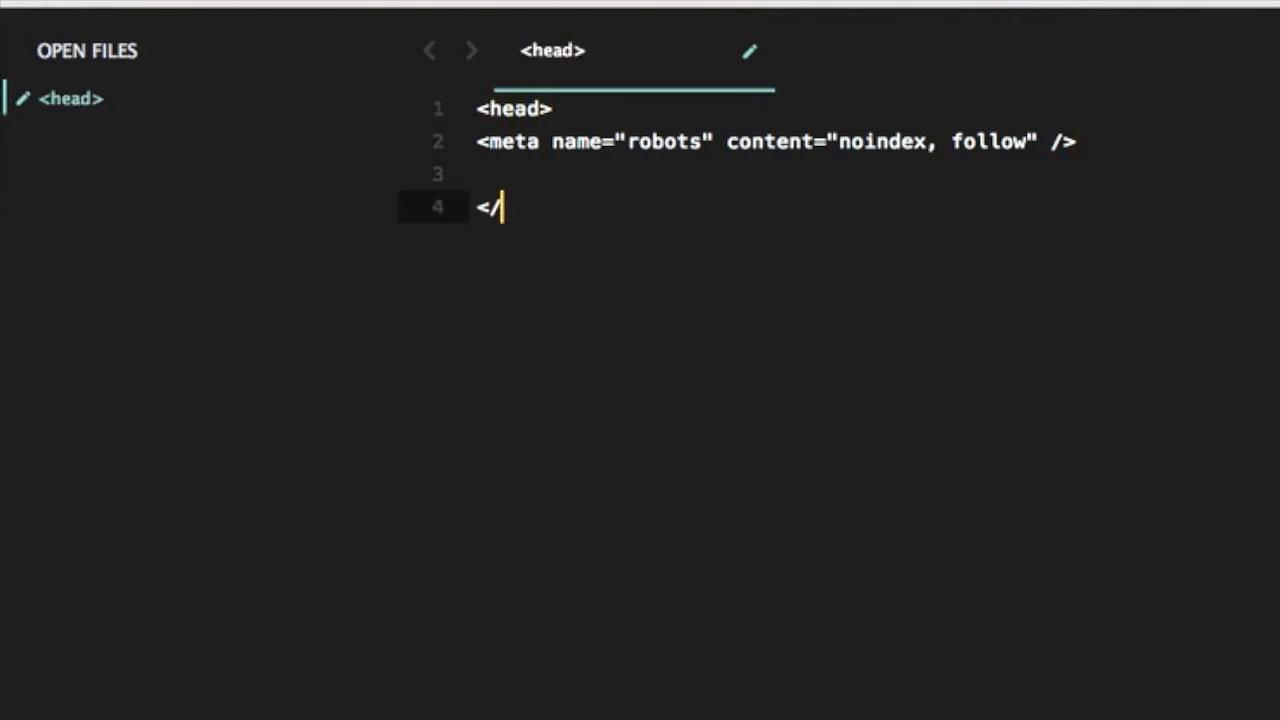
type("head>")
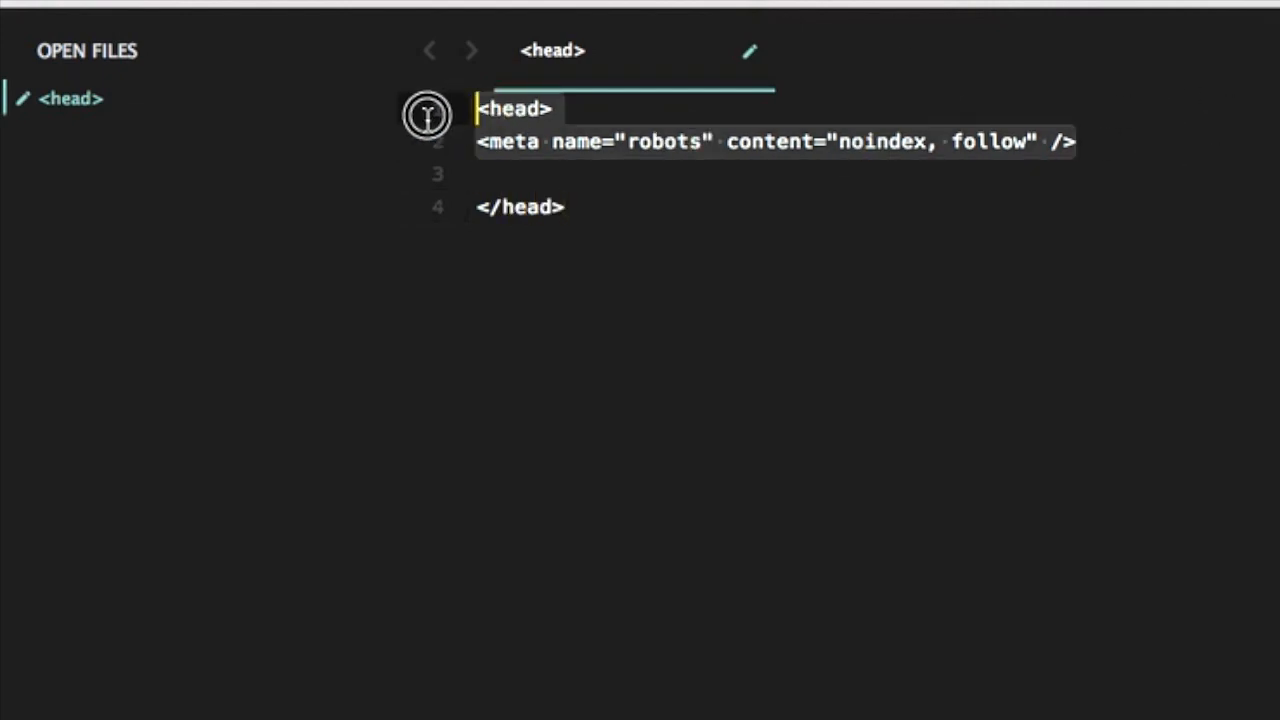
left_click(695, 141)
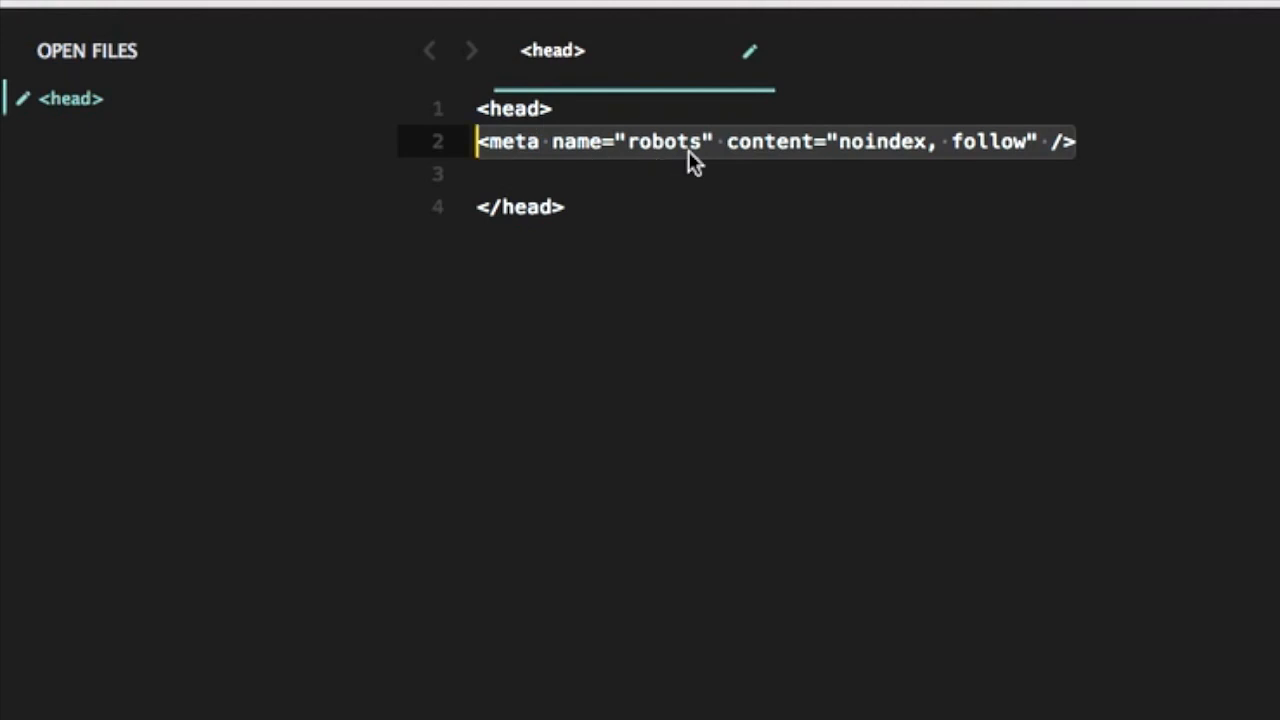
mouse_move(680, 157)
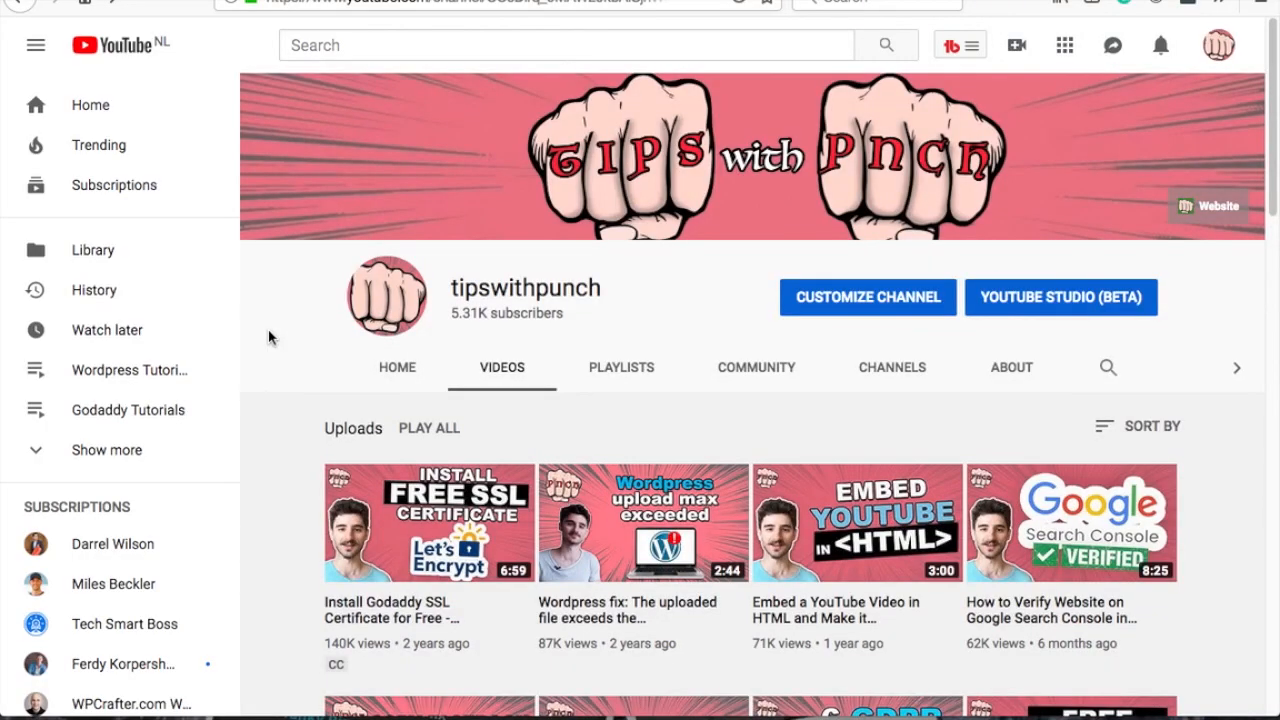
Step: Scroll through the tipswithpunch channel's uploaded videos
scroll("down", 3)
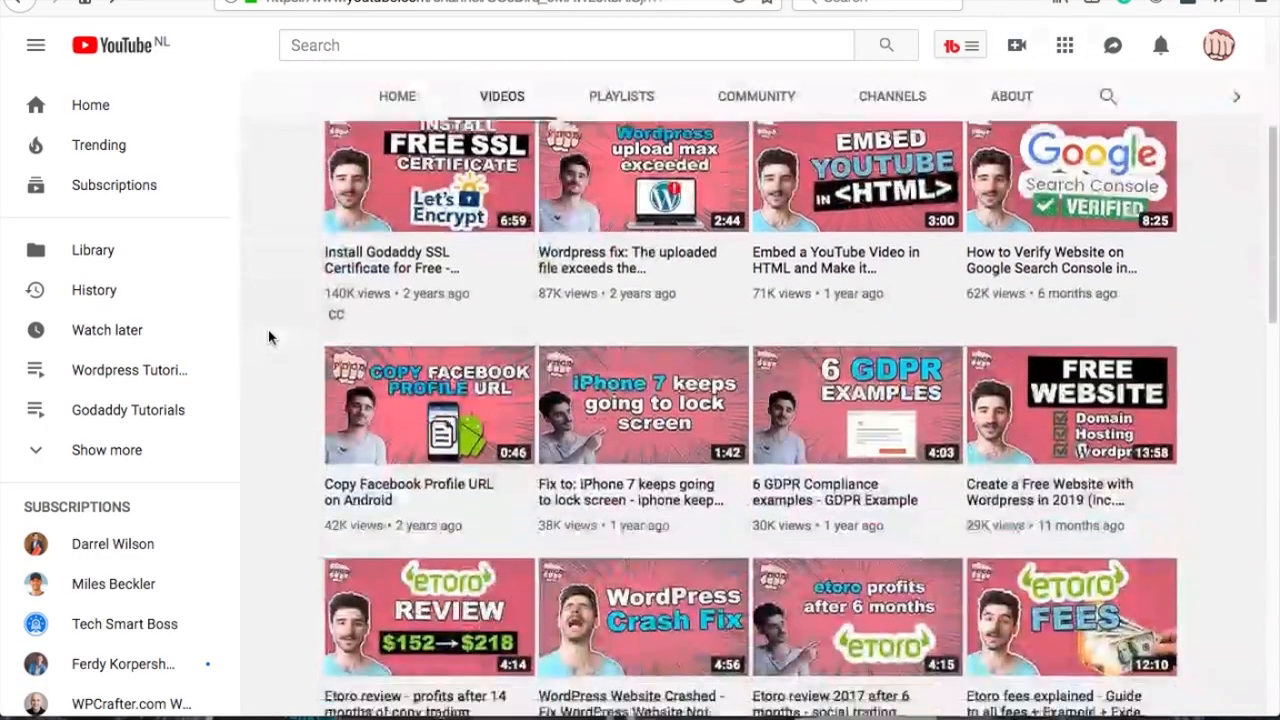
scroll("down", 3)
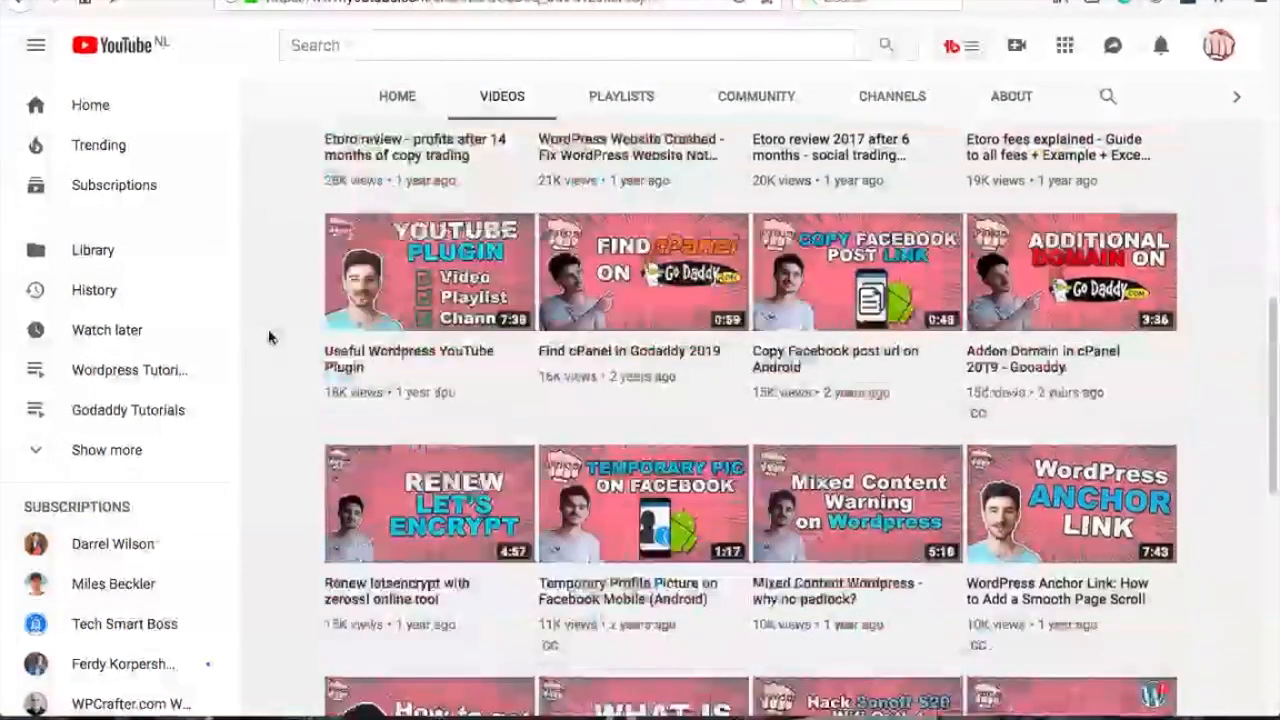
scroll("down", 3)
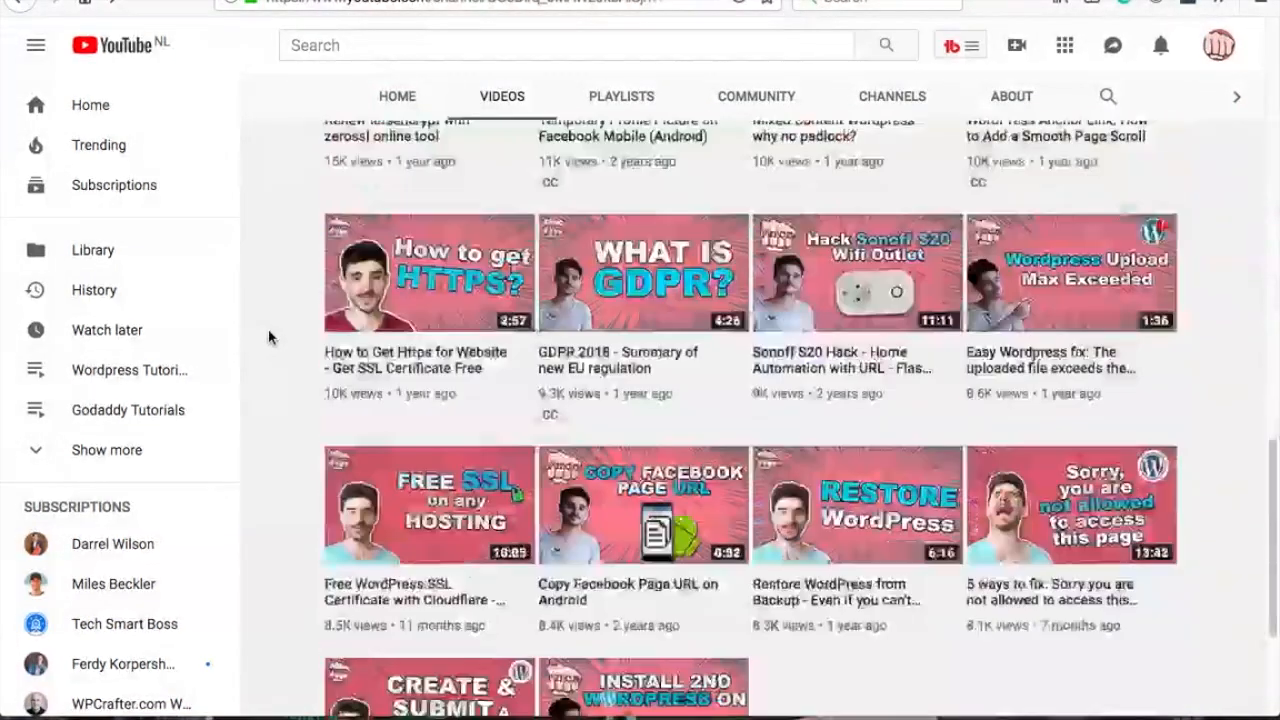
scroll("down", 3)
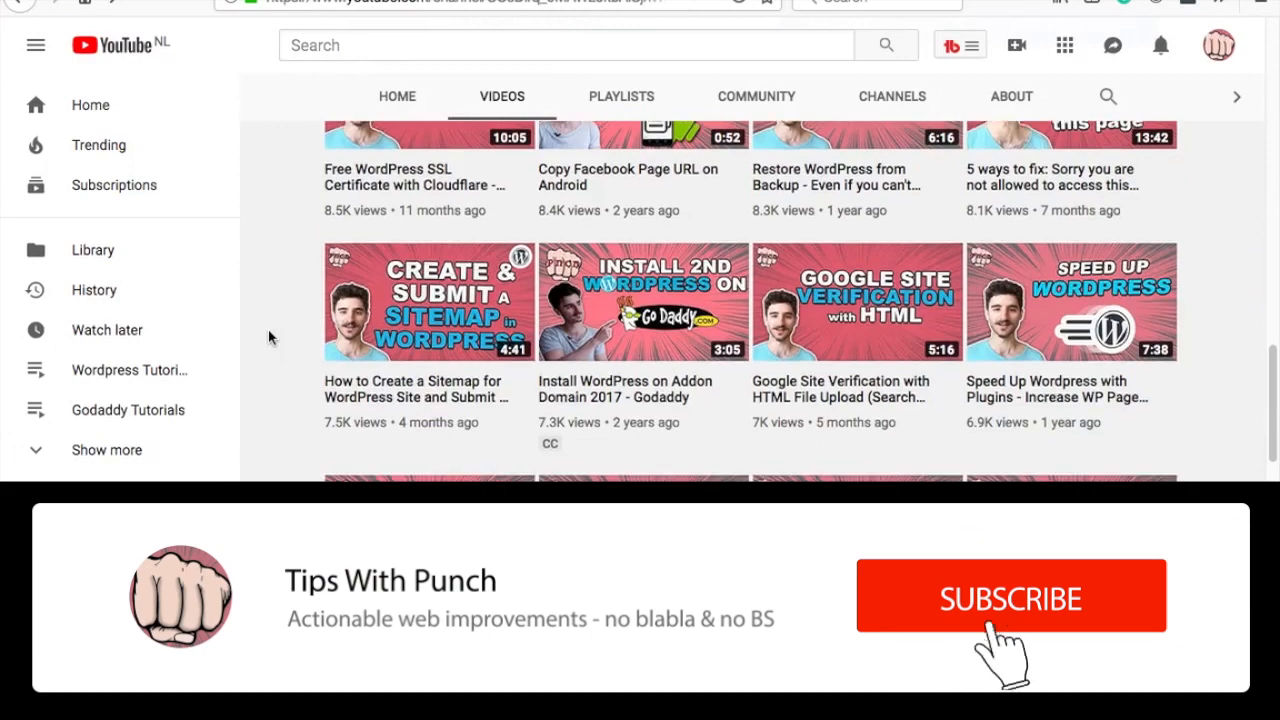
left_click(1010, 597)
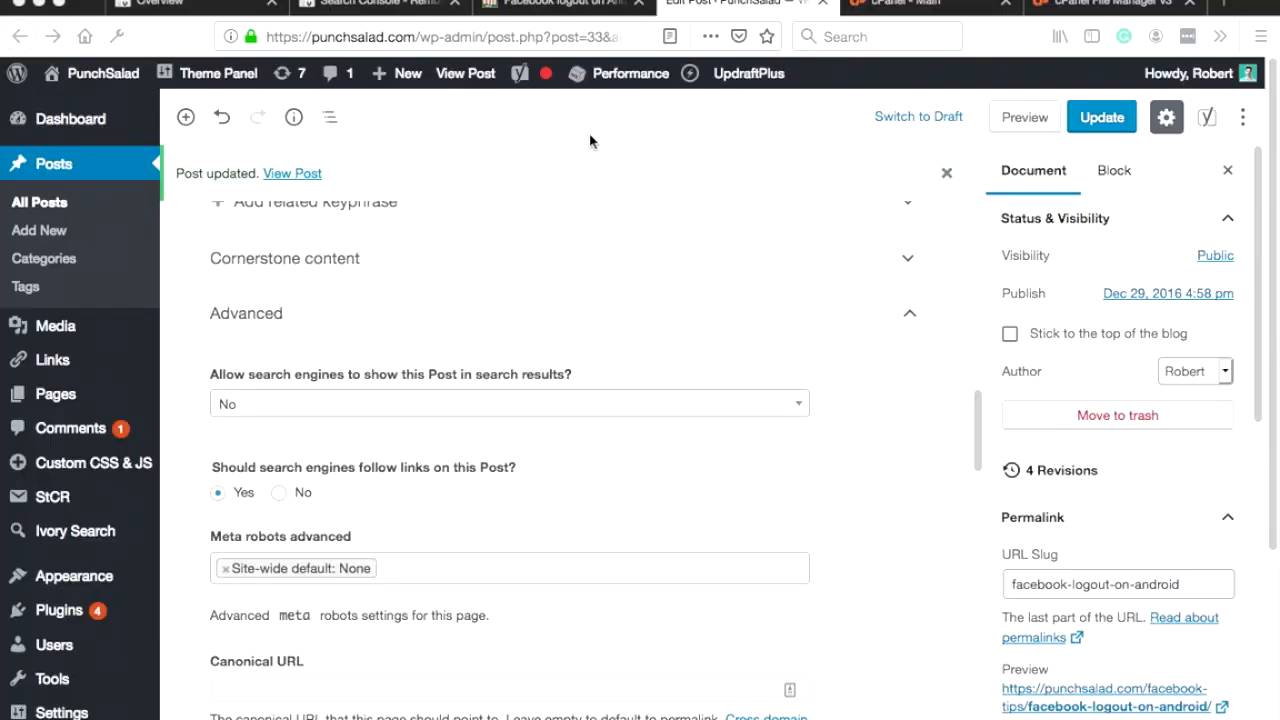
Step: Check the Performance menu's Purge All Caches option, then view the live post
left_click(630, 73)
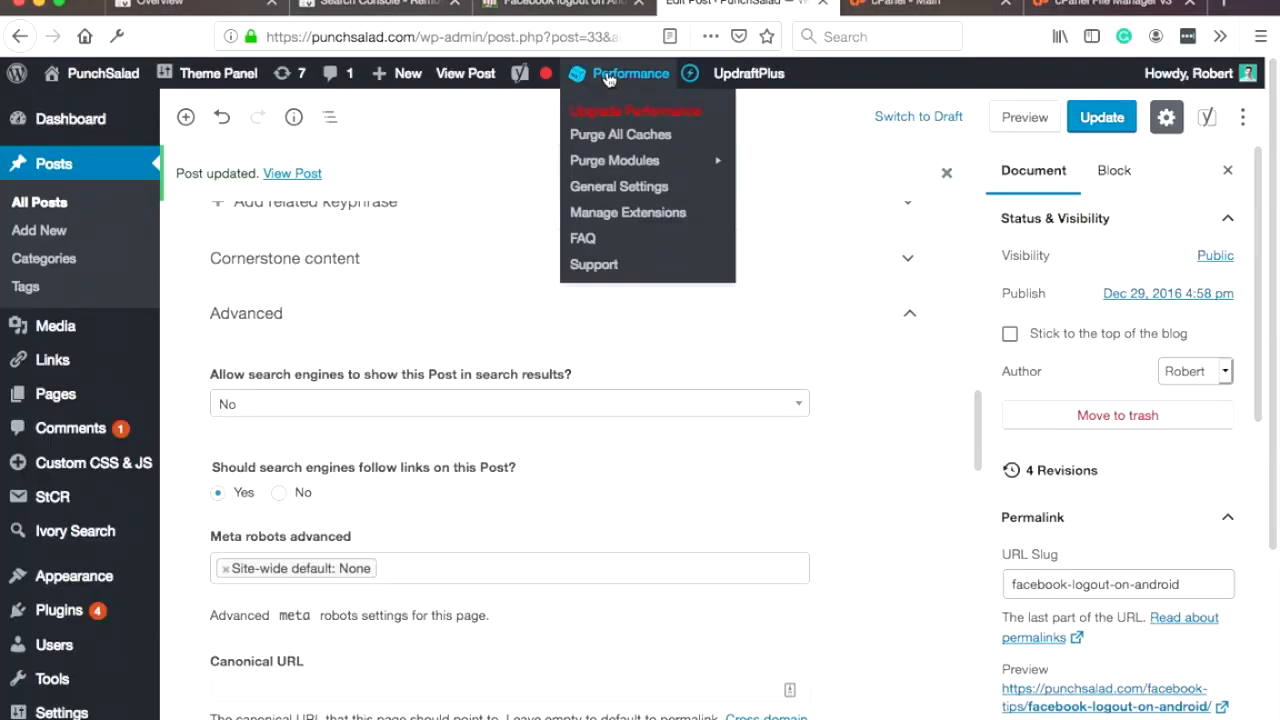
mouse_move(620, 134)
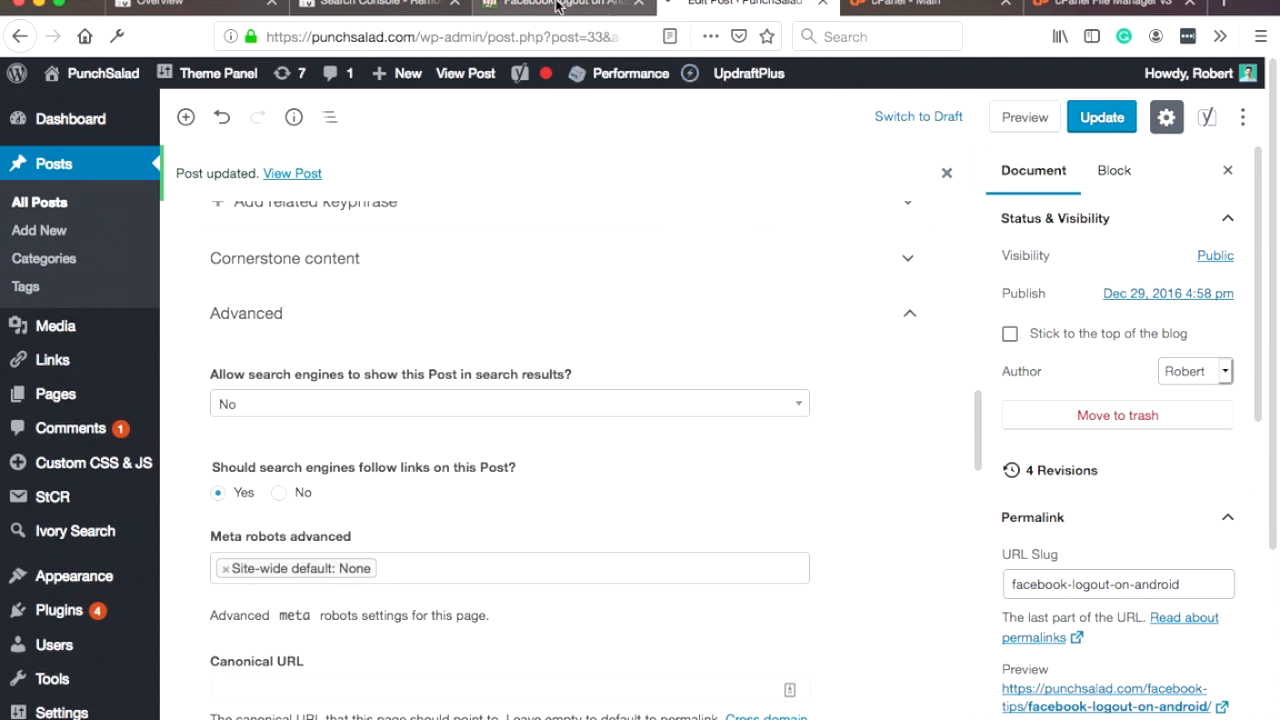
left_click(560, 3)
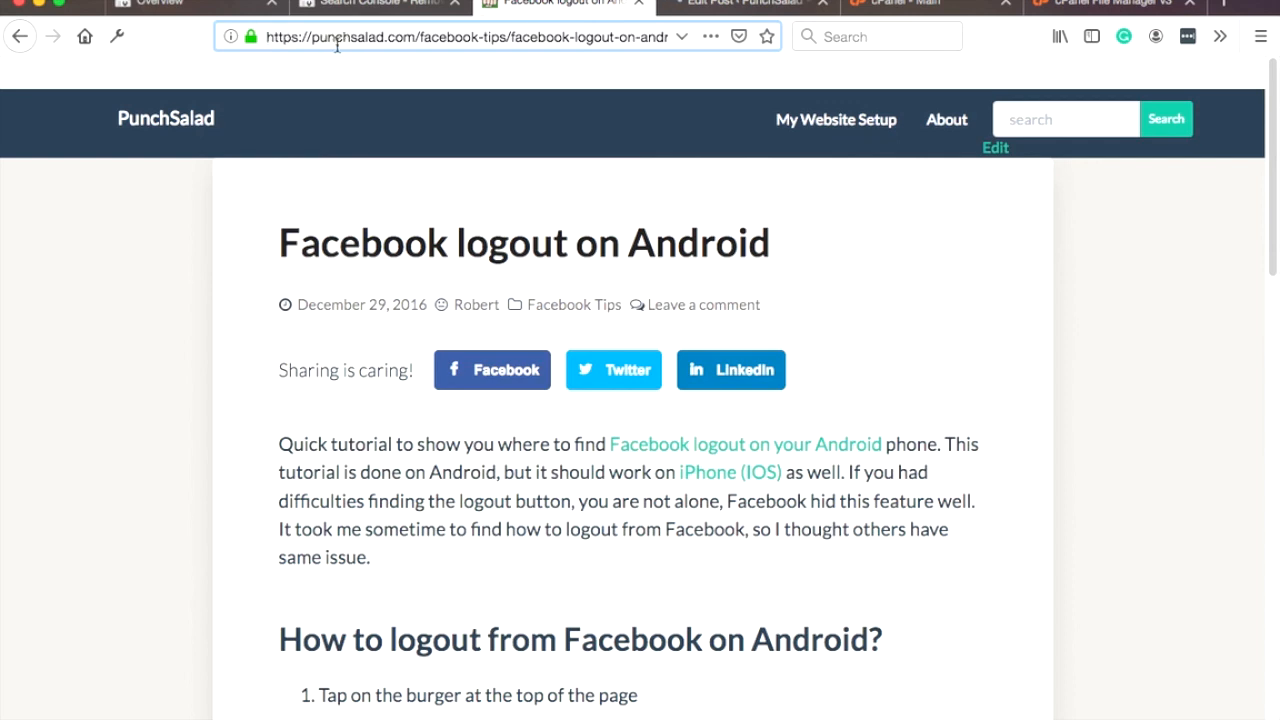
mouse_move(118, 37)
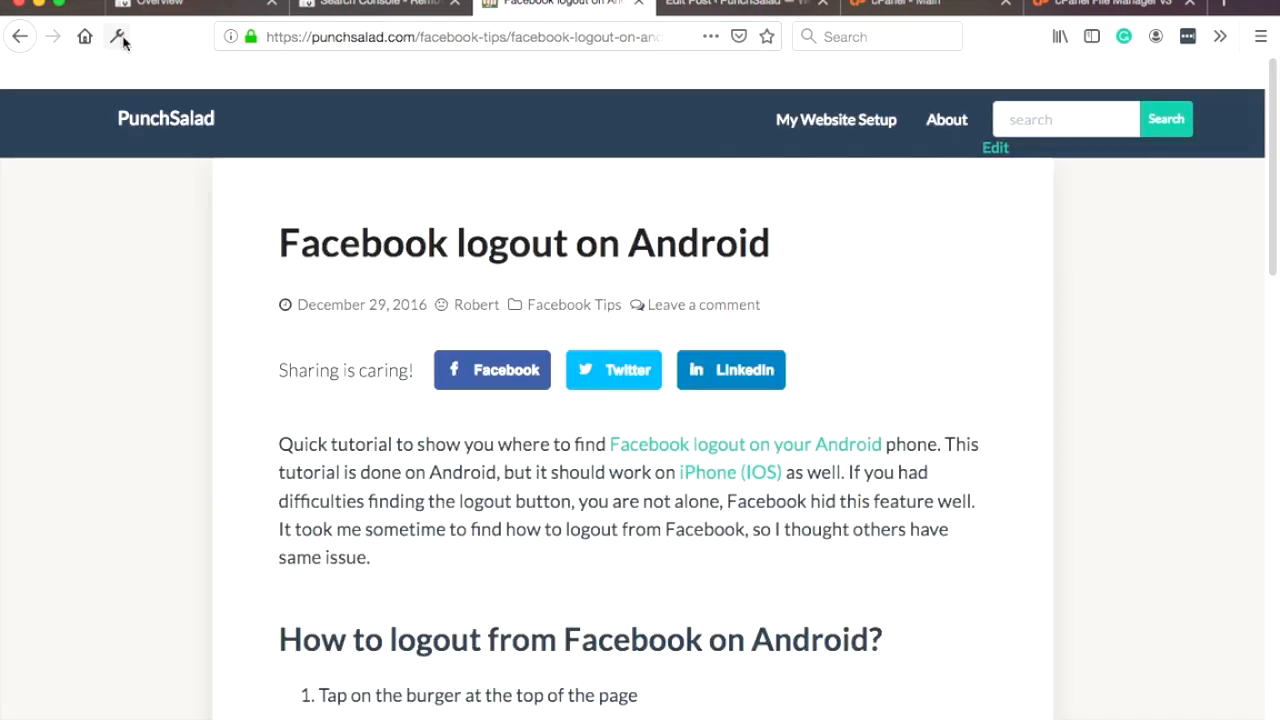
Step: Inspect the post's HTML, search for 'robots' and confirm the meta tag reads noindex,follow
right_click(390, 180)
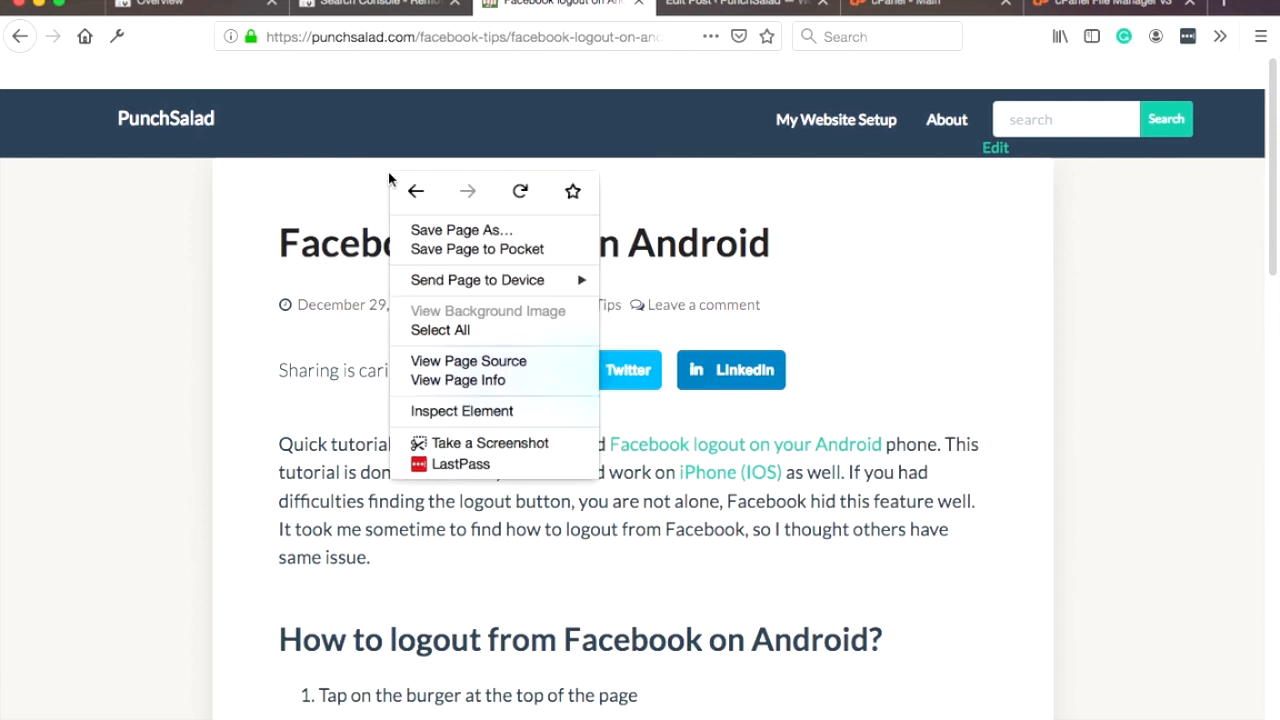
mouse_move(480, 411)
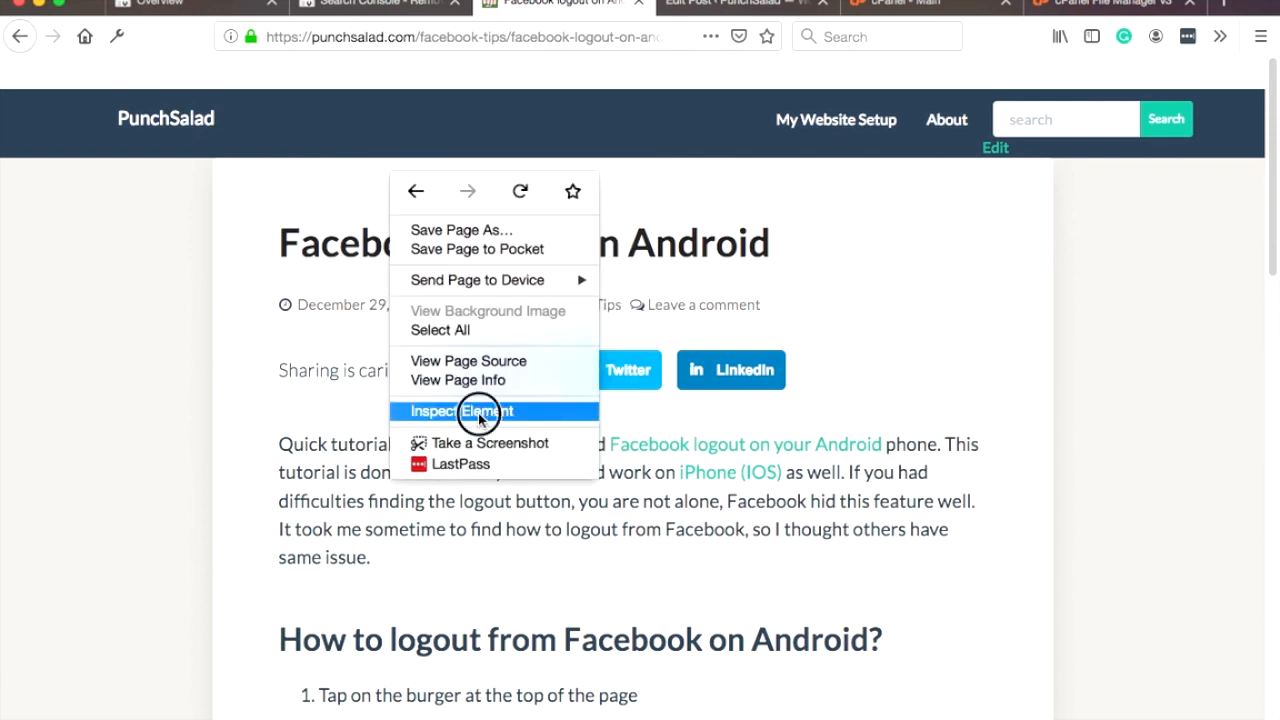
left_click(461, 411)
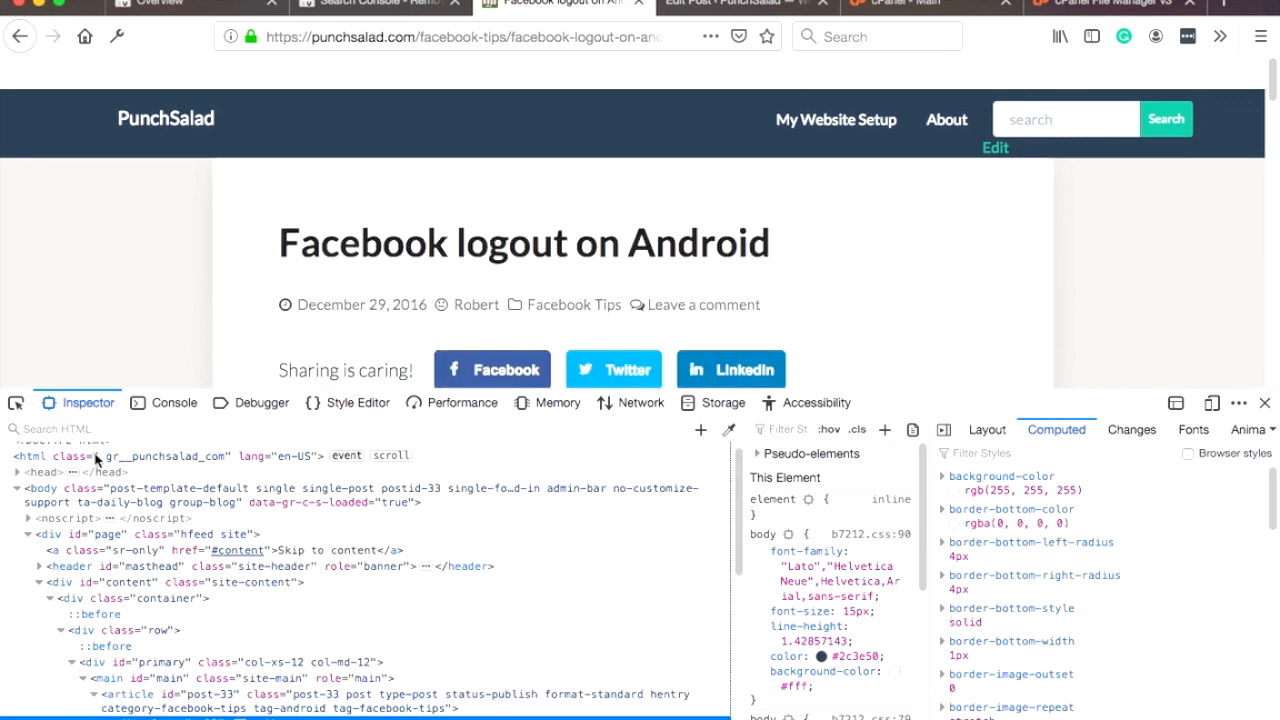
left_click(100, 456)
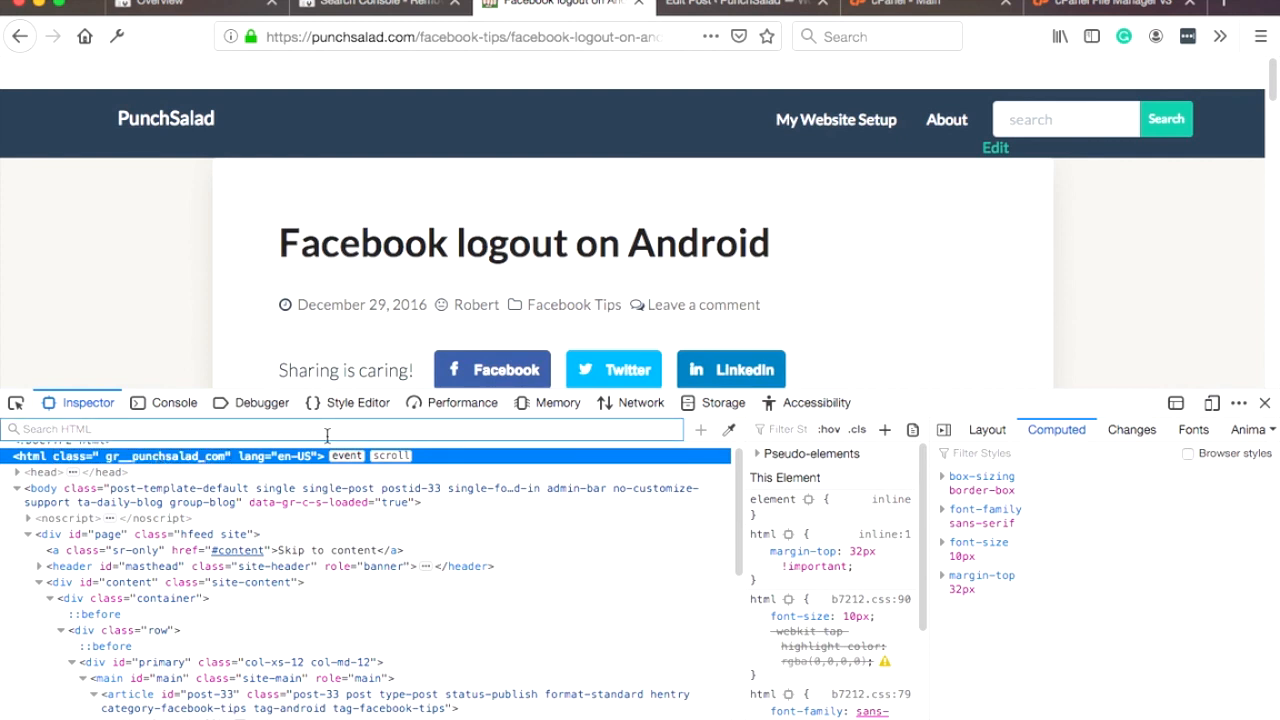
type("robots")
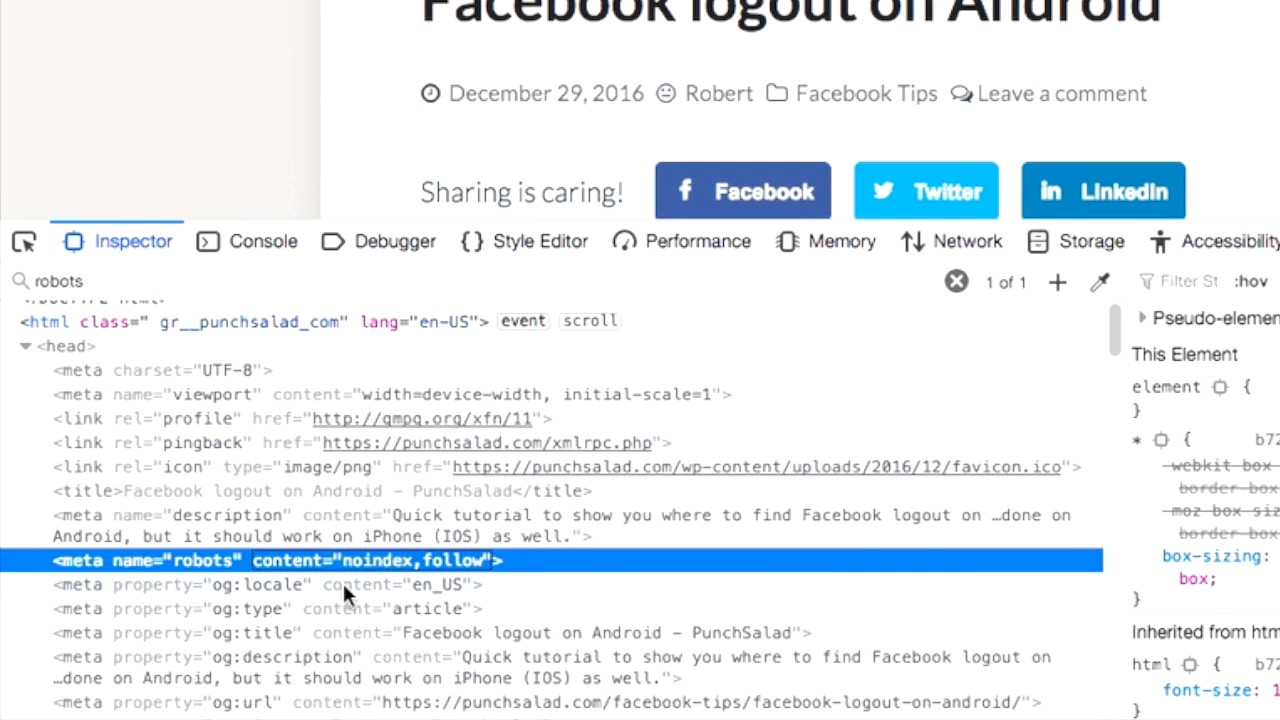
left_click(735, 3)
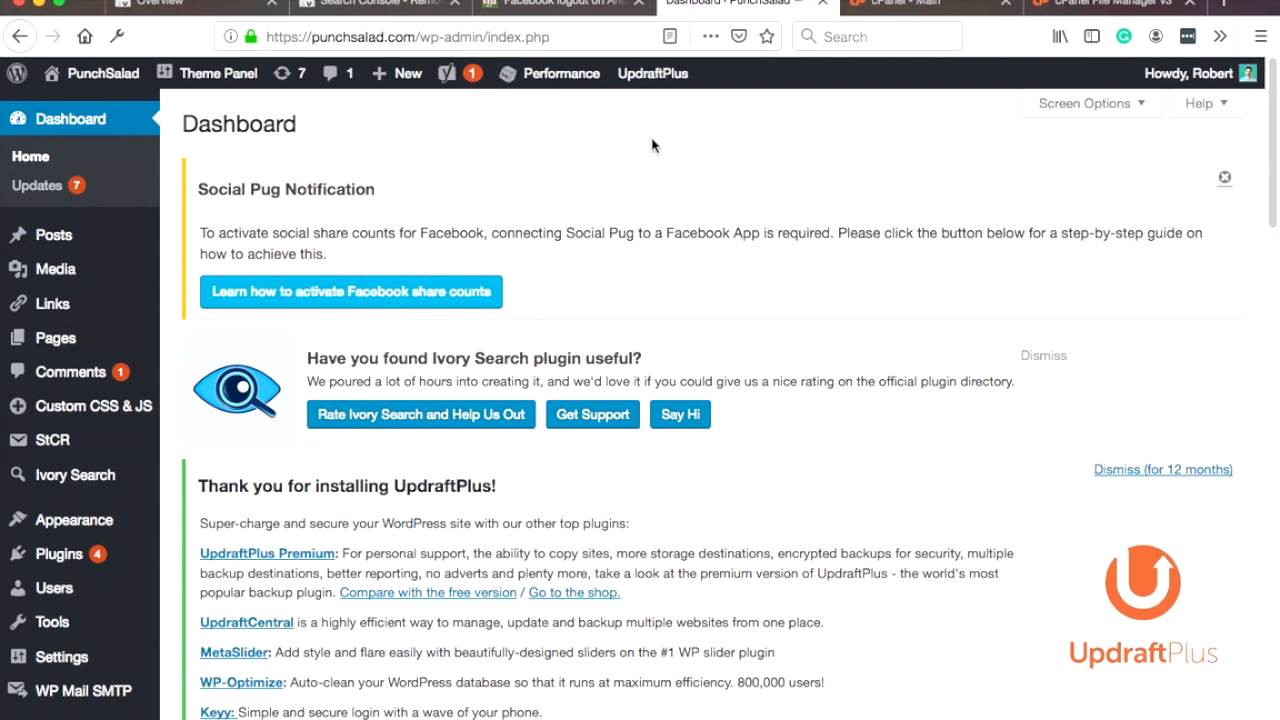
mouse_move(596, 146)
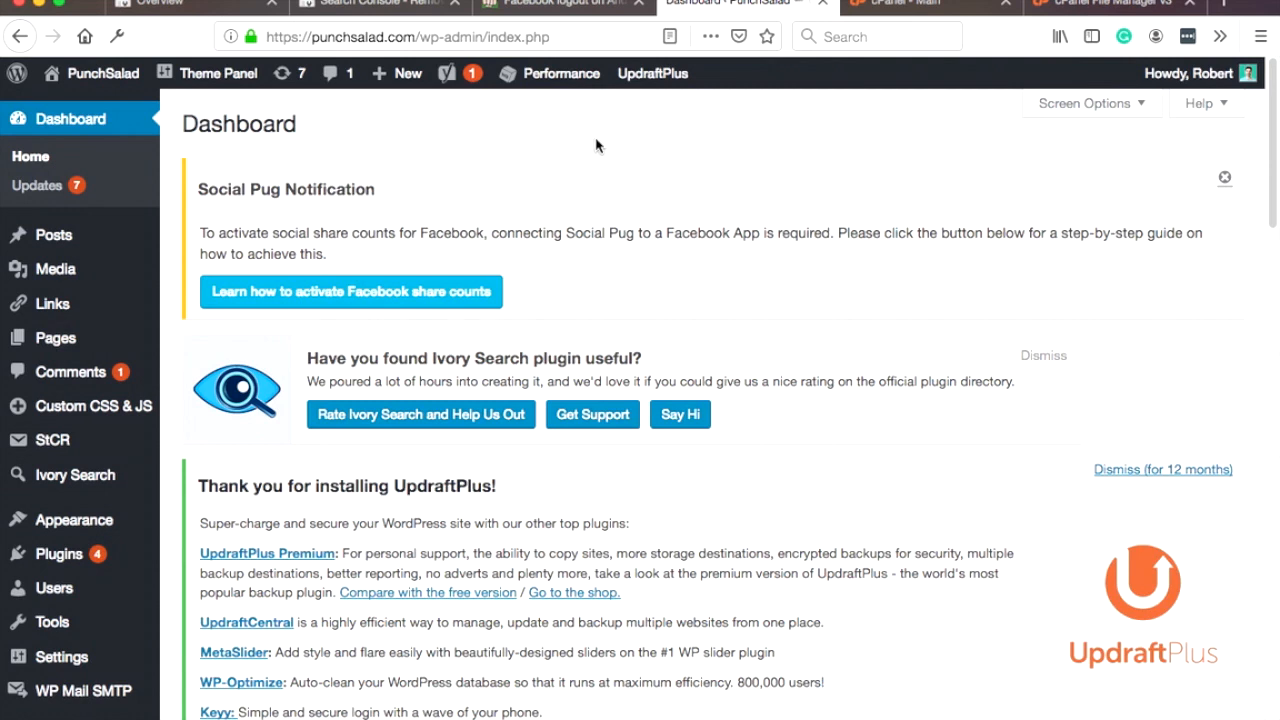
mouse_move(560, 150)
type("red")
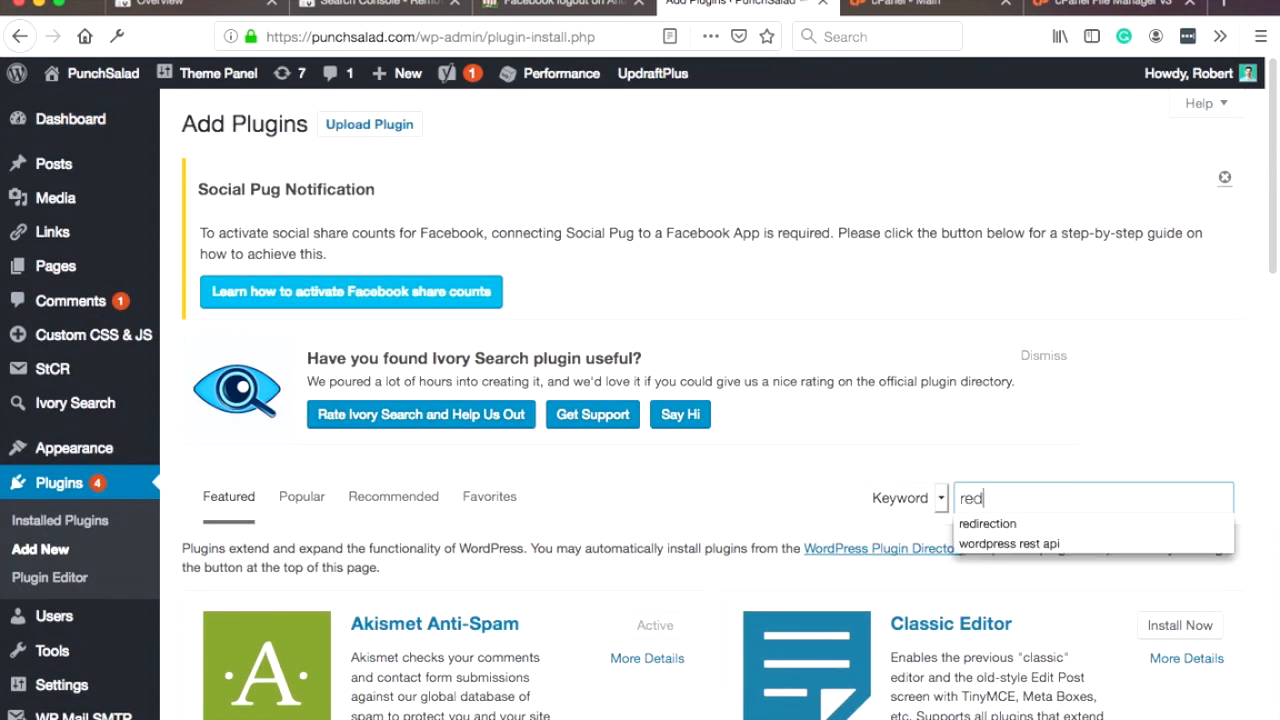
Step: Search the plugin directory for 'redirection' and see Redirection listed as Active
left_click(987, 523)
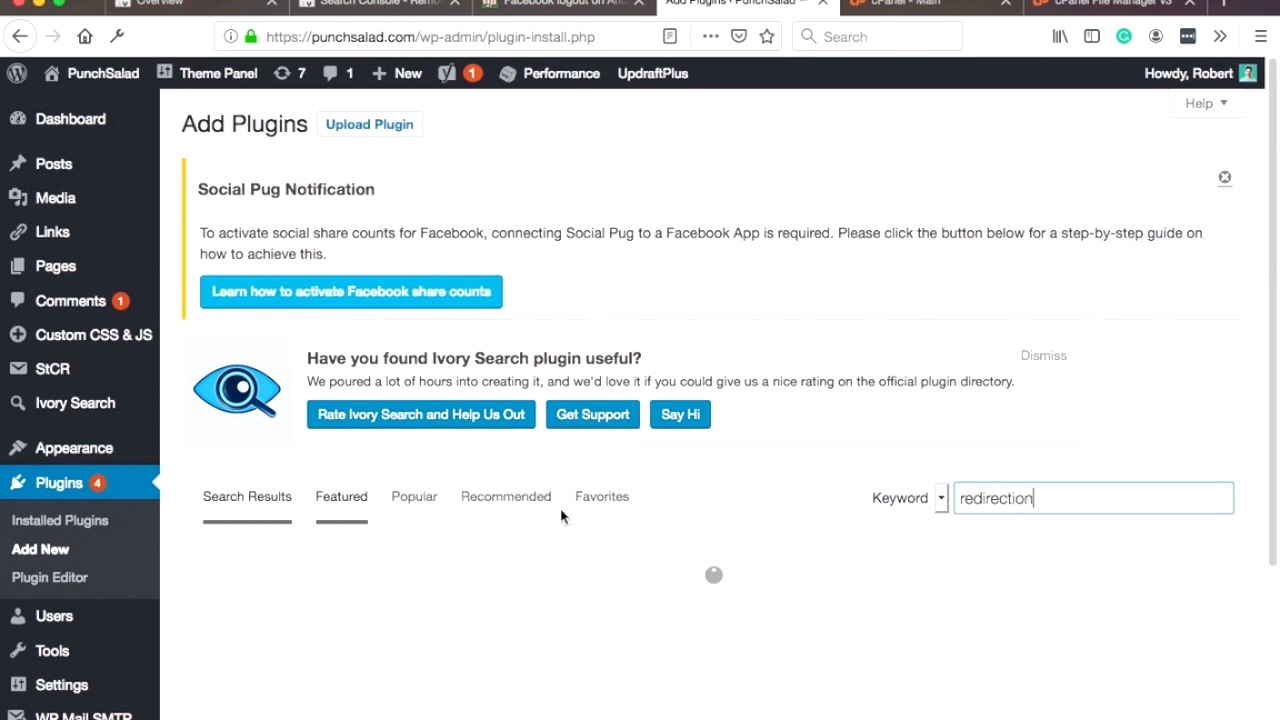
key("Return")
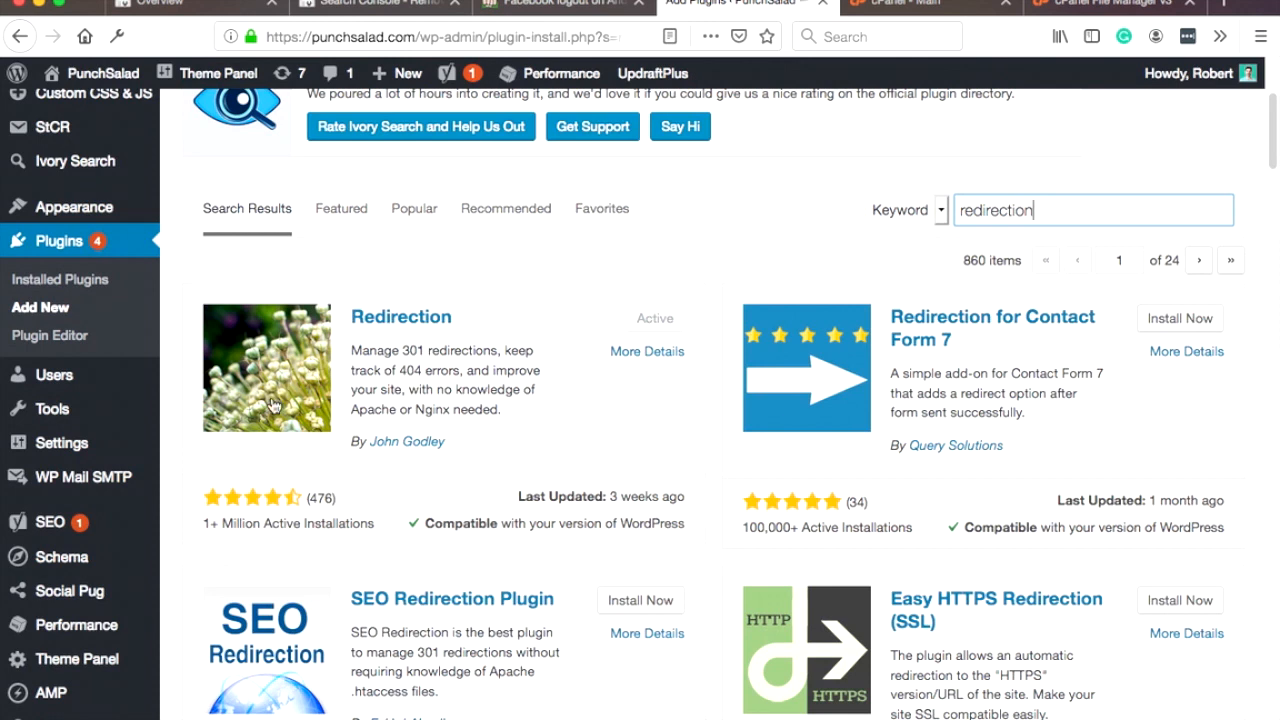
mouse_move(401, 317)
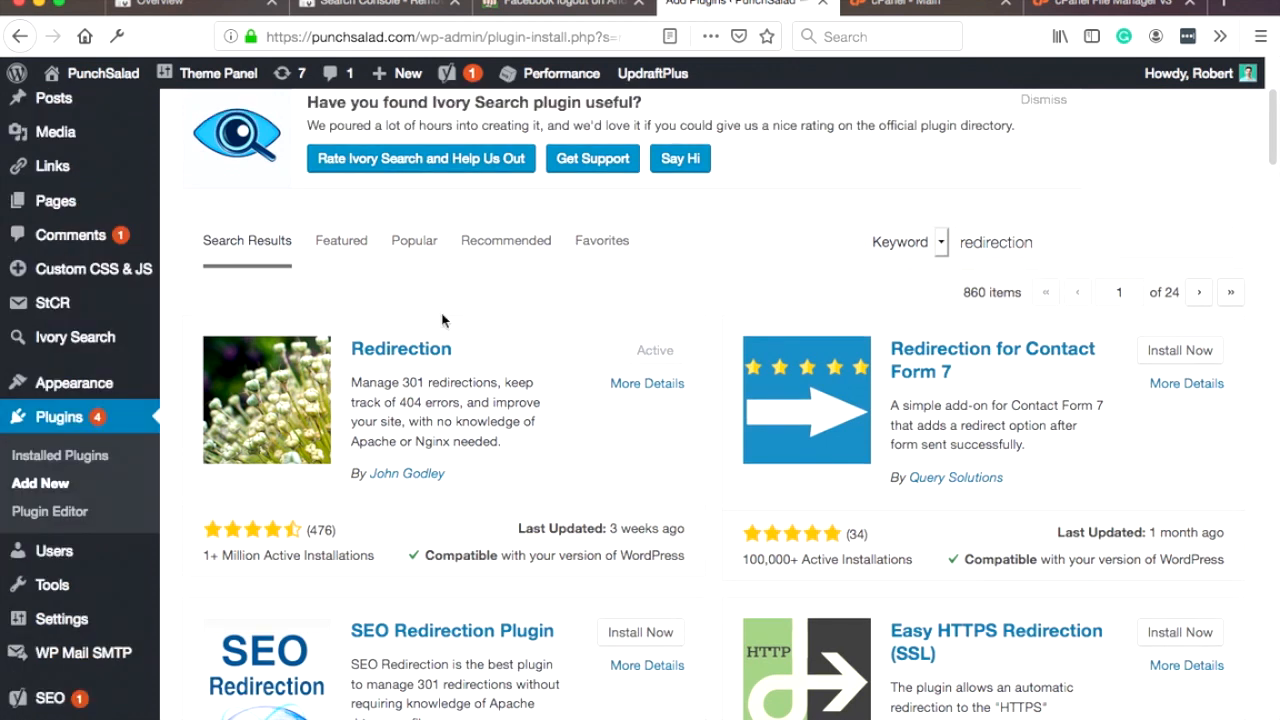
mouse_move(417, 333)
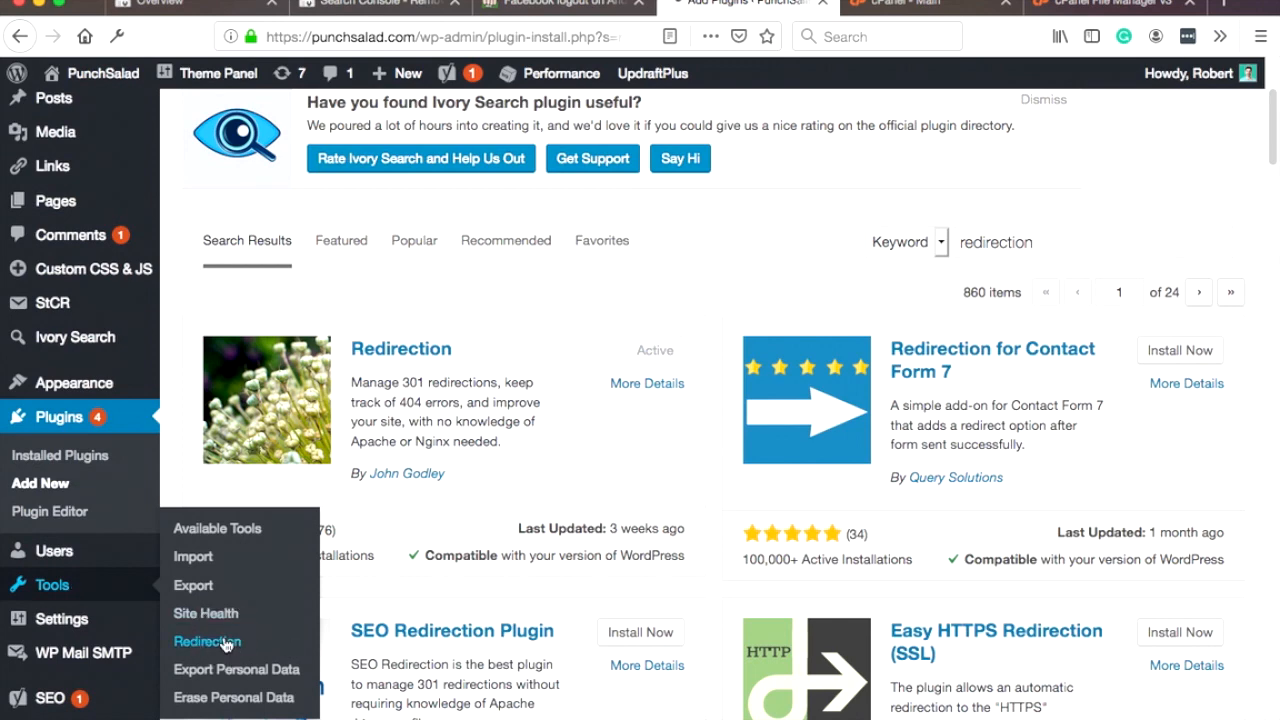
Step: Start a new redirection in Tools > Redirection, grabbing the post's address to use
left_click(207, 641)
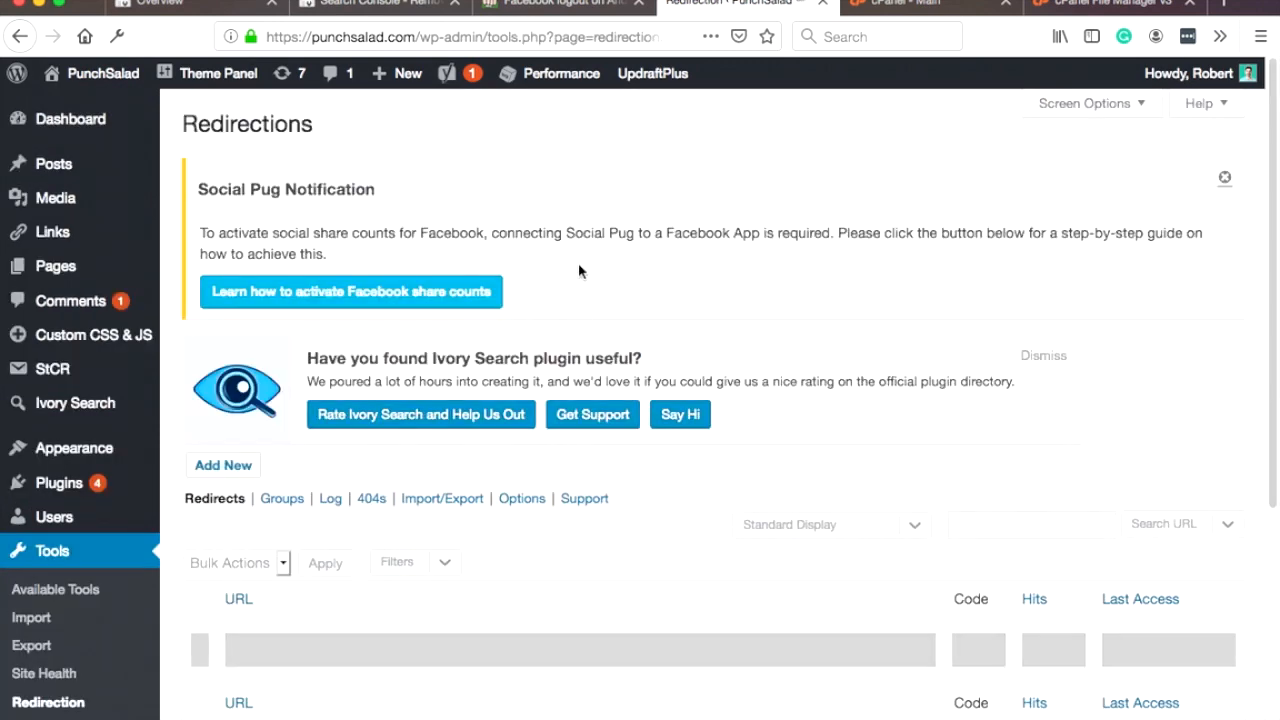
scroll("down", 3)
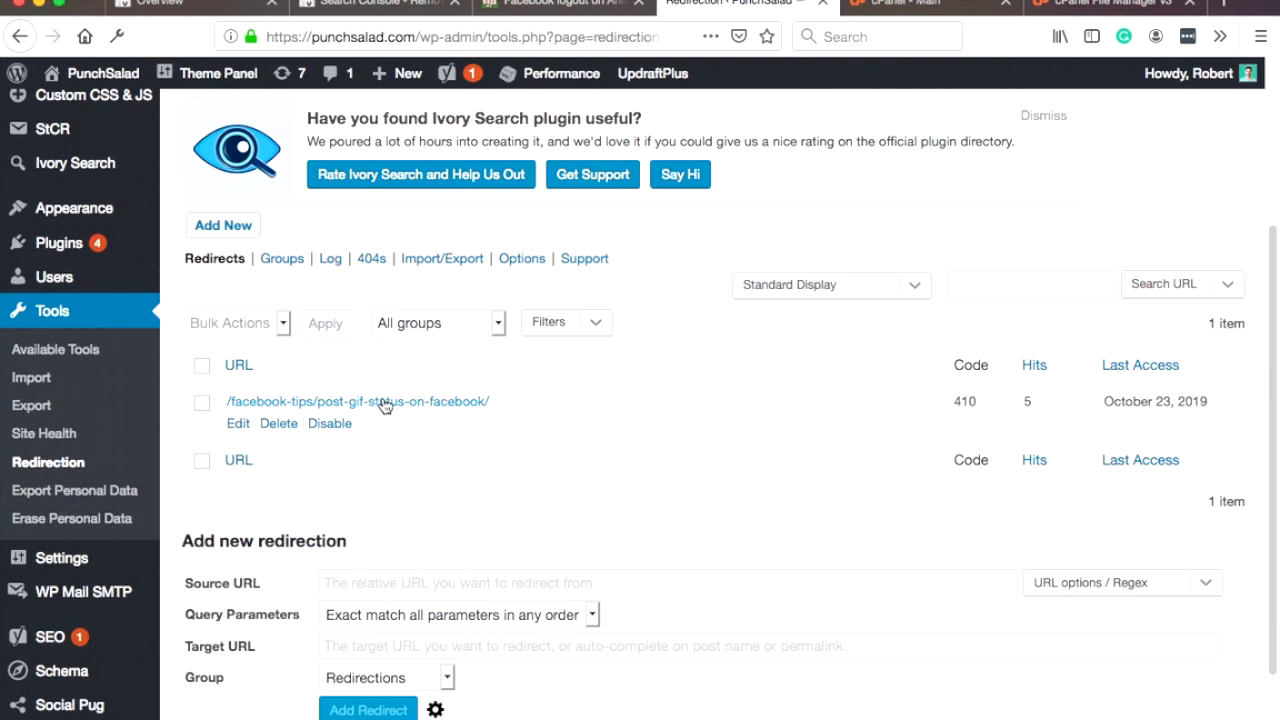
mouse_move(207, 324)
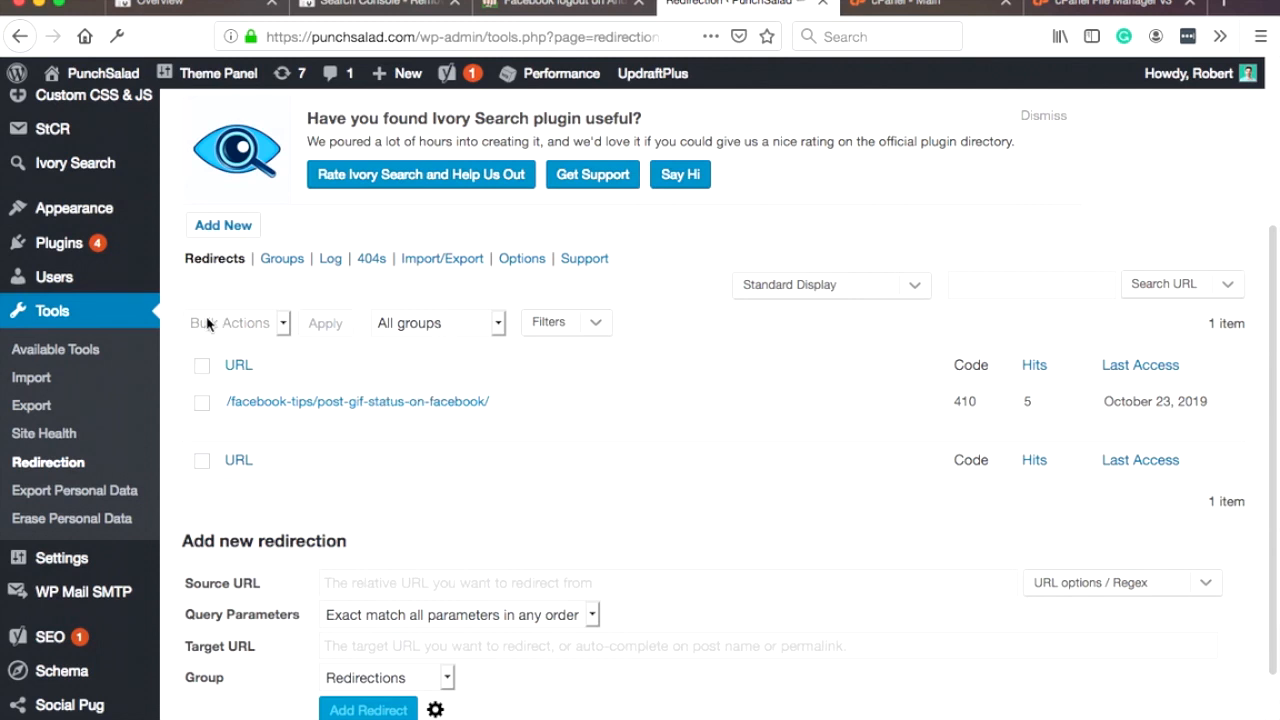
left_click(223, 225)
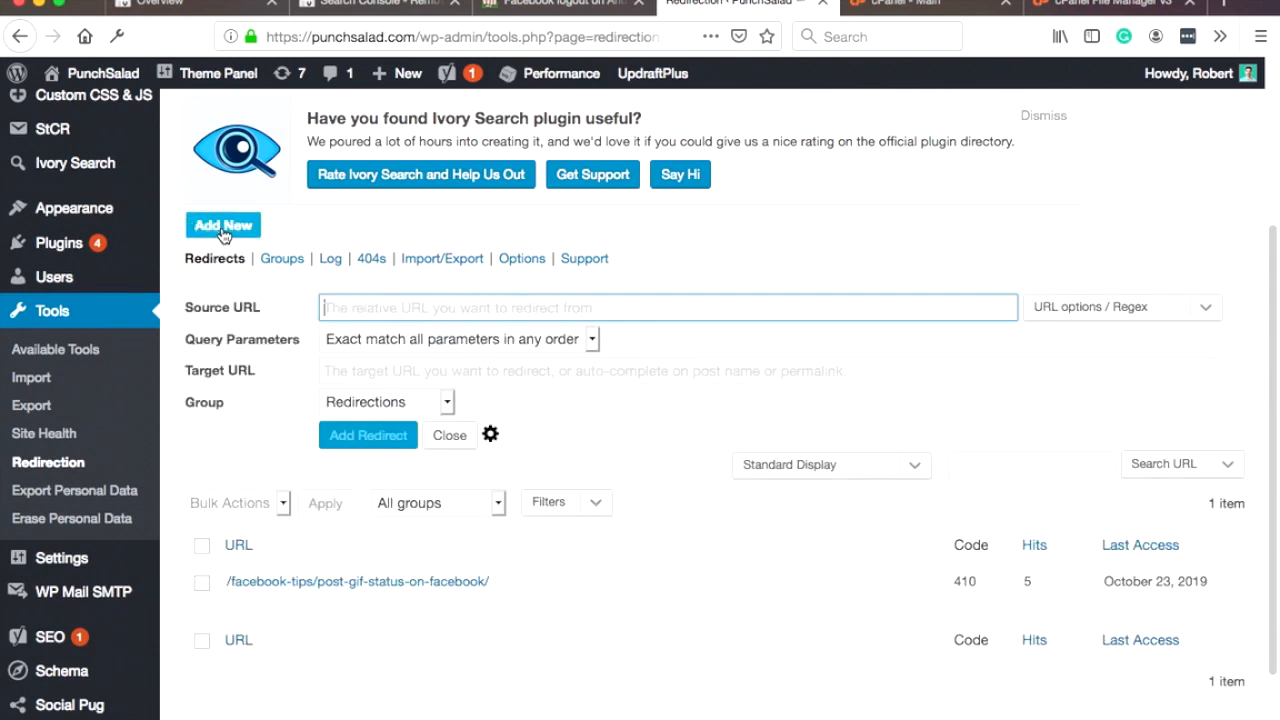
left_click(560, 3)
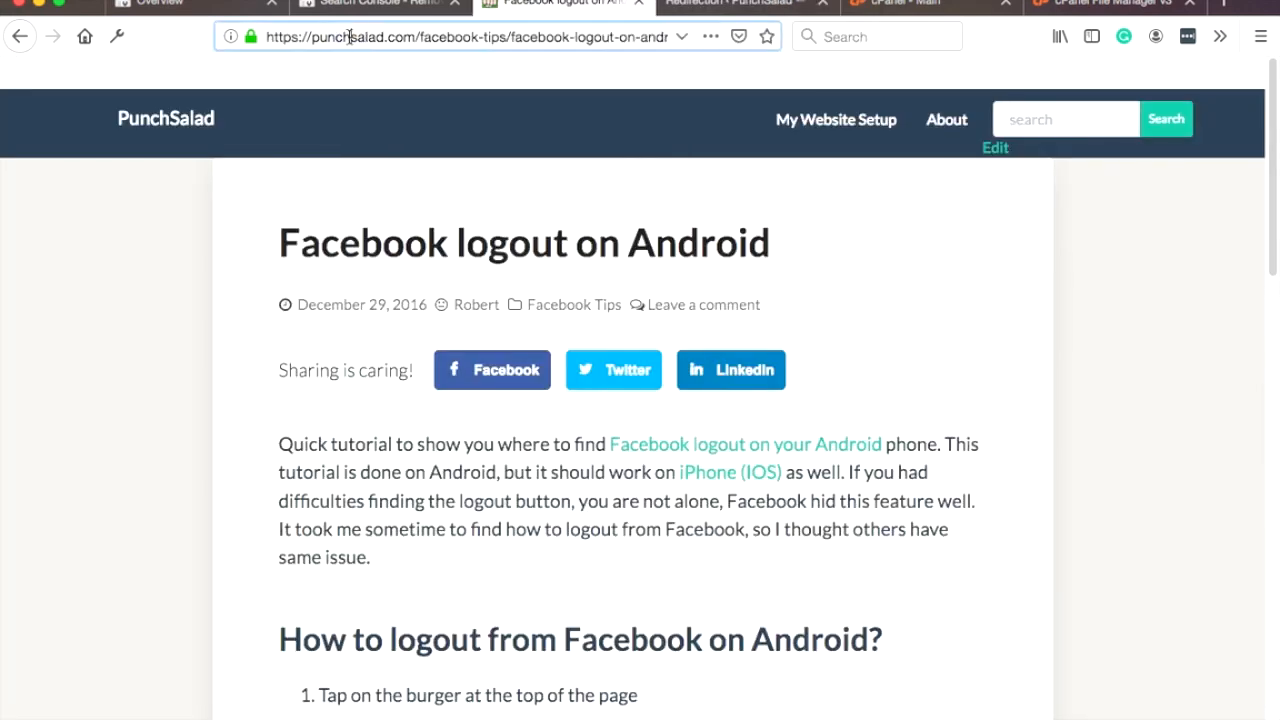
left_click(730, 2)
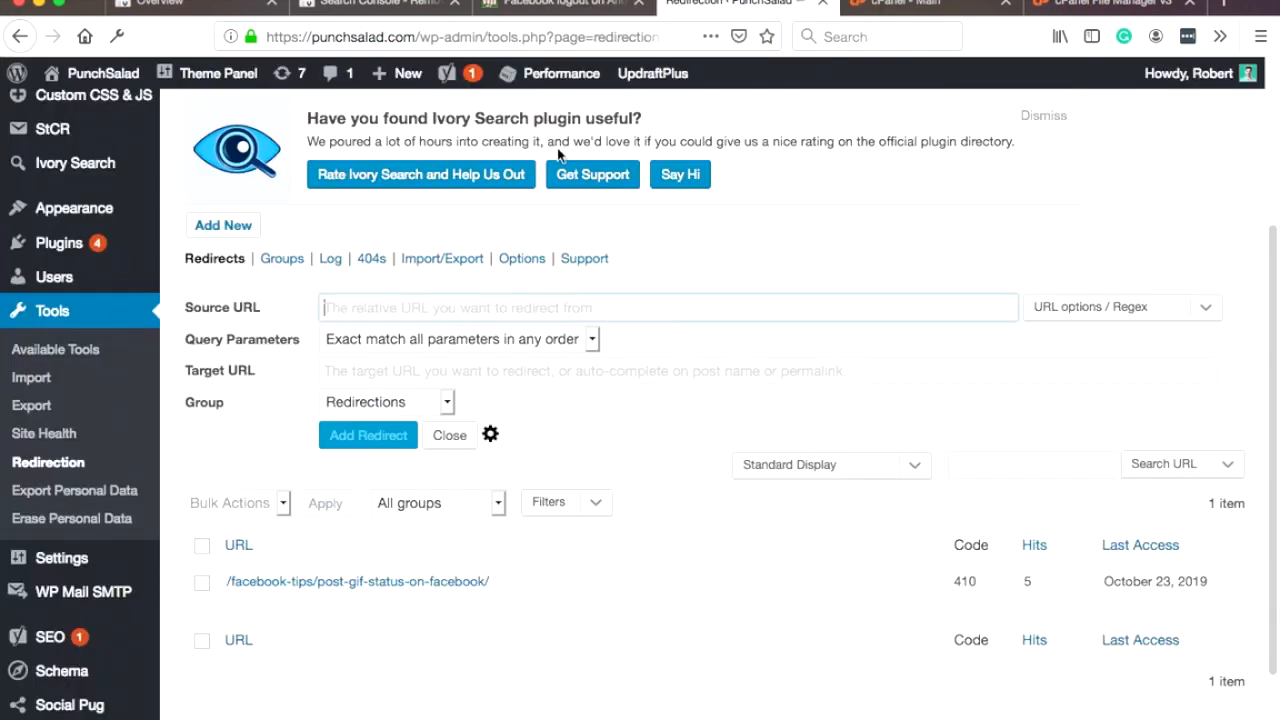
Step: Enter the facebook-logout-on-android URL as source, ignore all query parameters, target '/'
type("https://punchsalad.com/facebook-tips/facebook-logout-on-android/")
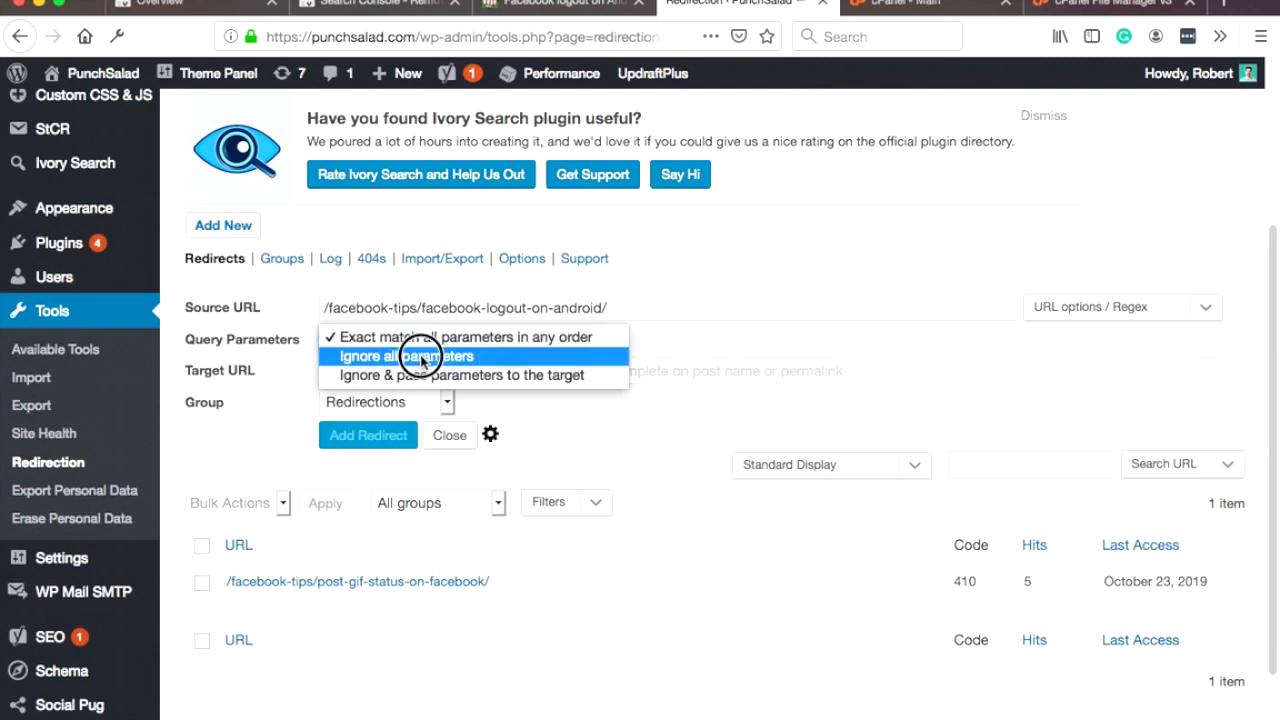
left_click(434, 356)
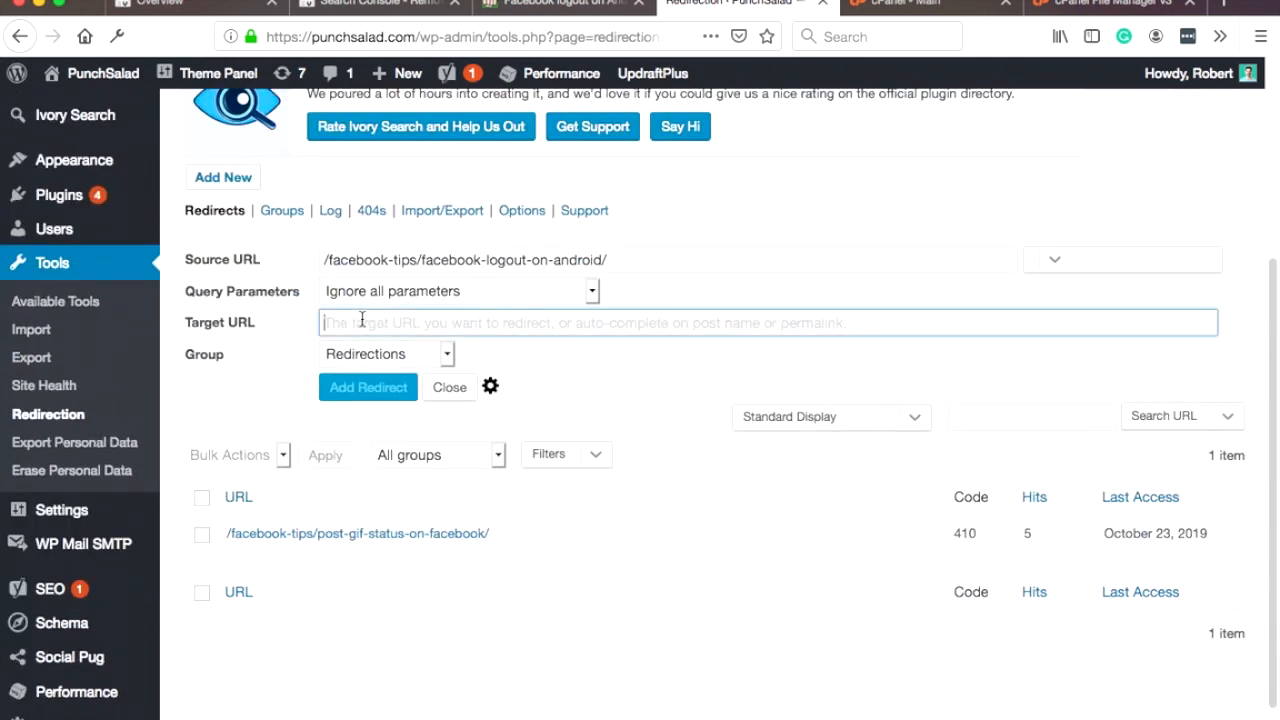
type("/")
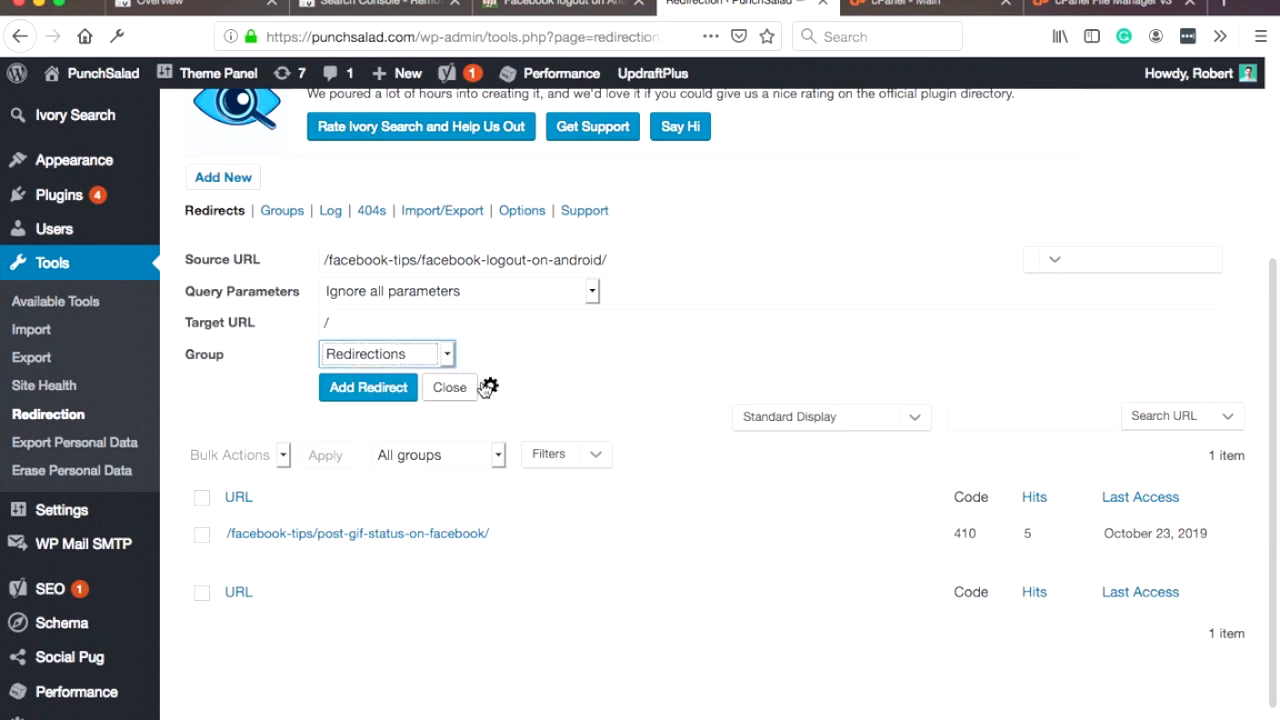
mouse_move(489, 387)
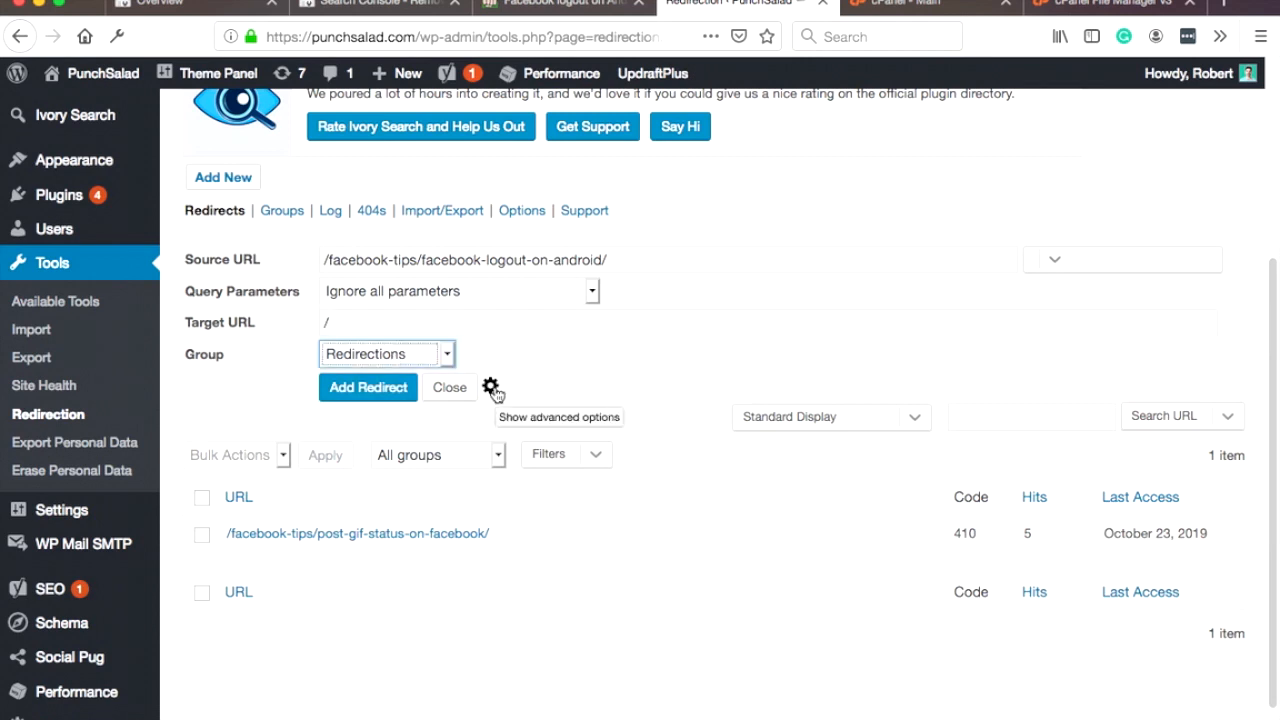
Step: Make the rule return an error with HTTP code 410 Gone, kept in the Redirections group
left_click(490, 387)
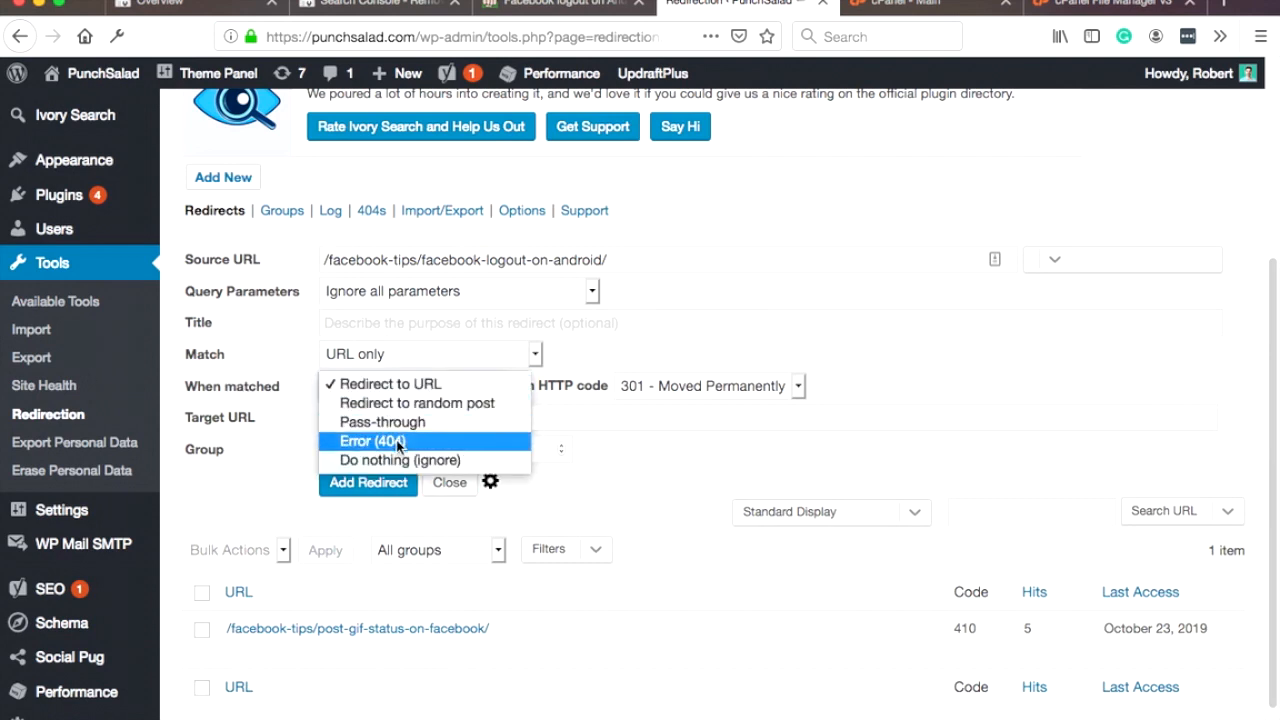
left_click(371, 441)
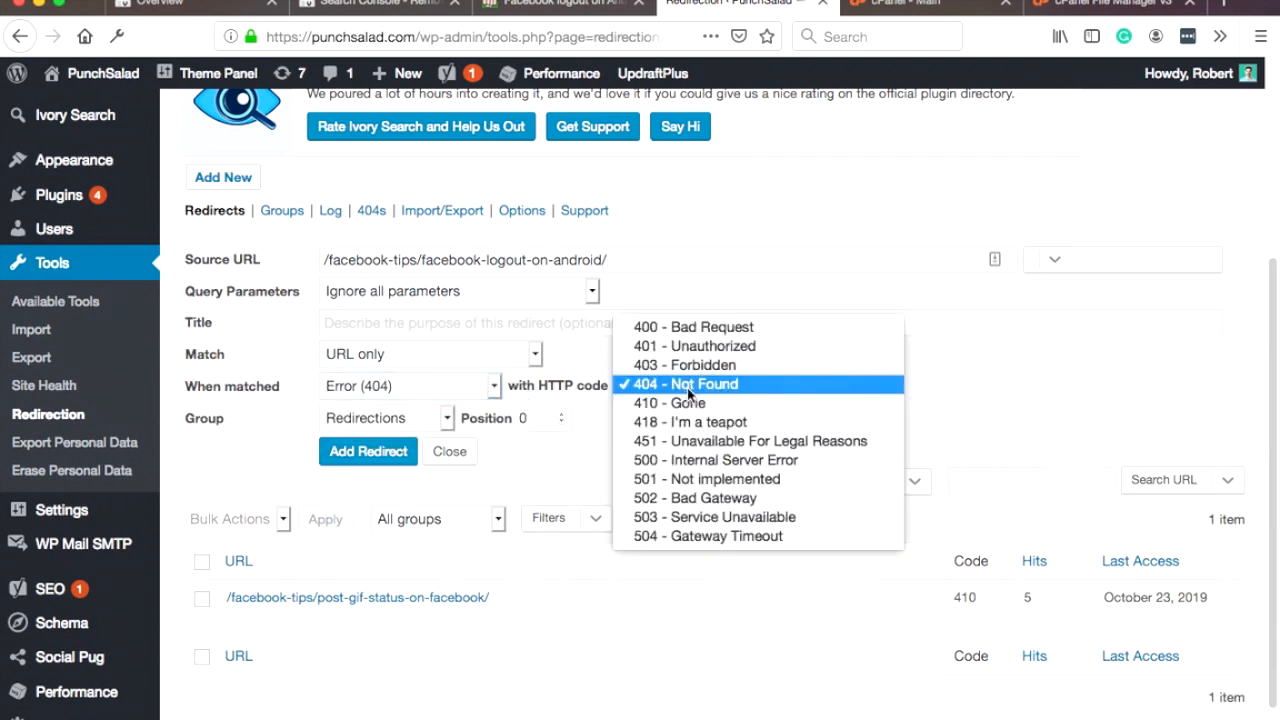
mouse_move(670, 403)
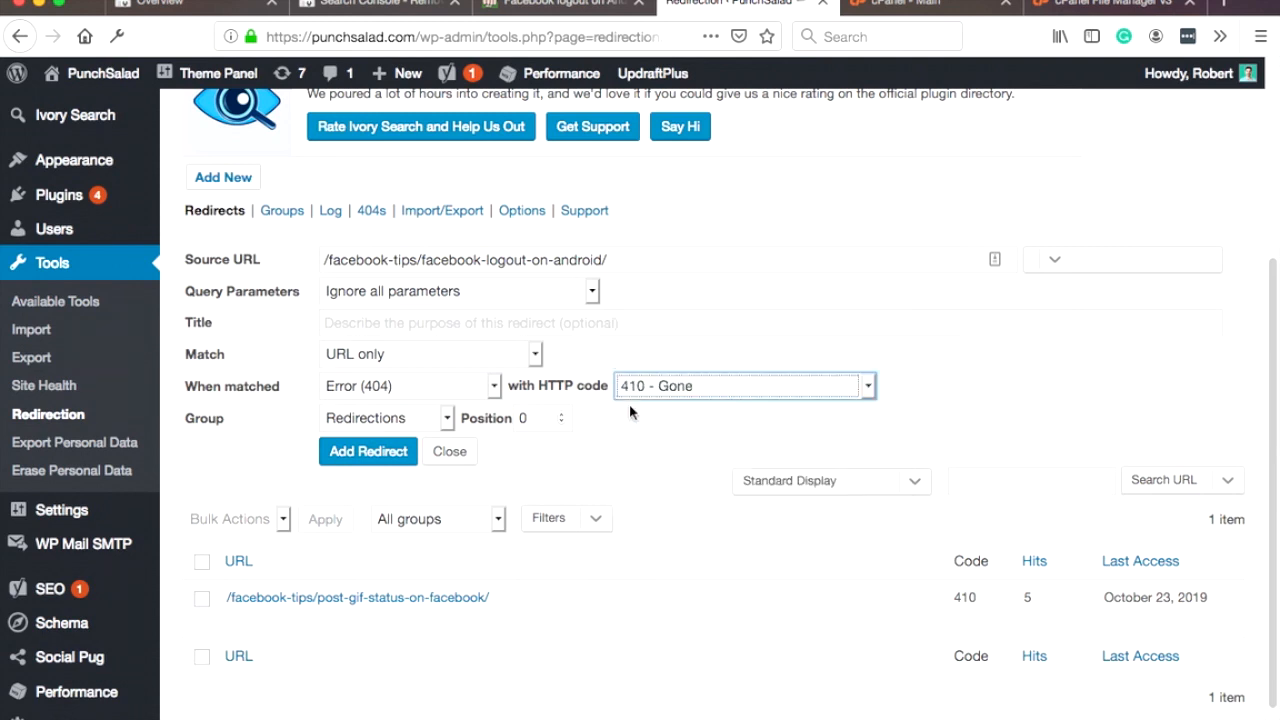
mouse_move(658, 415)
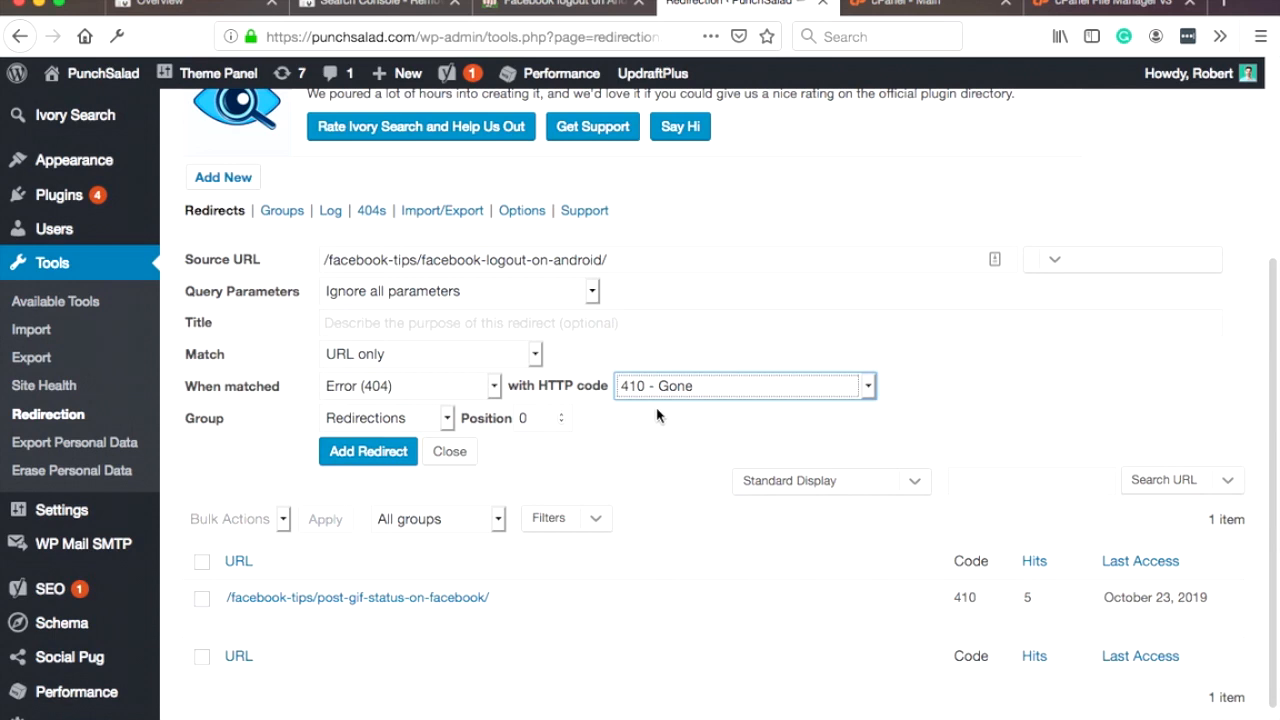
mouse_move(695, 393)
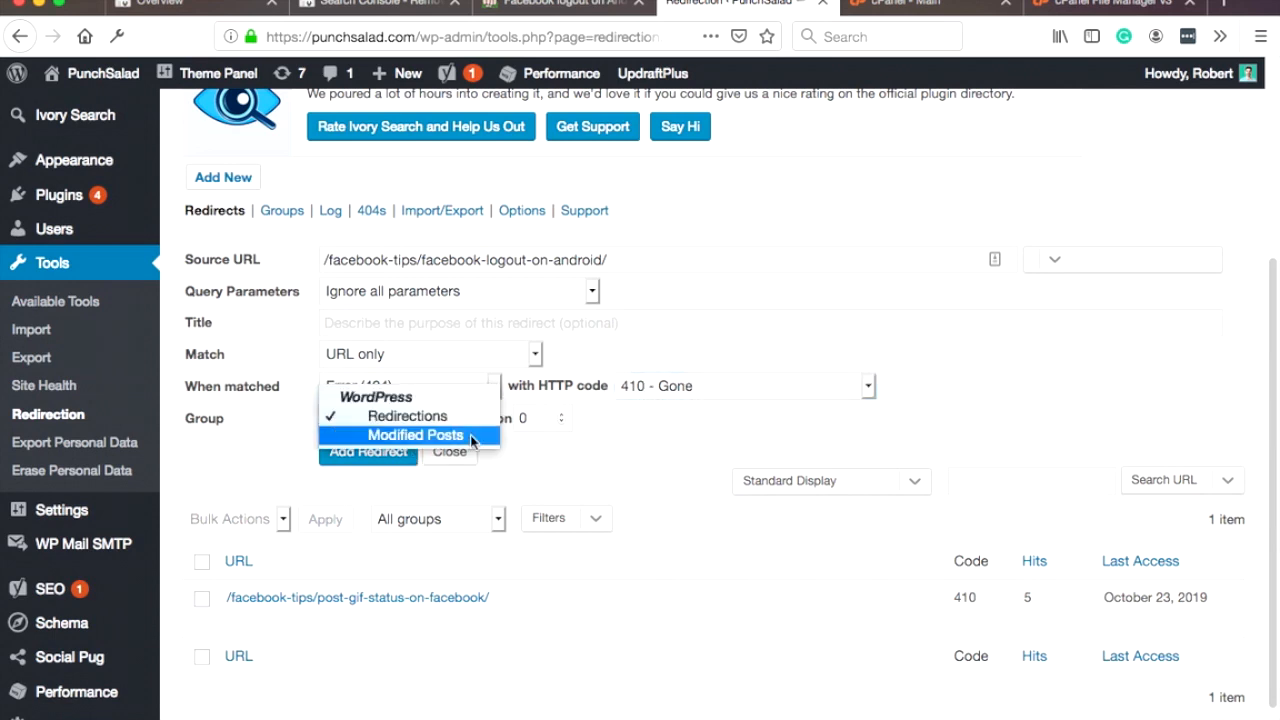
left_click(386, 417)
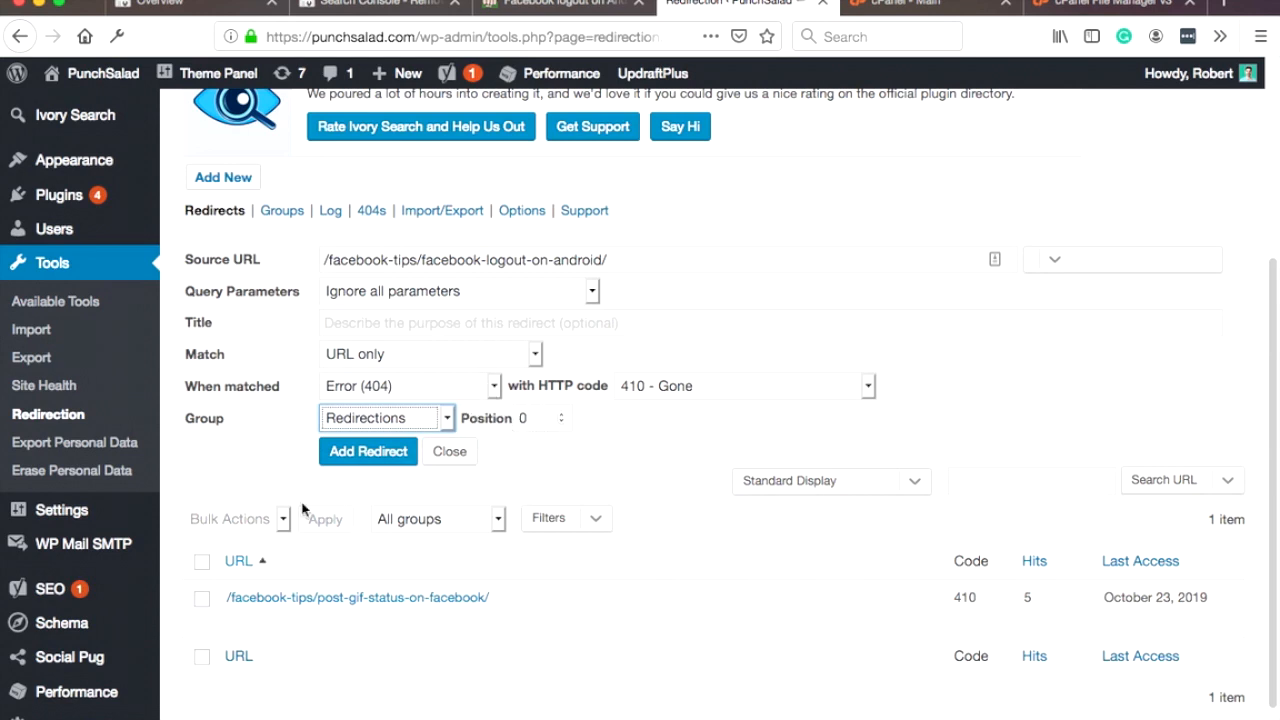
mouse_move(495, 463)
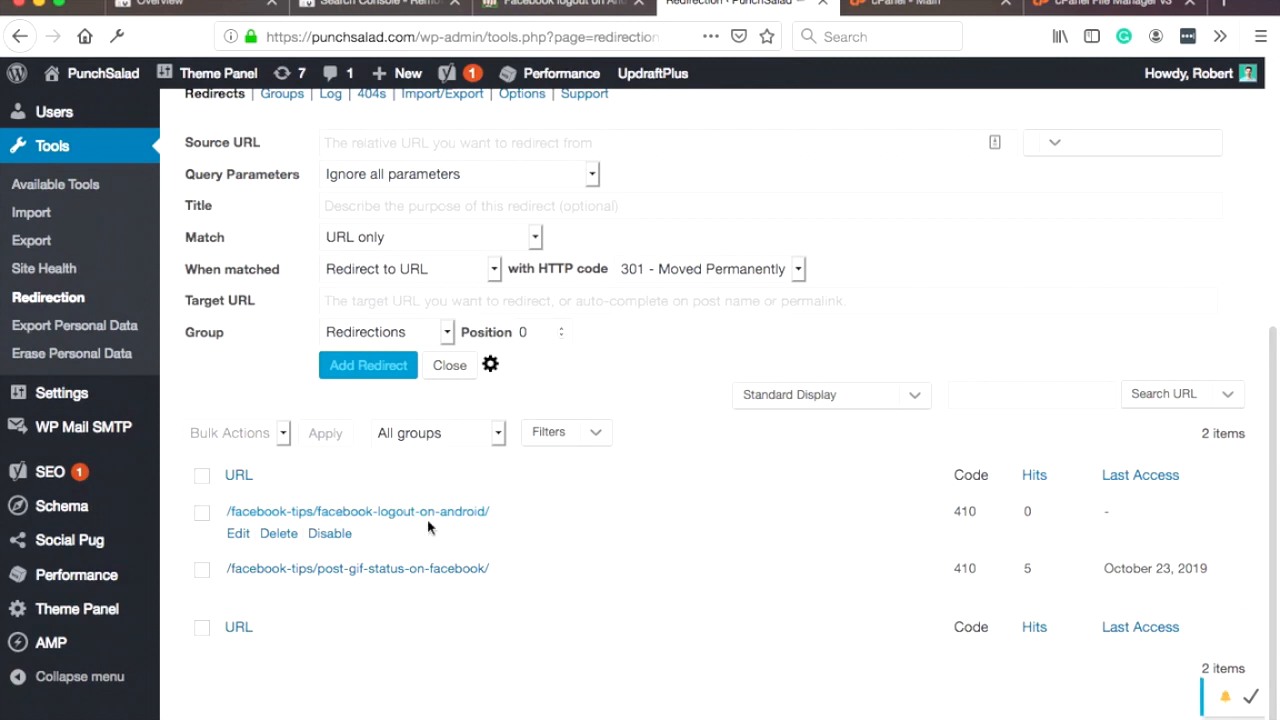
mouse_move(530, 546)
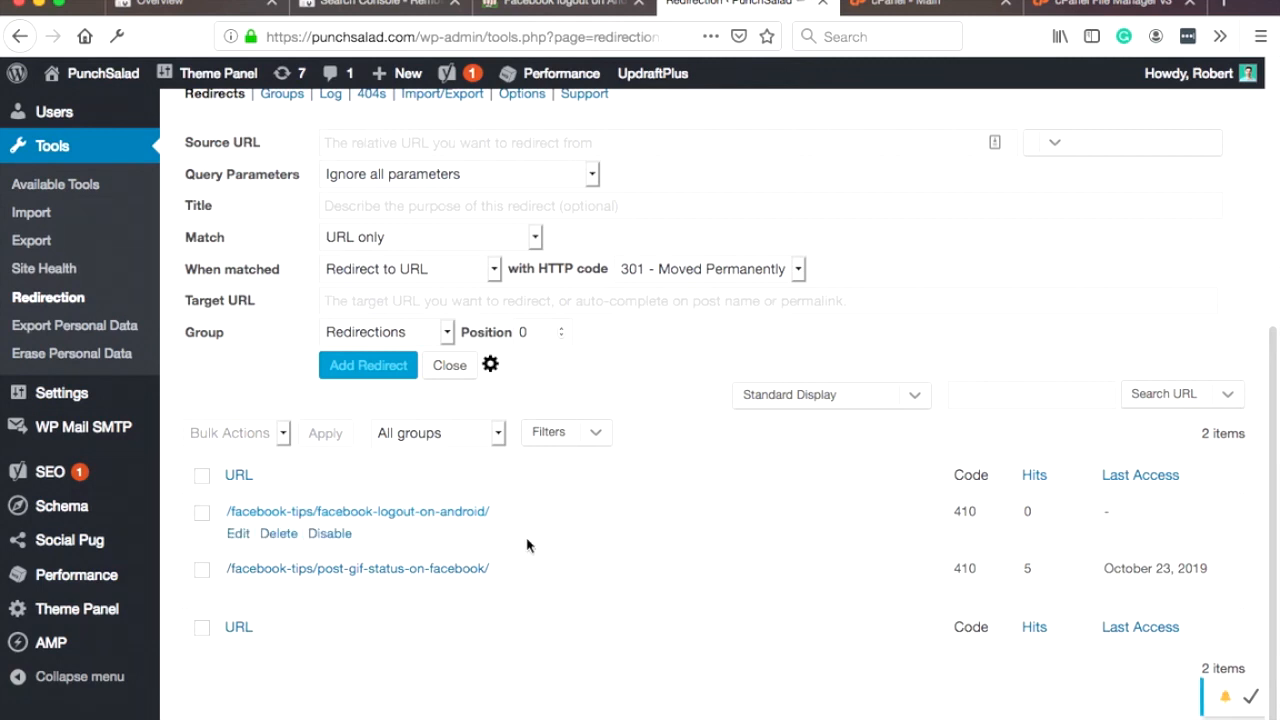
Step: Review the new 410 rule in the redirects list and switch to the cPanel home page
scroll("up", 3)
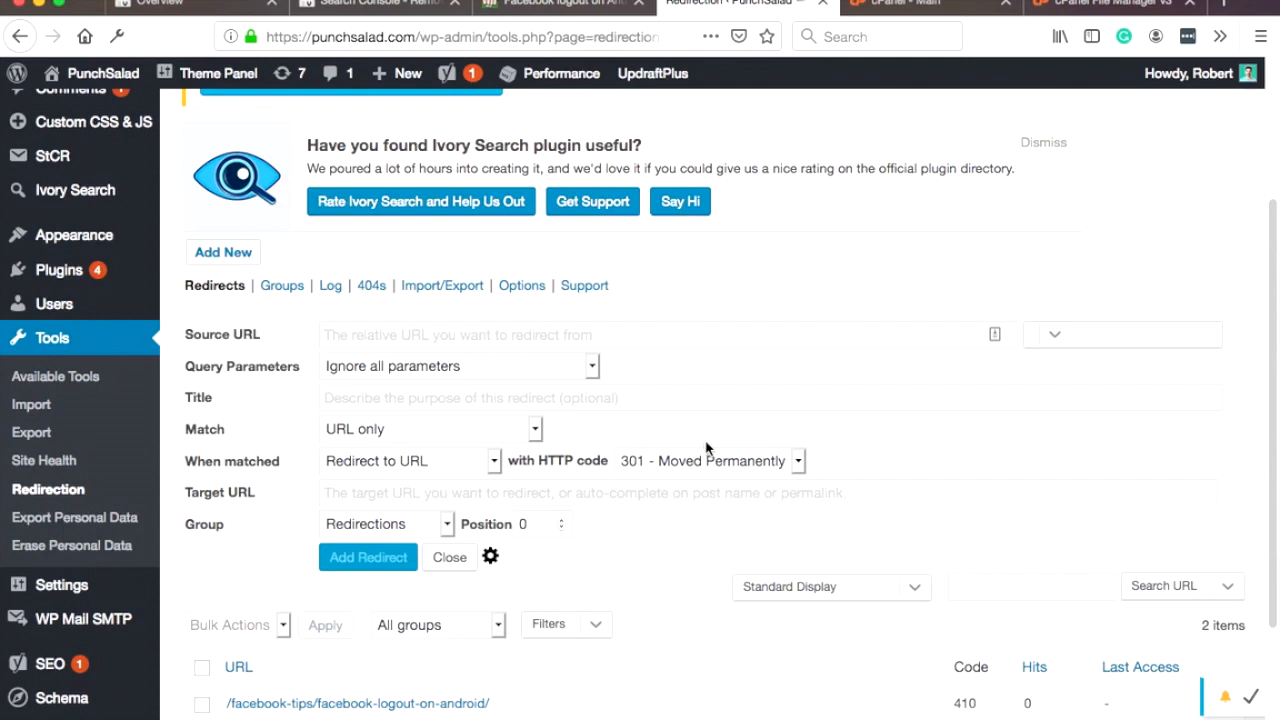
mouse_move(701, 434)
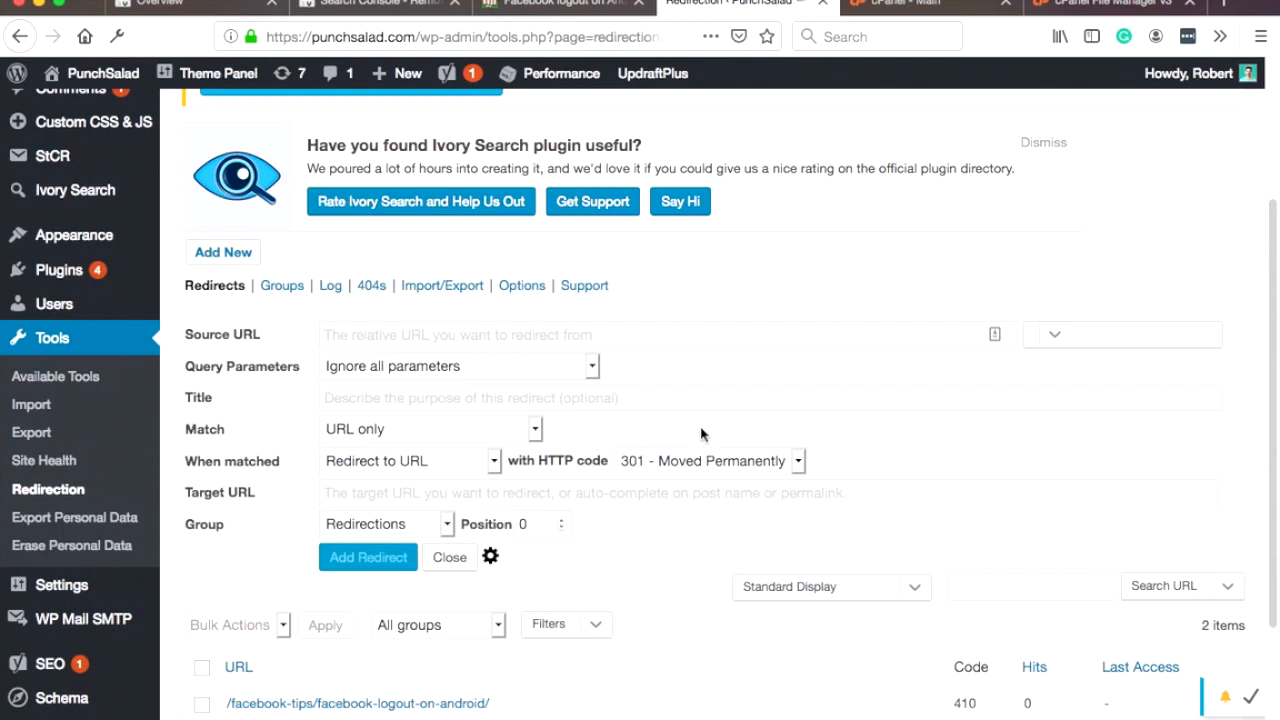
left_click(900, 3)
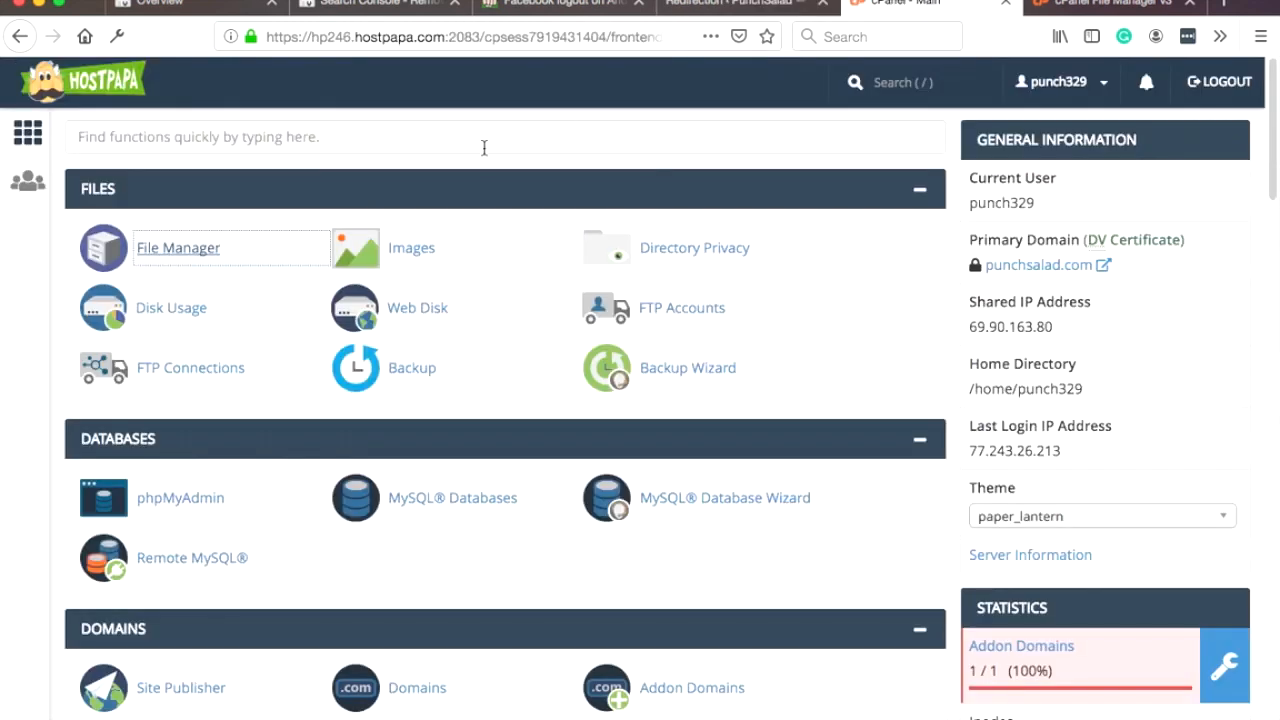
mouse_move(175, 258)
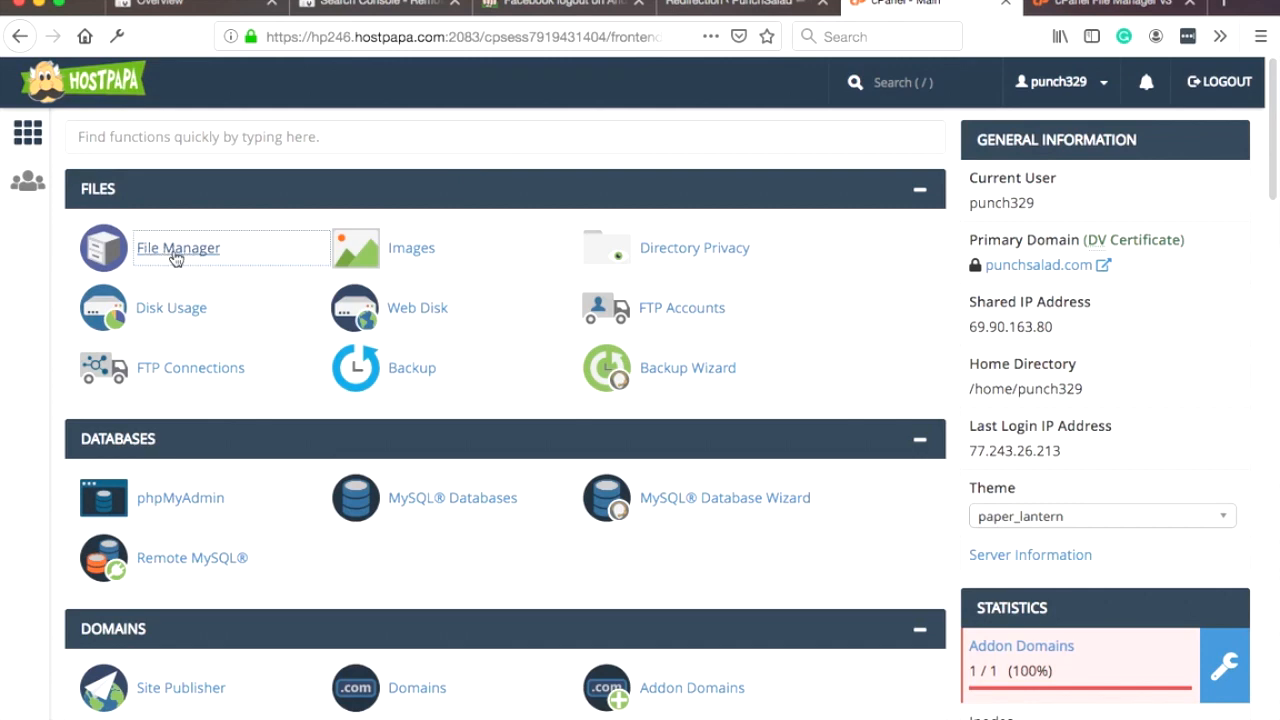
Step: In File Manager, browse public_html, select .htaccess and bring up the preferences
left_click(178, 248)
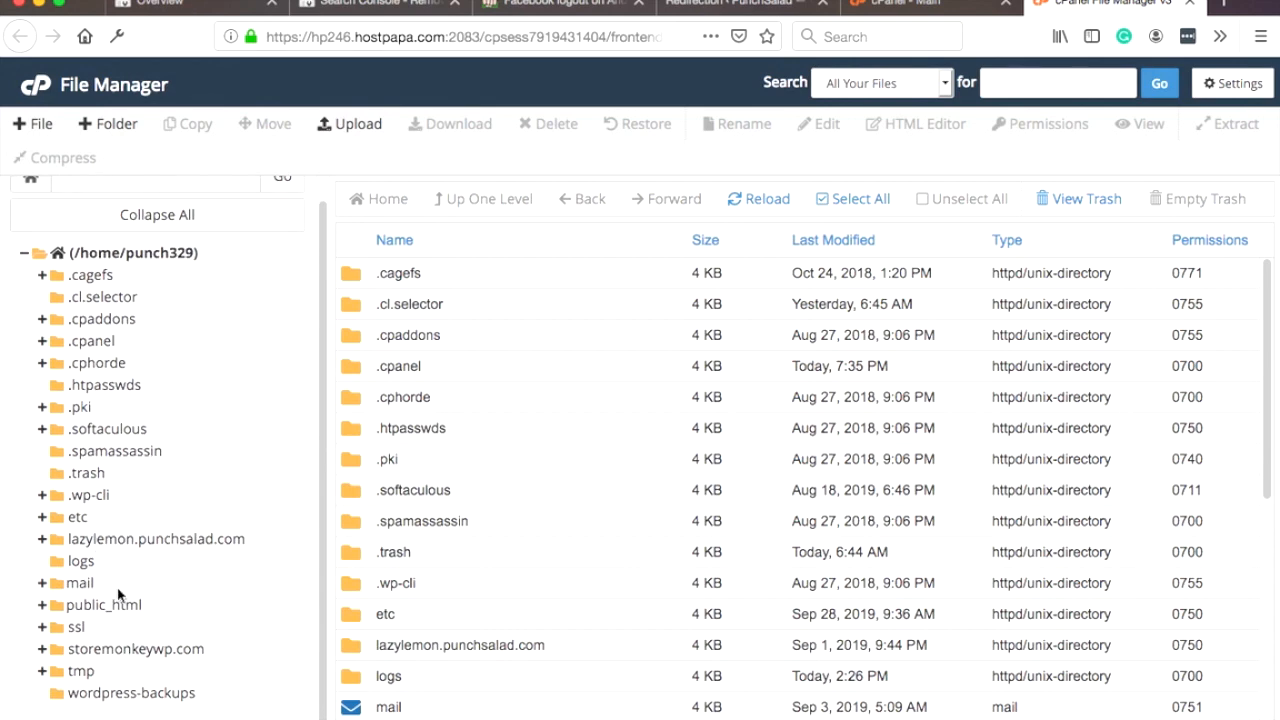
left_click(103, 604)
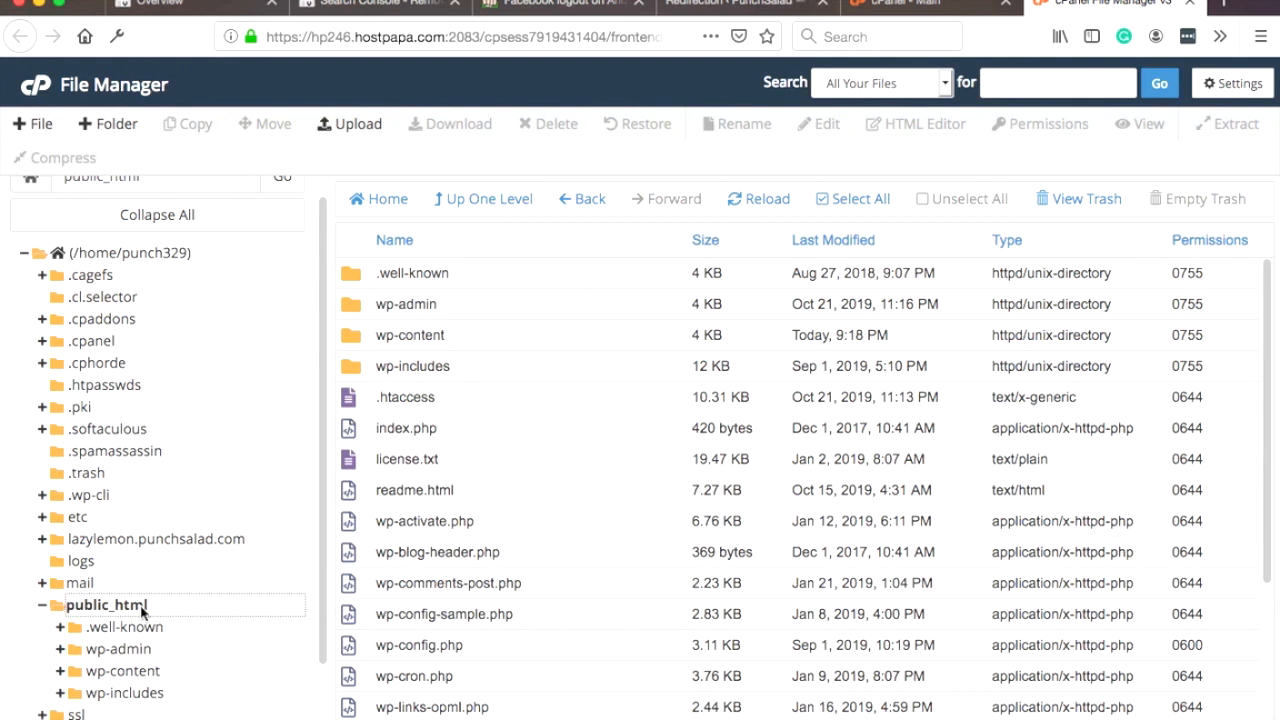
mouse_move(475, 295)
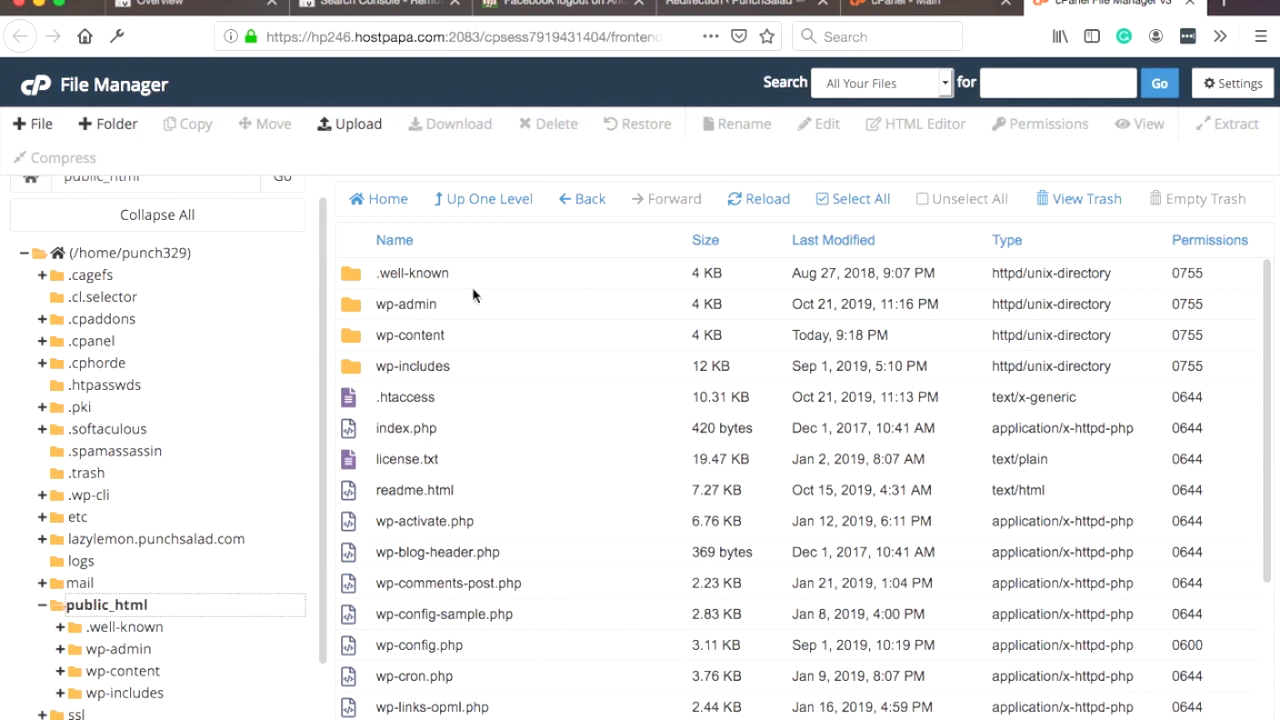
scroll("down", 3)
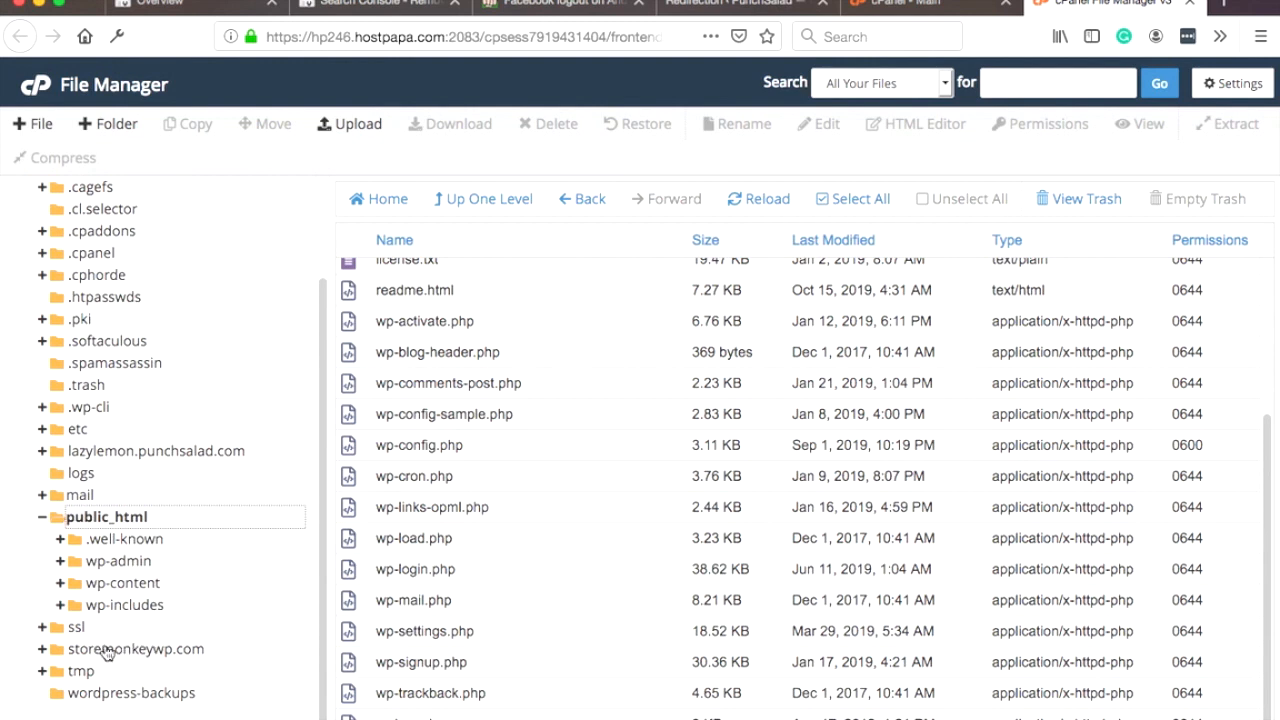
mouse_move(127, 656)
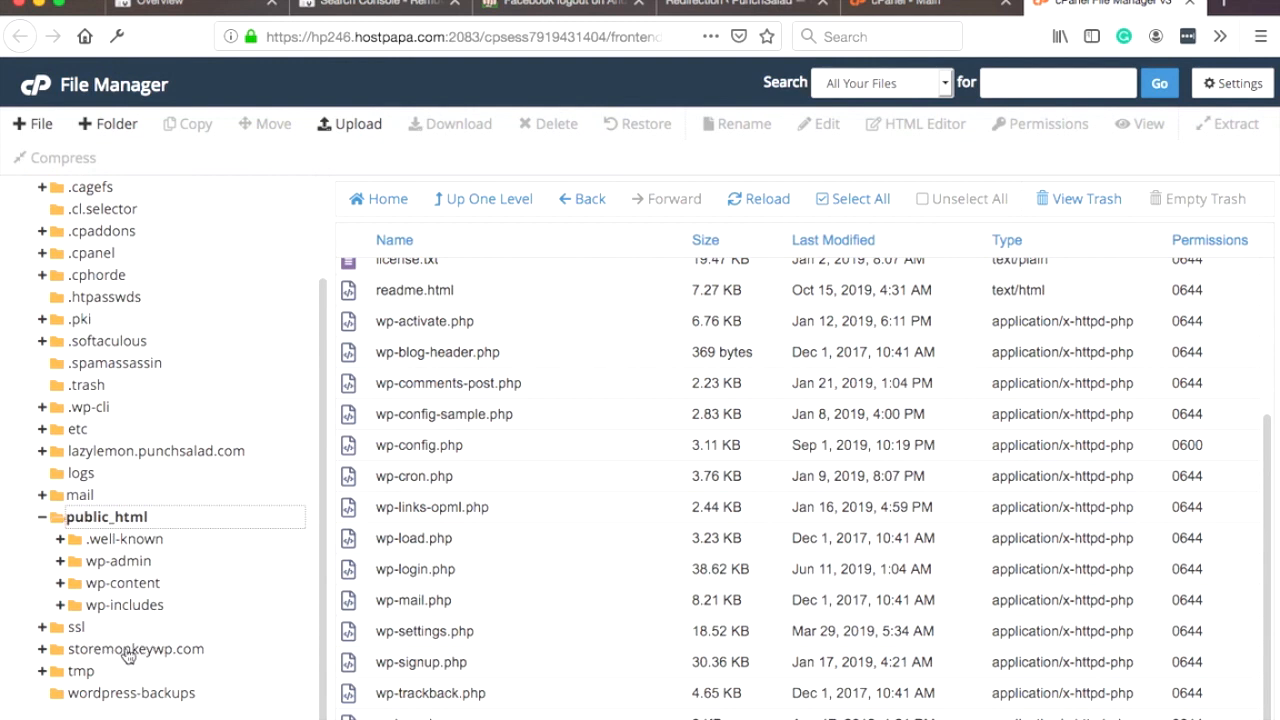
scroll("up", 3)
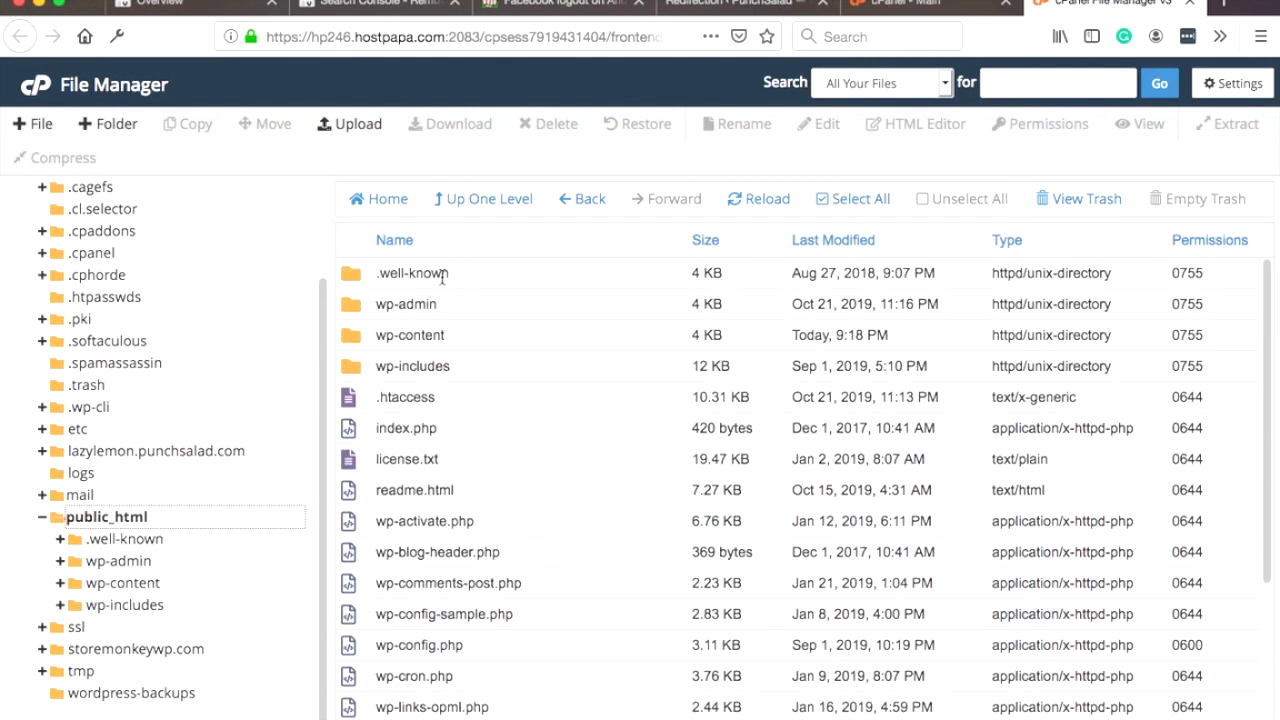
left_click(405, 397)
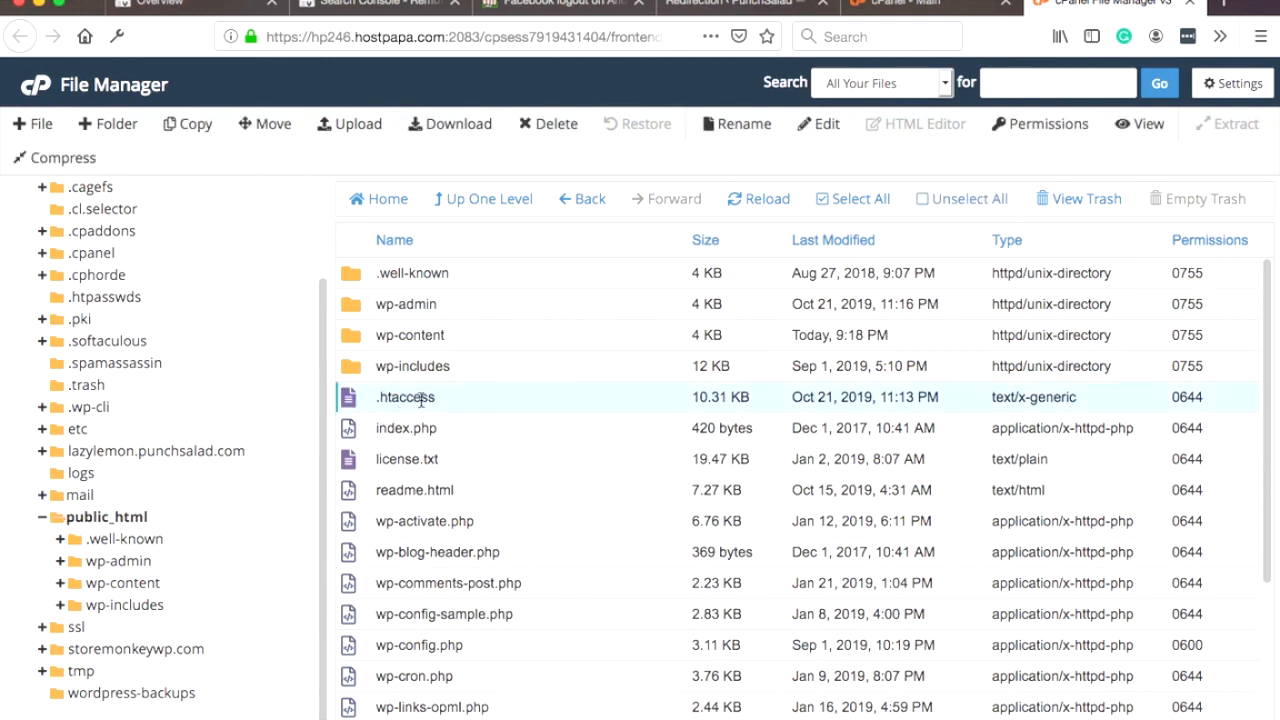
mouse_move(488, 393)
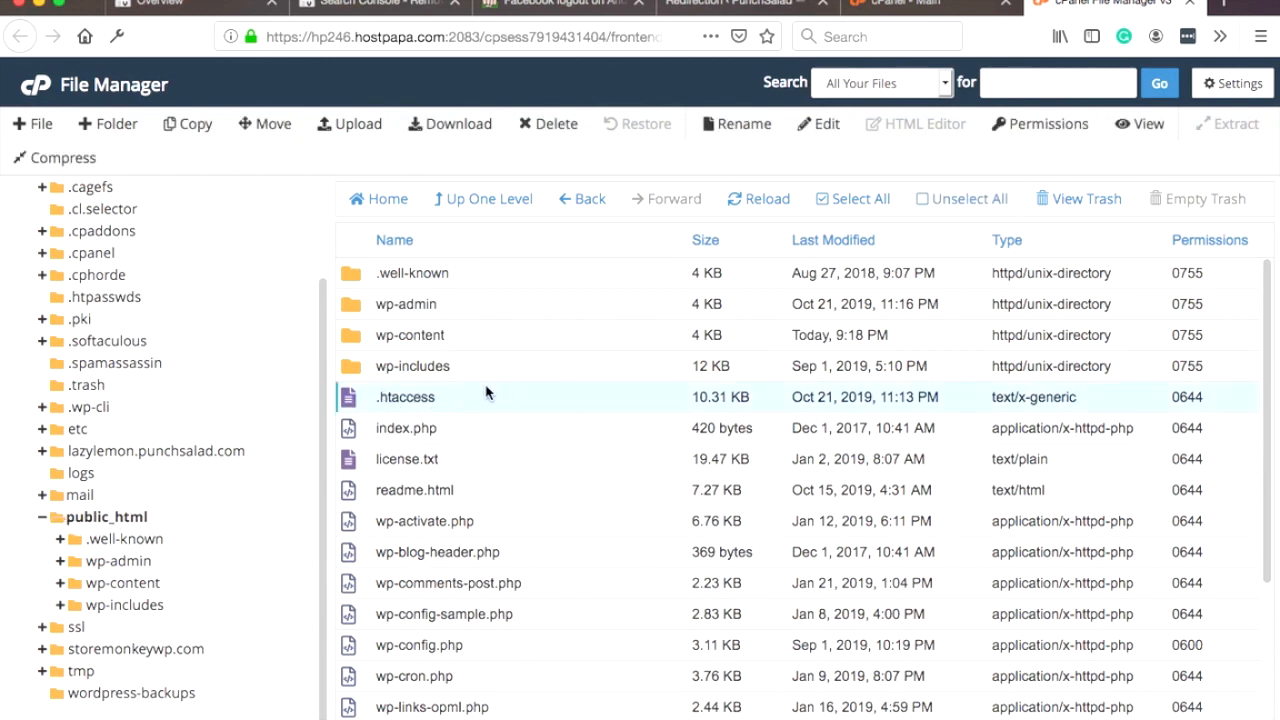
left_click(1232, 83)
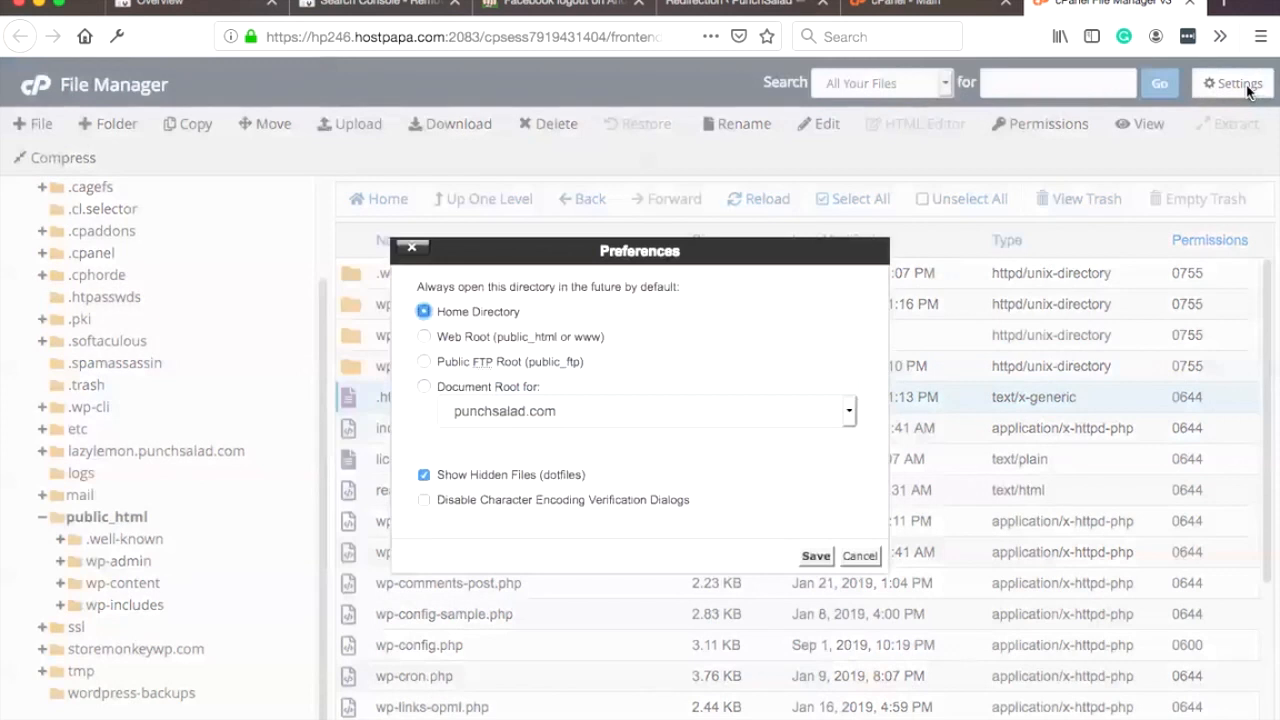
mouse_move(476, 492)
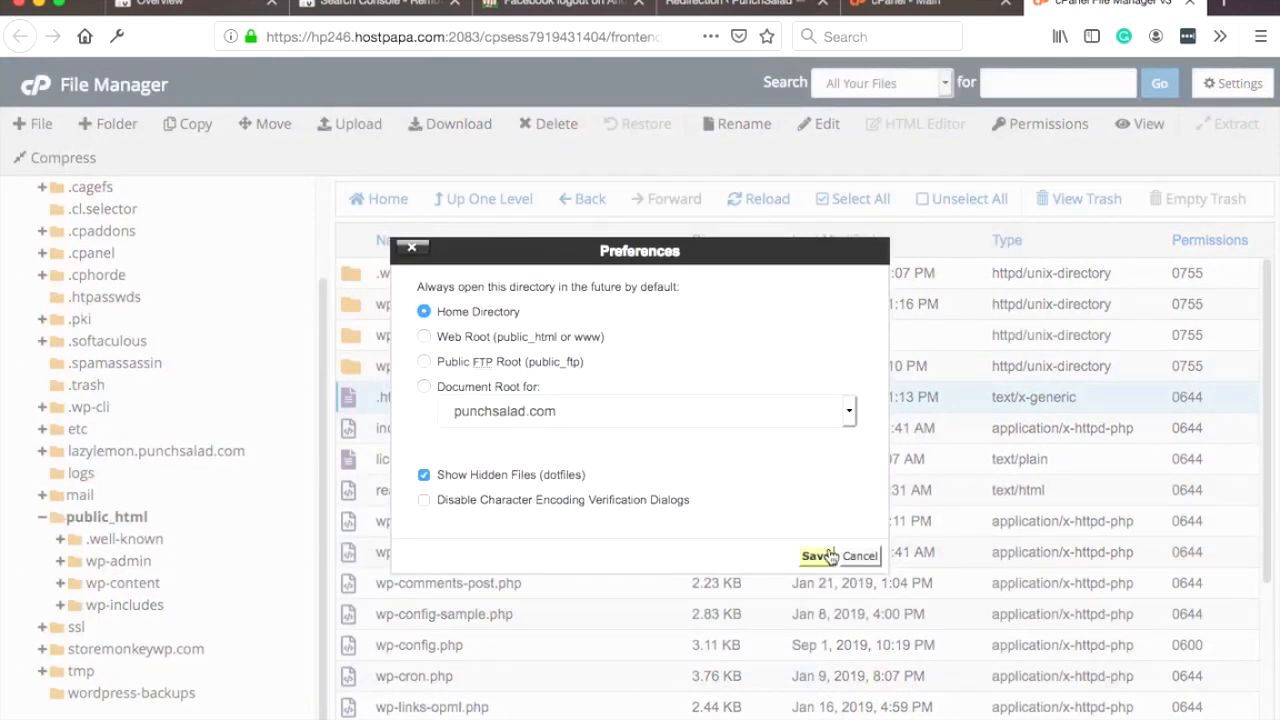
Step: Save preferences with hidden dotfiles shown and open .htaccess in the code editor
left_click(814, 555)
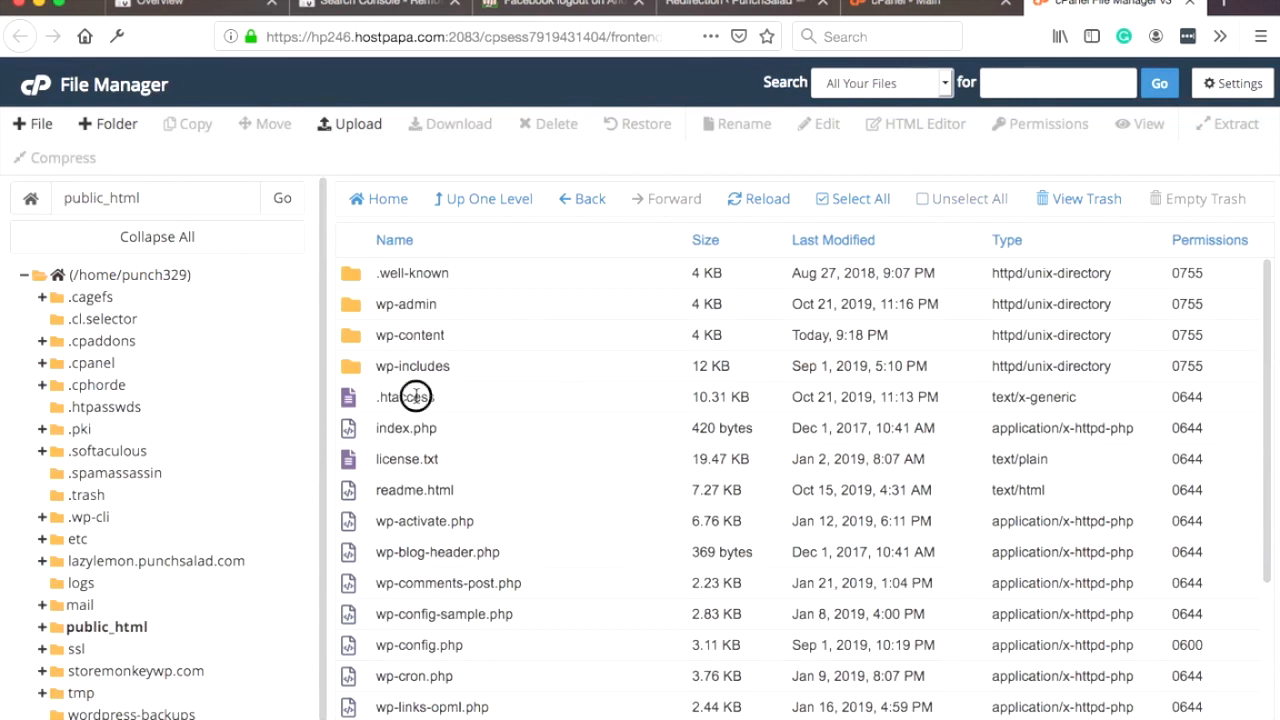
right_click(403, 397)
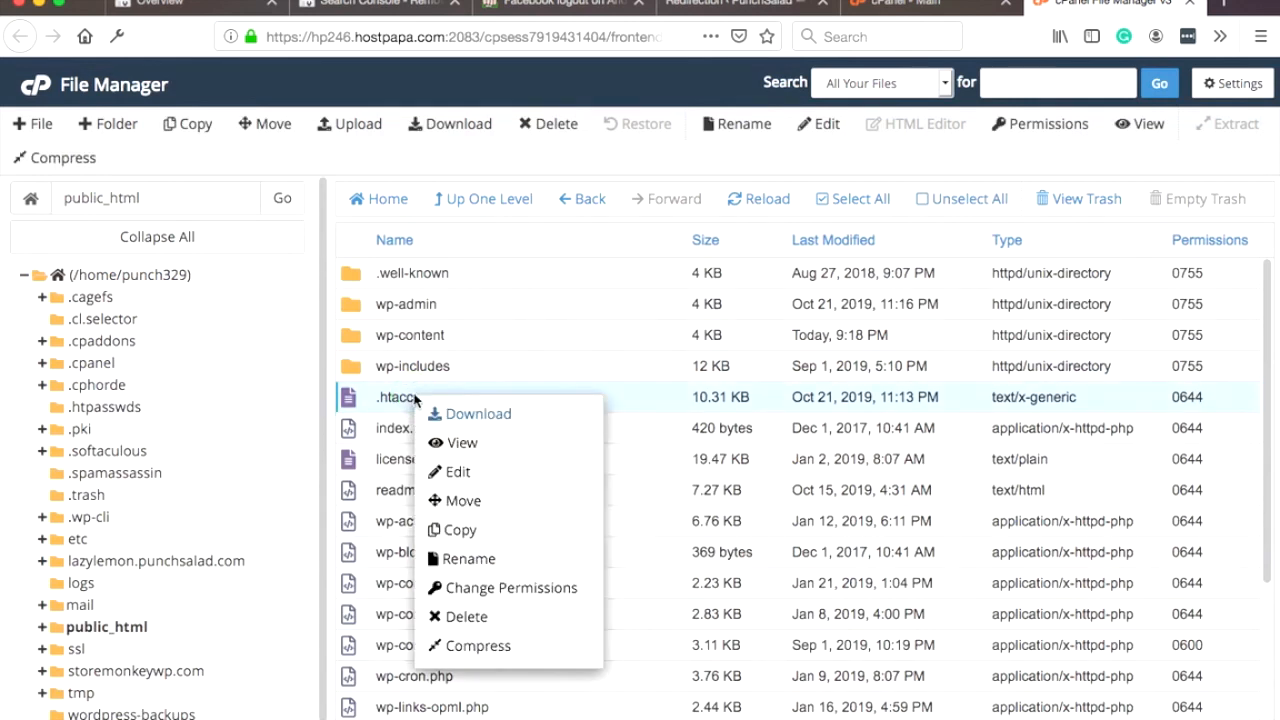
mouse_move(457, 471)
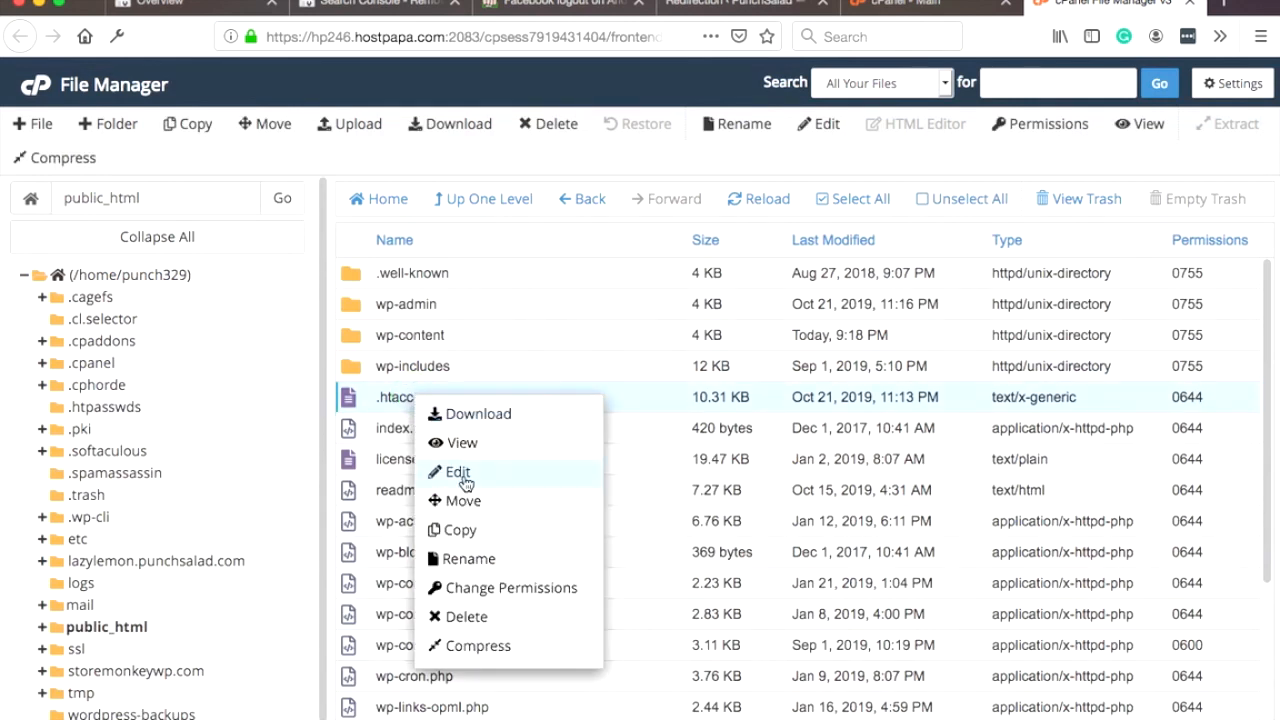
left_click(458, 471)
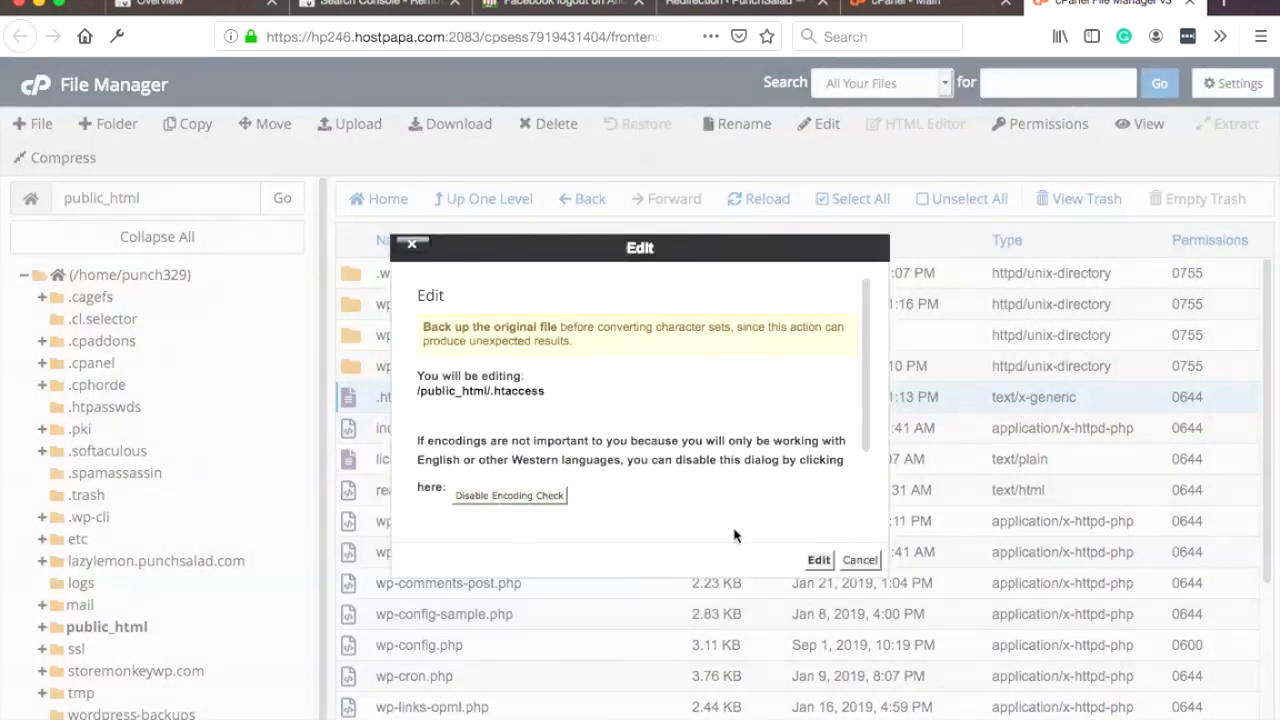
left_click(818, 559)
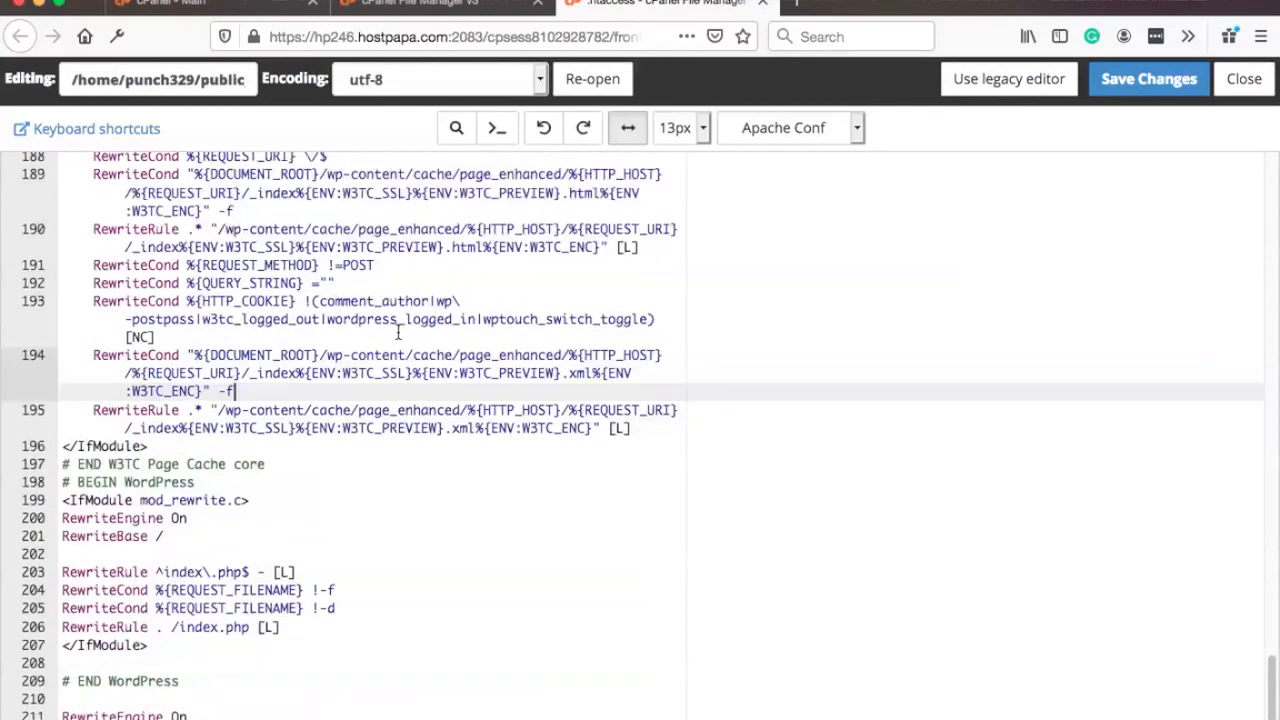
scroll("down", 3)
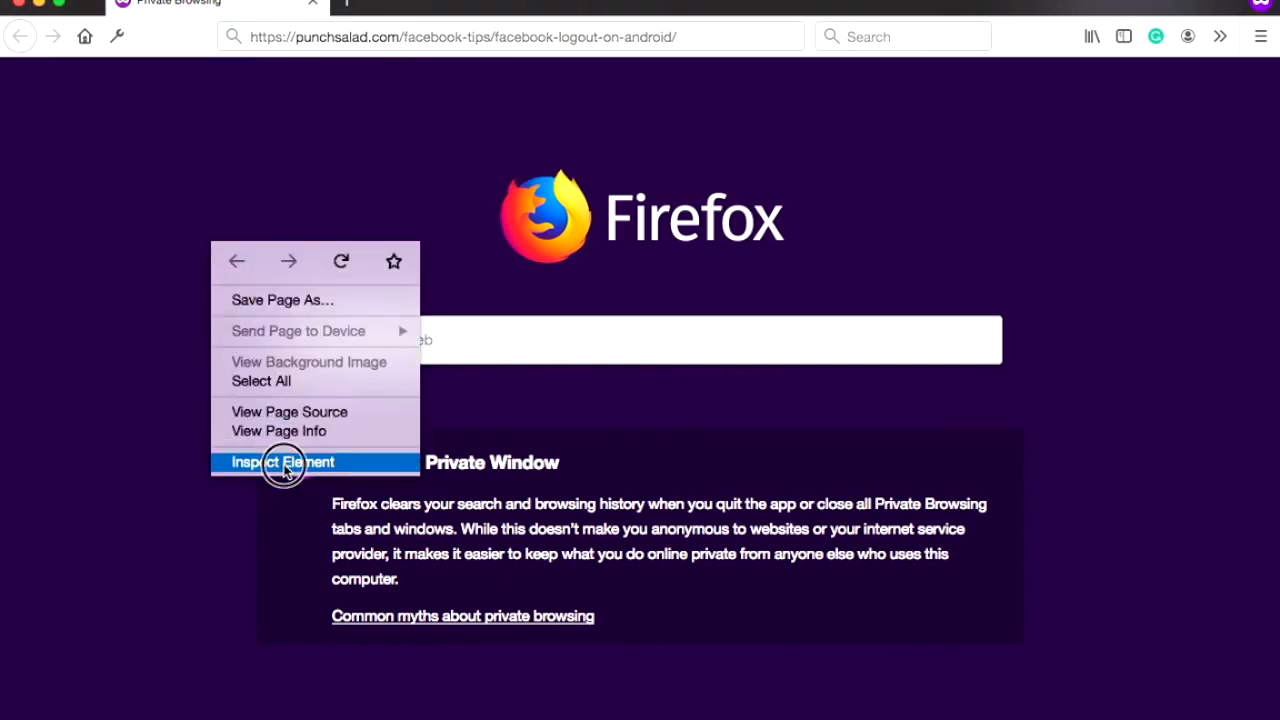
Step: Bring up developer tools on the removed post and switch to the Network panel
left_click(282, 461)
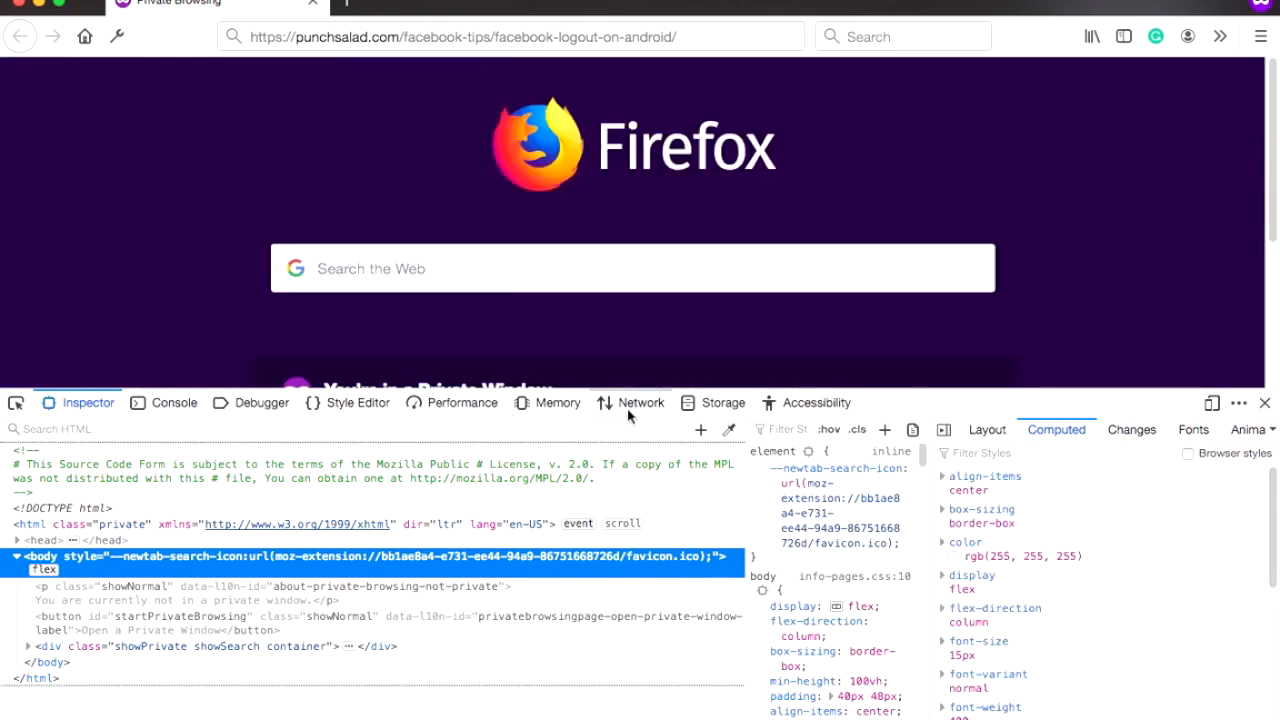
left_click(640, 402)
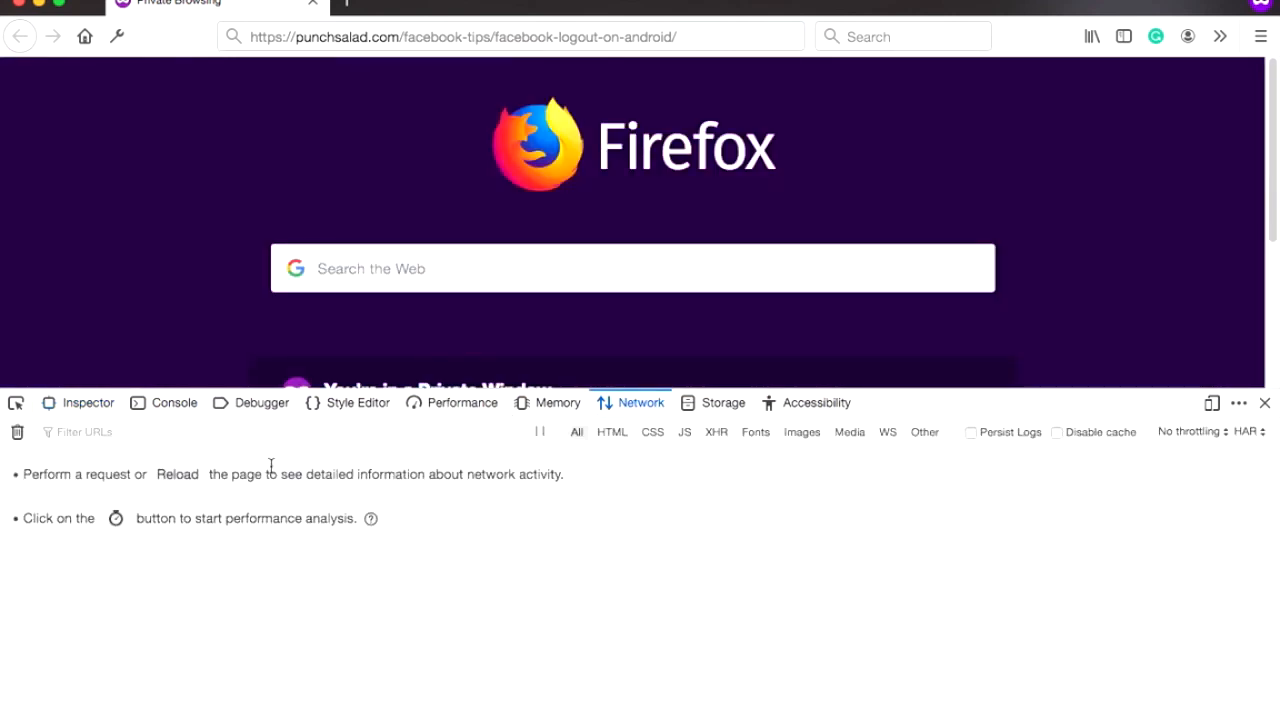